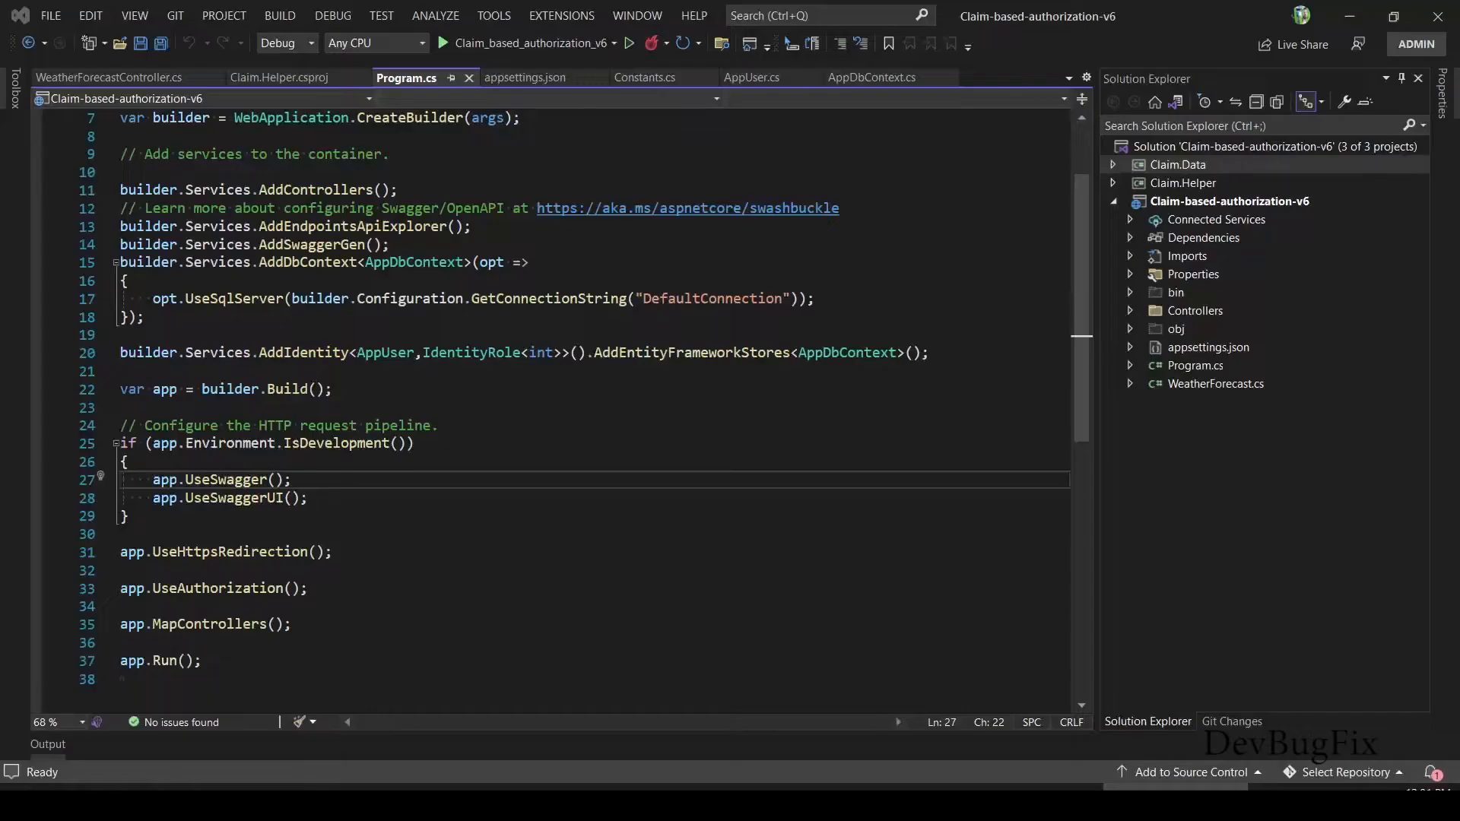
mouse_move(1086, 520)
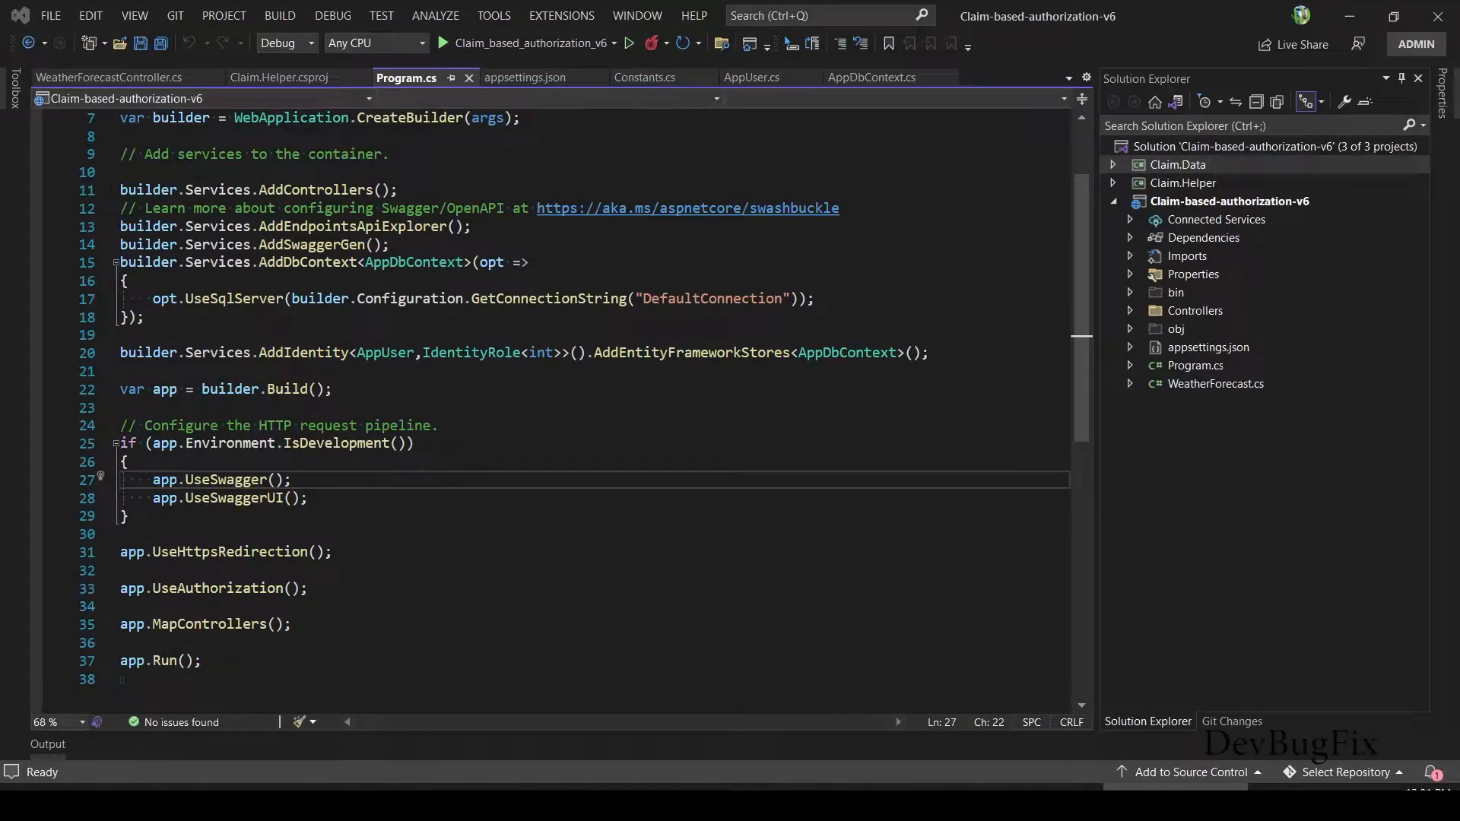
- Add a new Class Library project named Claim.Services to the solution
right_click(1228, 200)
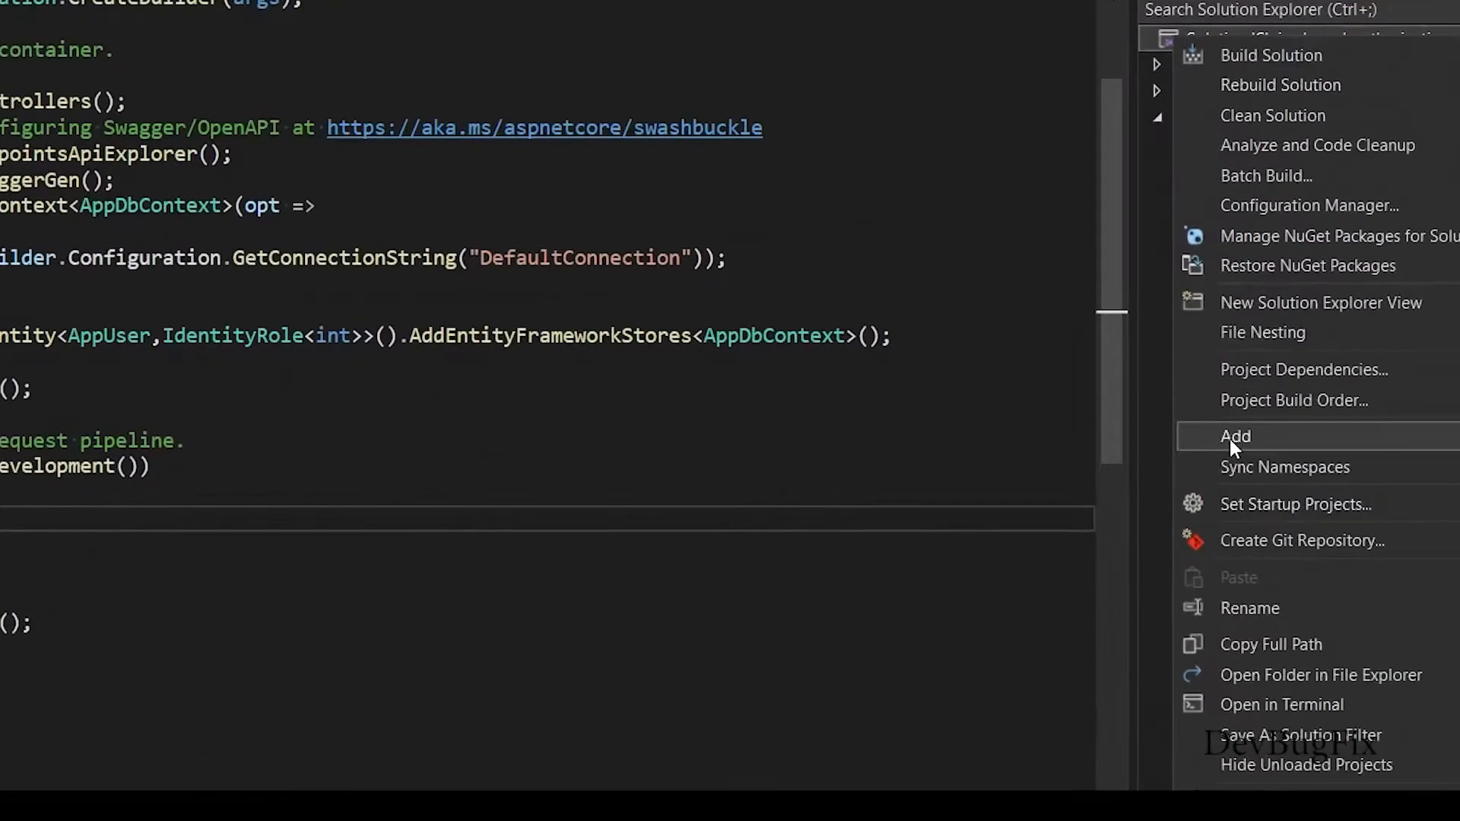
left_click(1235, 437)
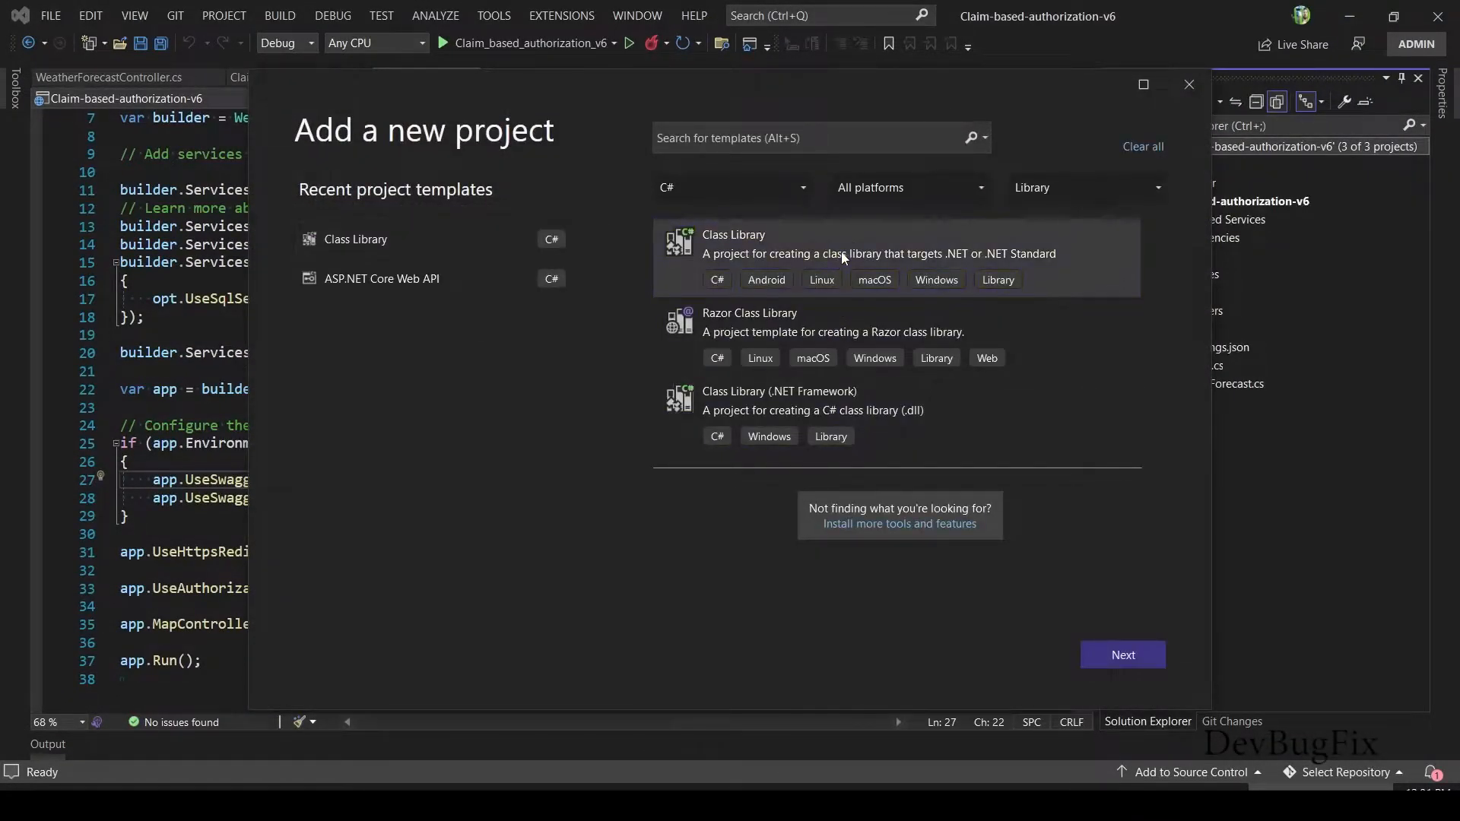
left_click(1122, 654)
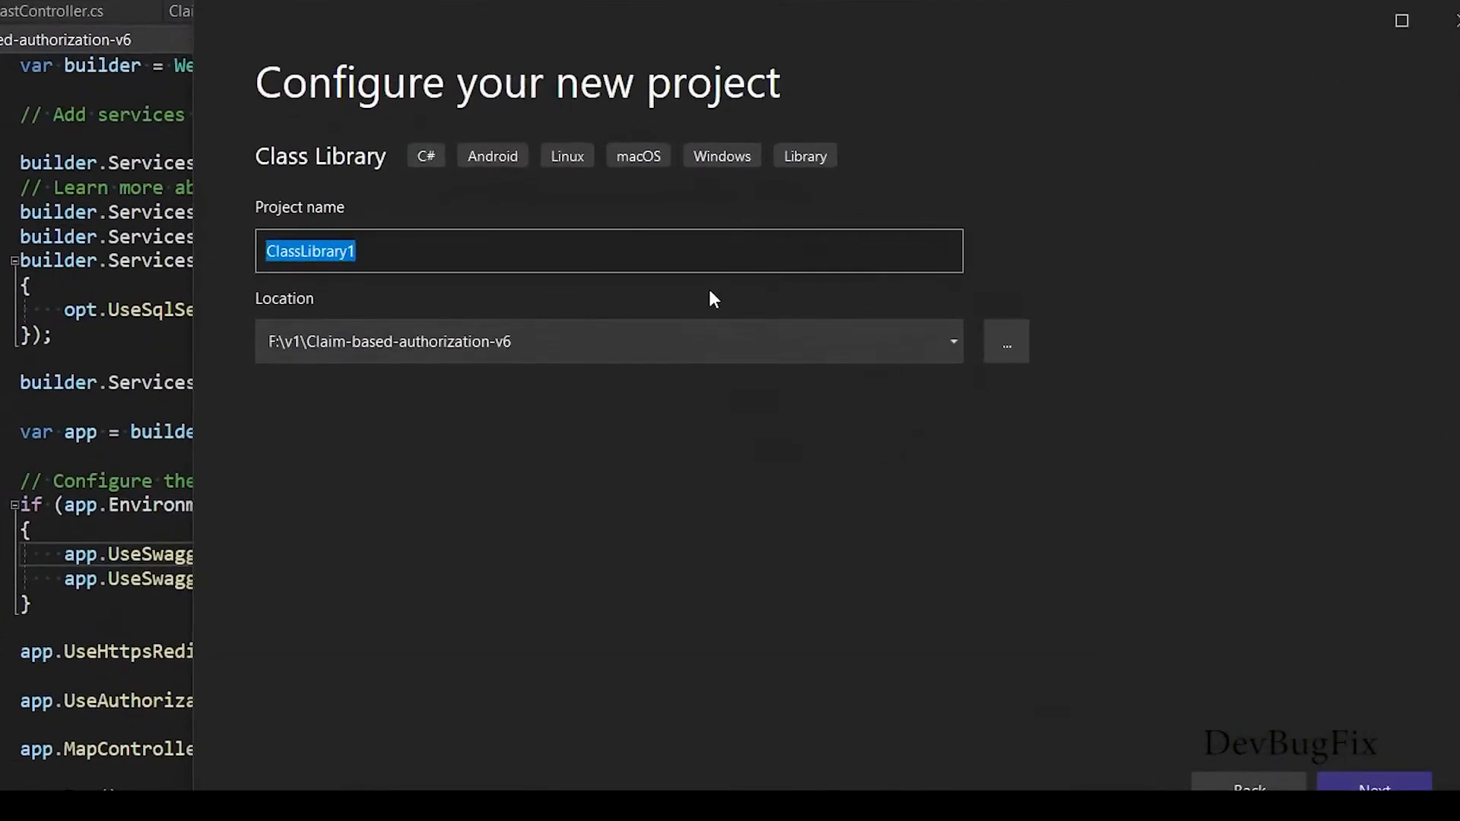
type("Claim.Services")
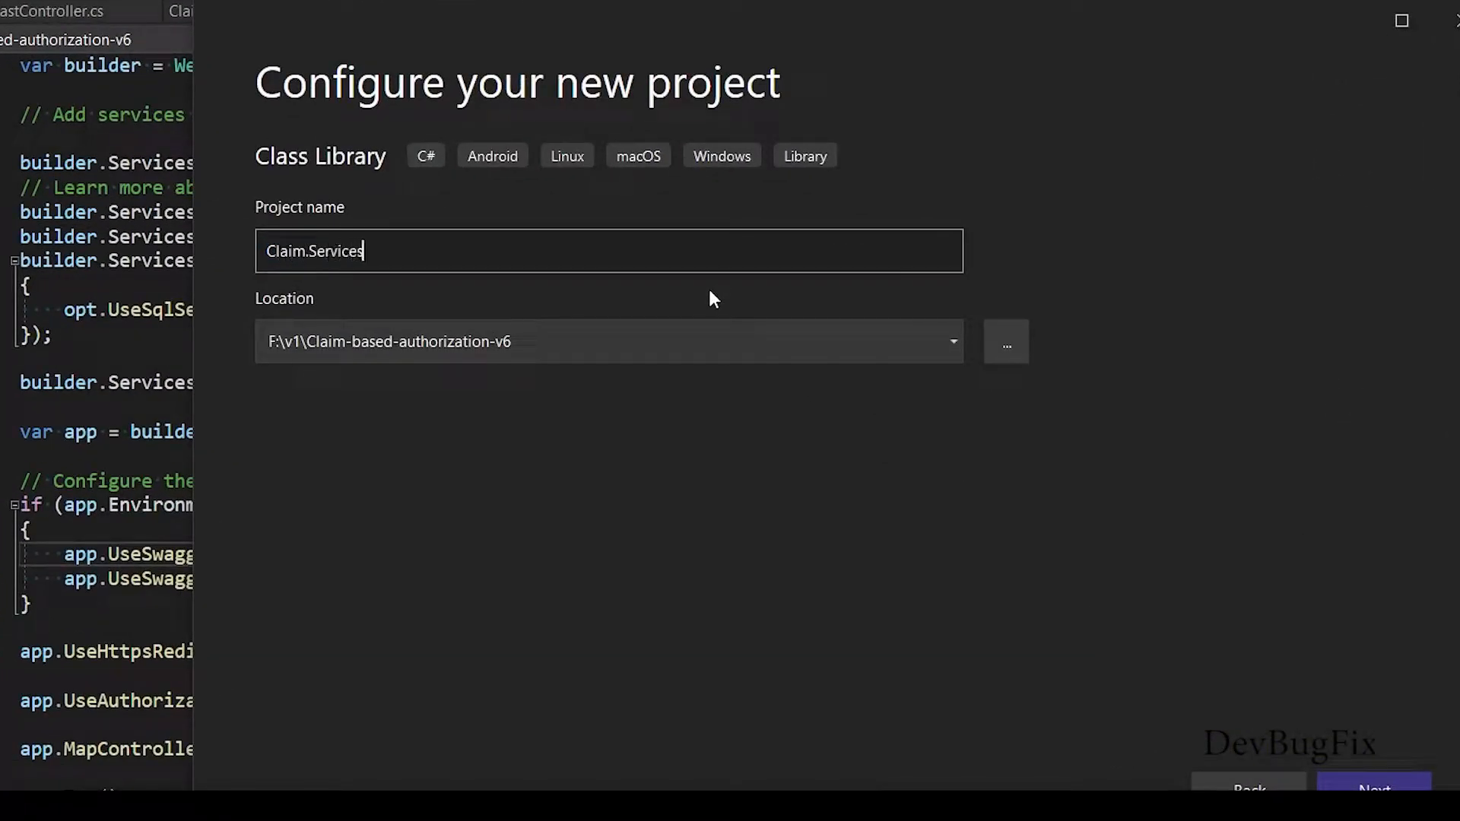
left_click(1374, 786)
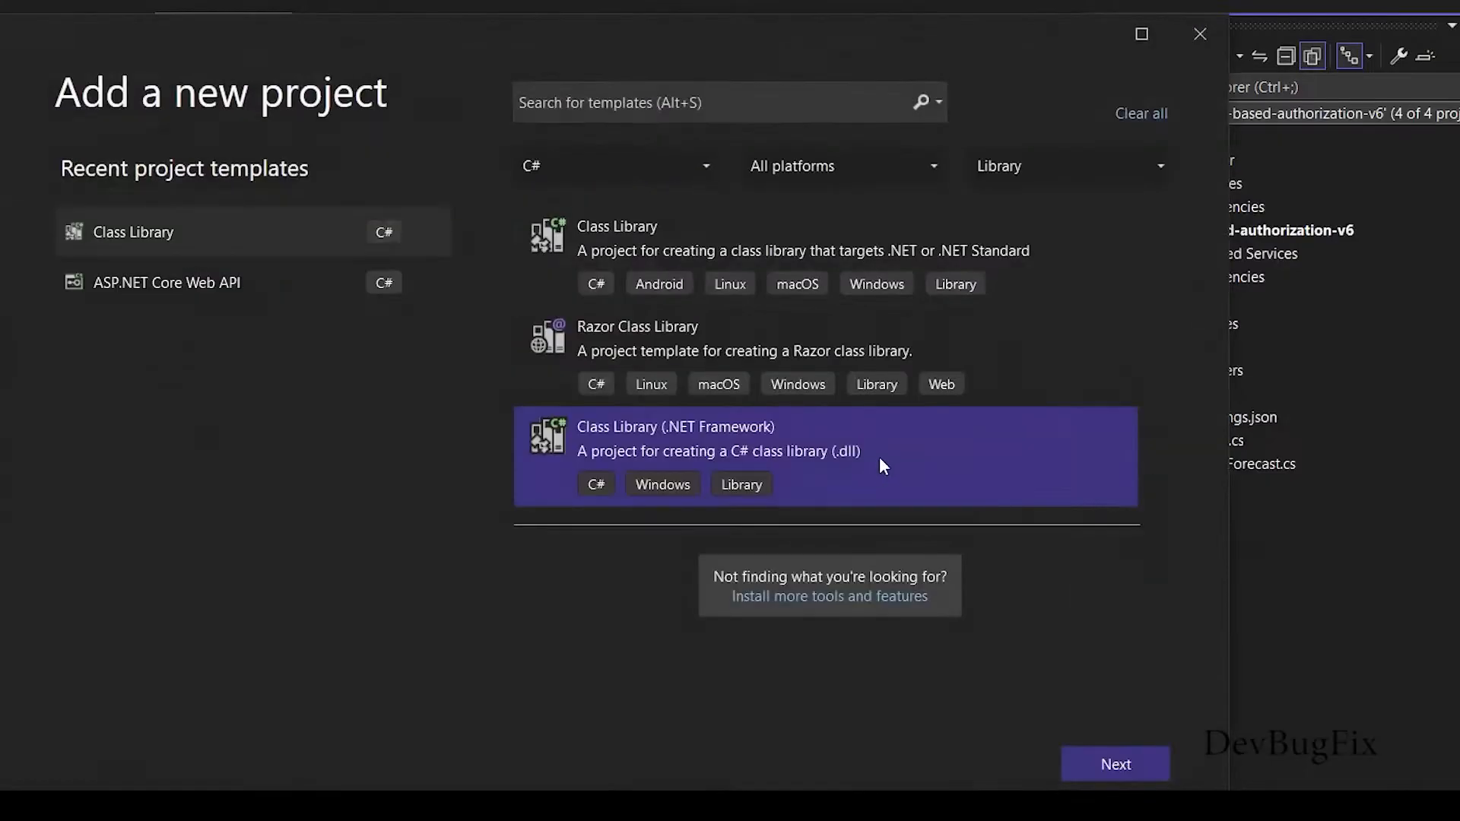
- Add a second Class Library project named Claim.DTO to the solution
left_click(1115, 764)
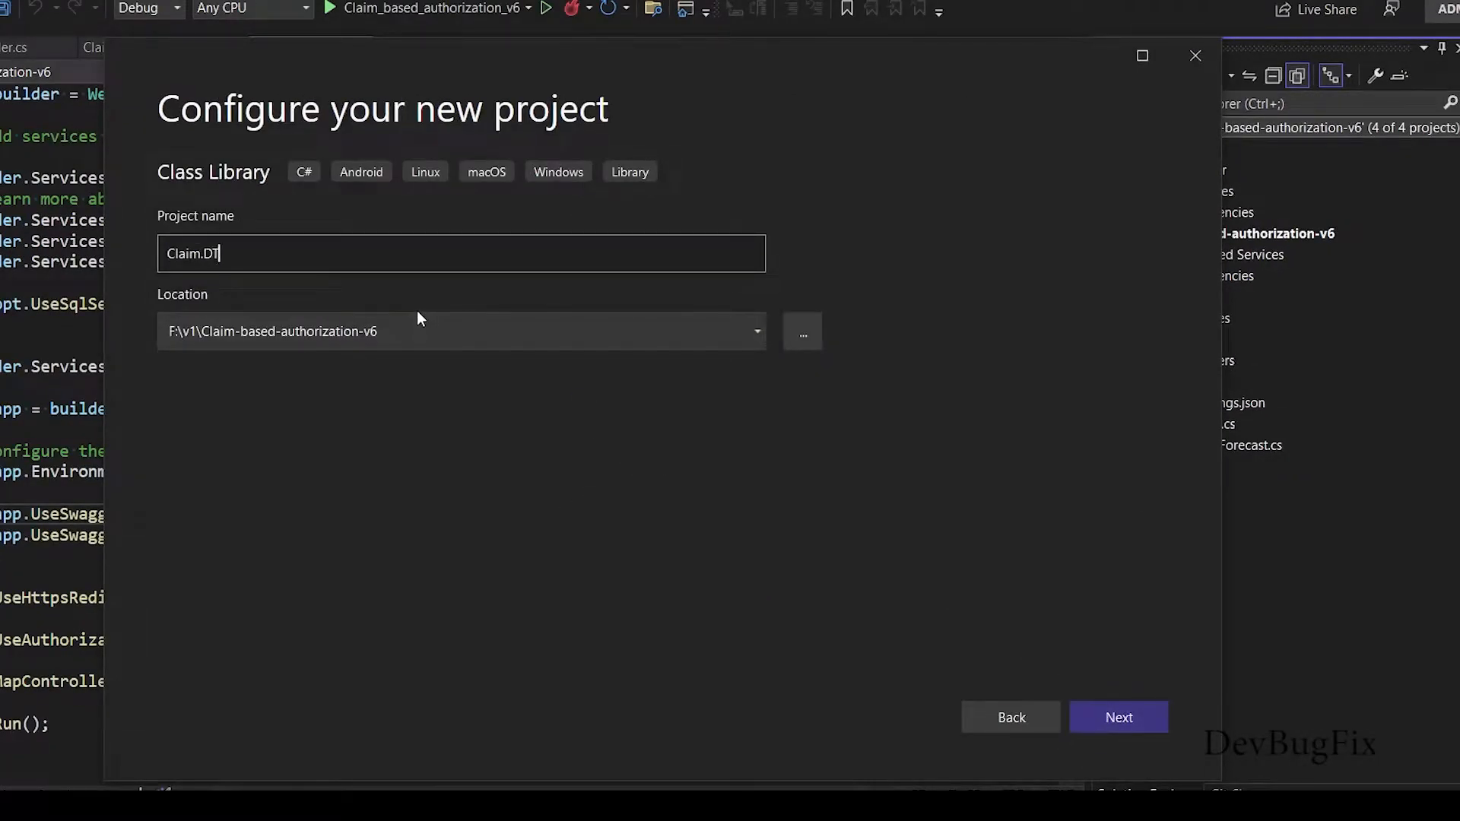
left_click(1118, 716)
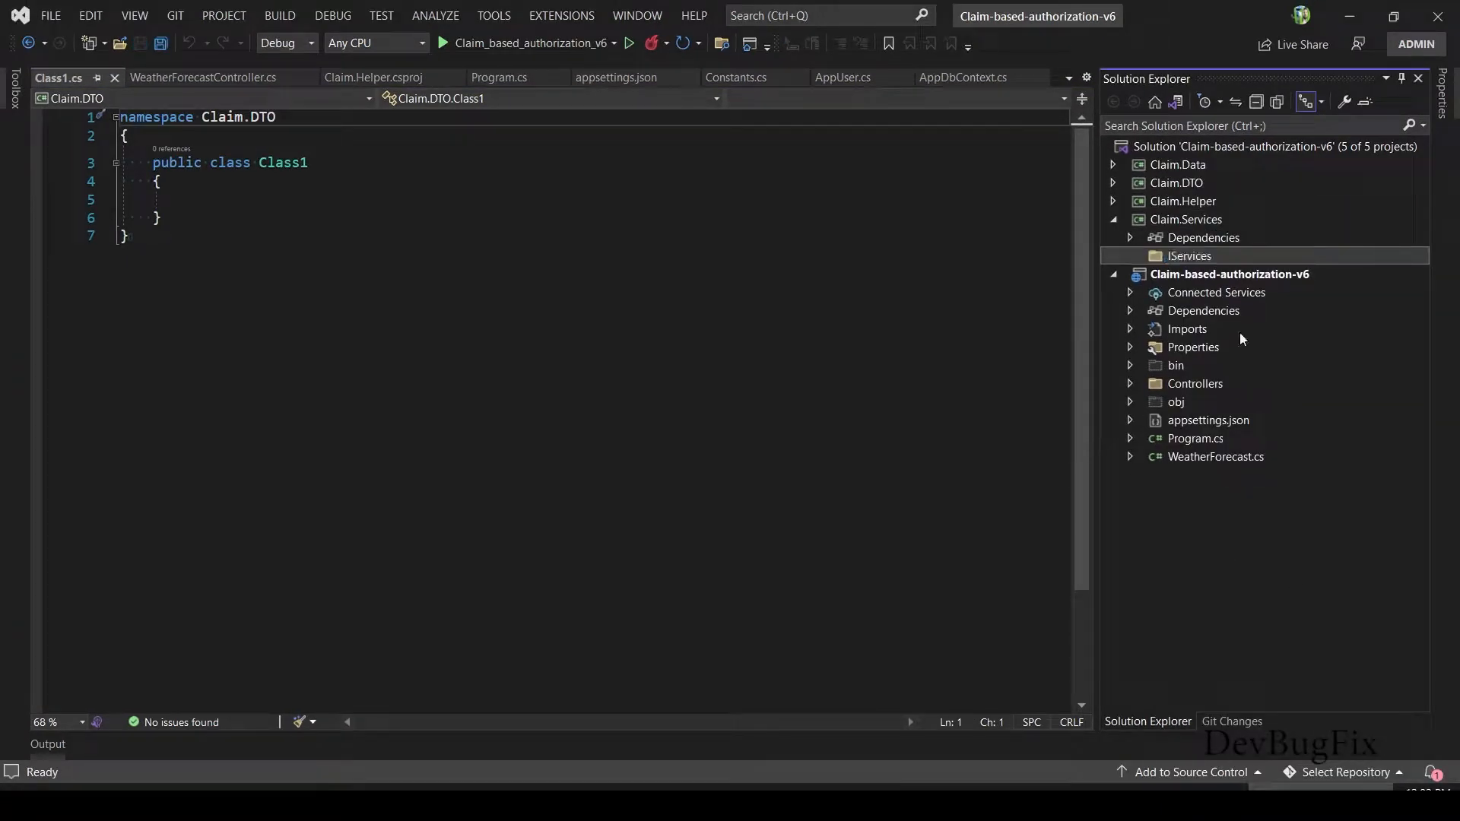
- Add a Services folder to Claim.Services and start a new item in IServices
right_click(1185, 219)
type("Services")
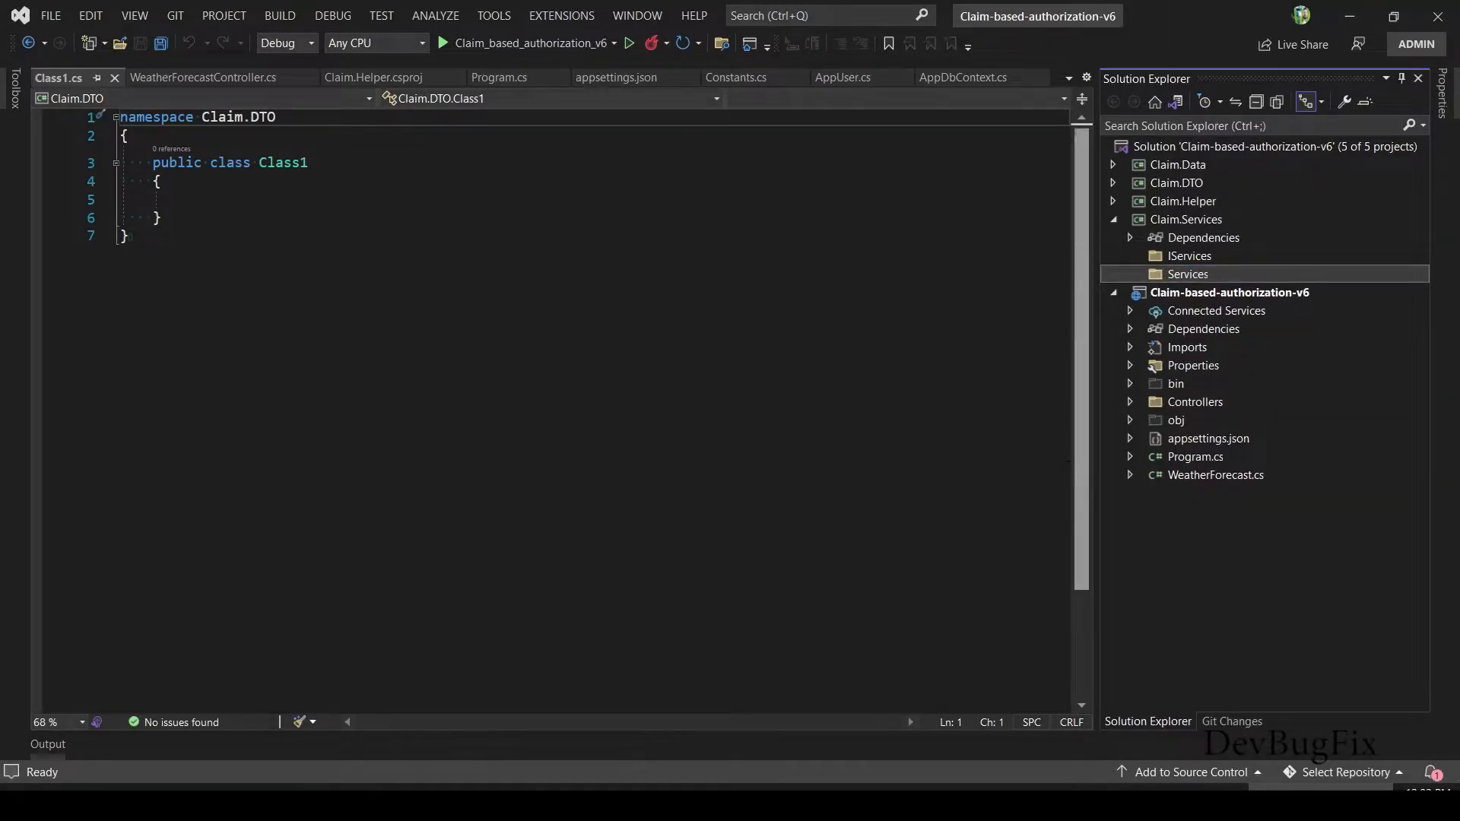
right_click(1188, 274)
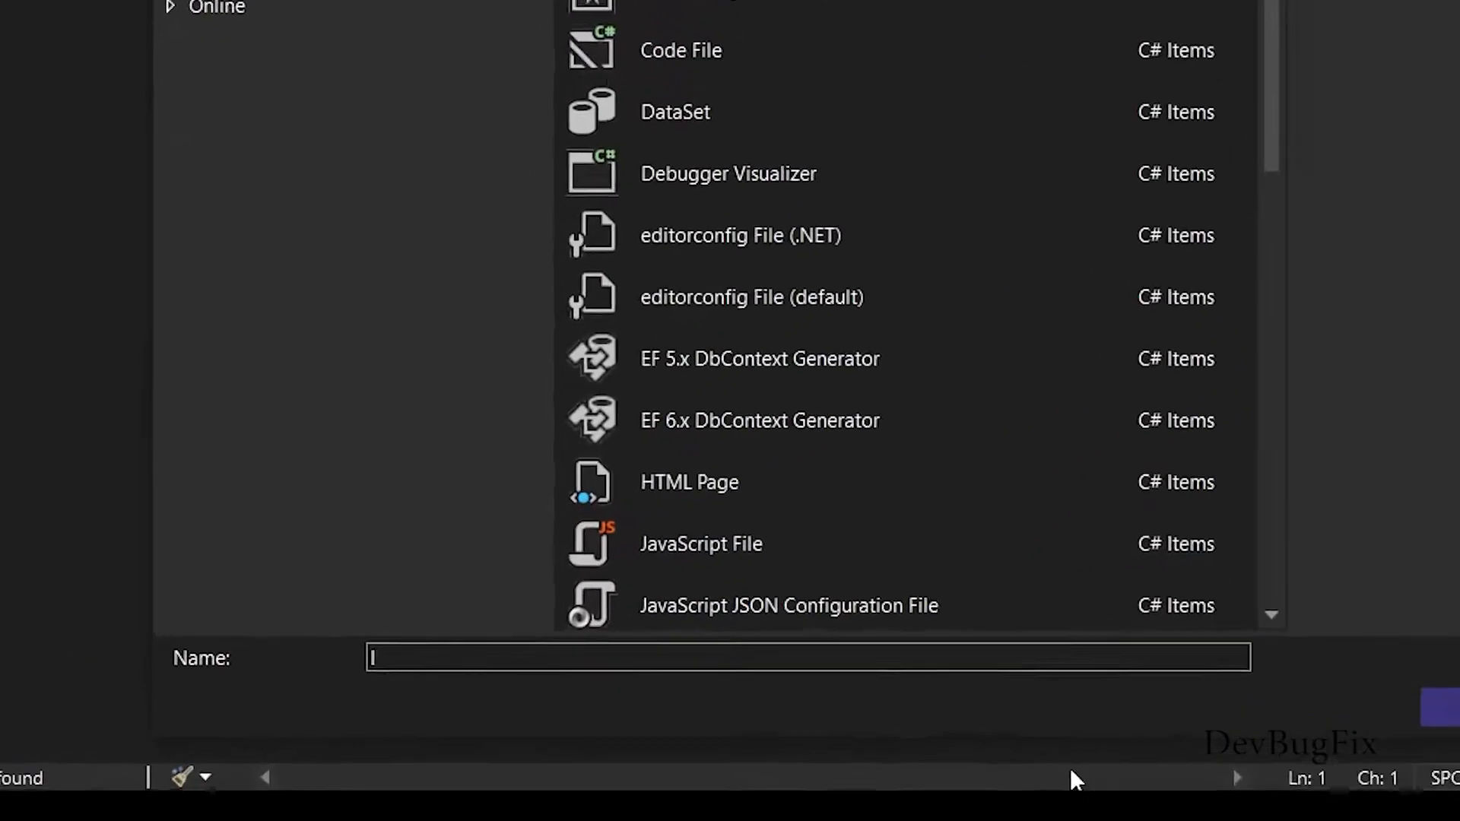
- Create IUserClaimServices declaring Task<List<UserClaimDTO>> GetUserClaims(Expression<Func<AppUserClaim, bool>>)
type("IUserClaimServices")
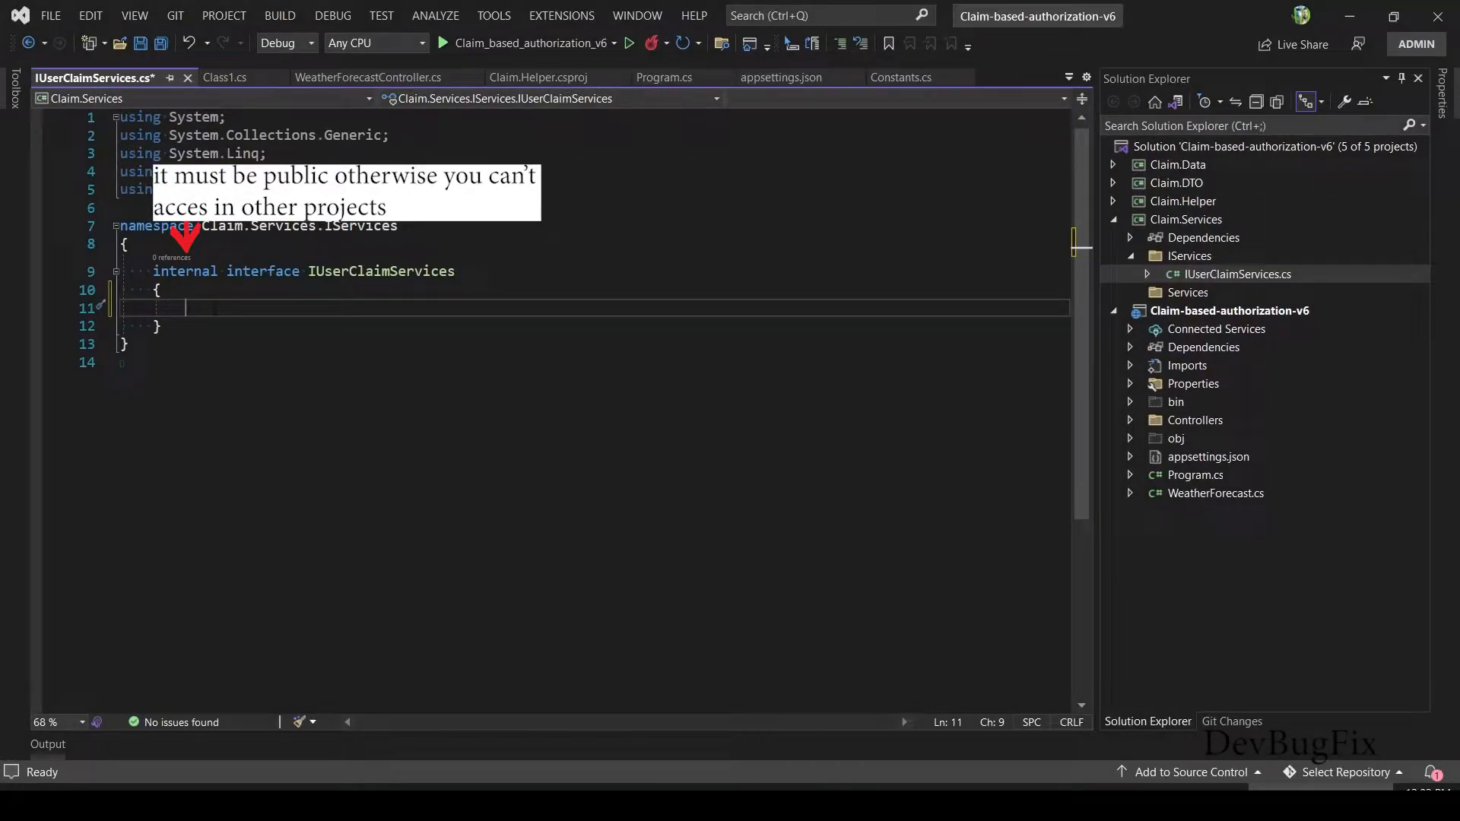
type("Task")
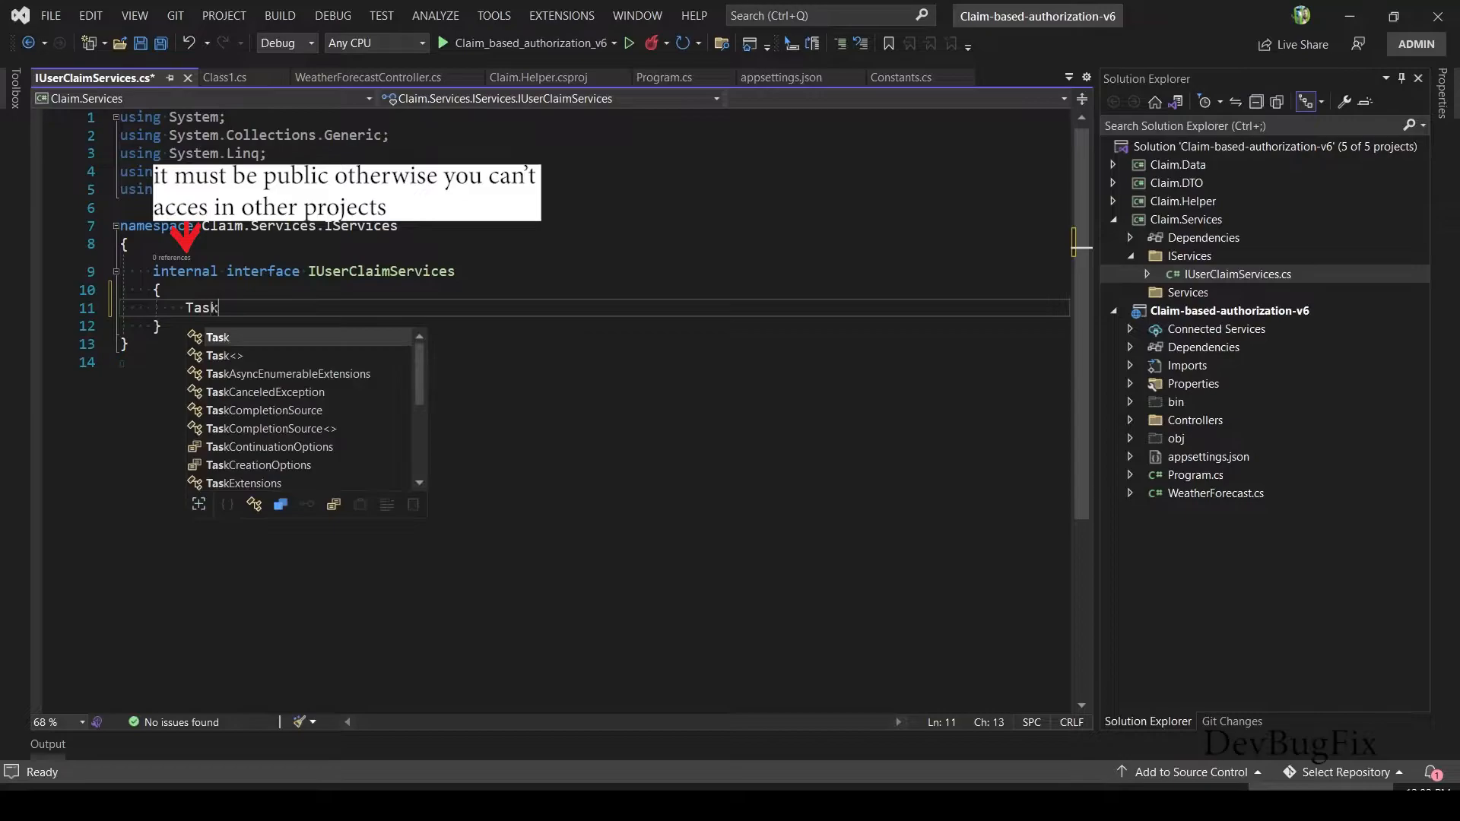
type("<Lis>")
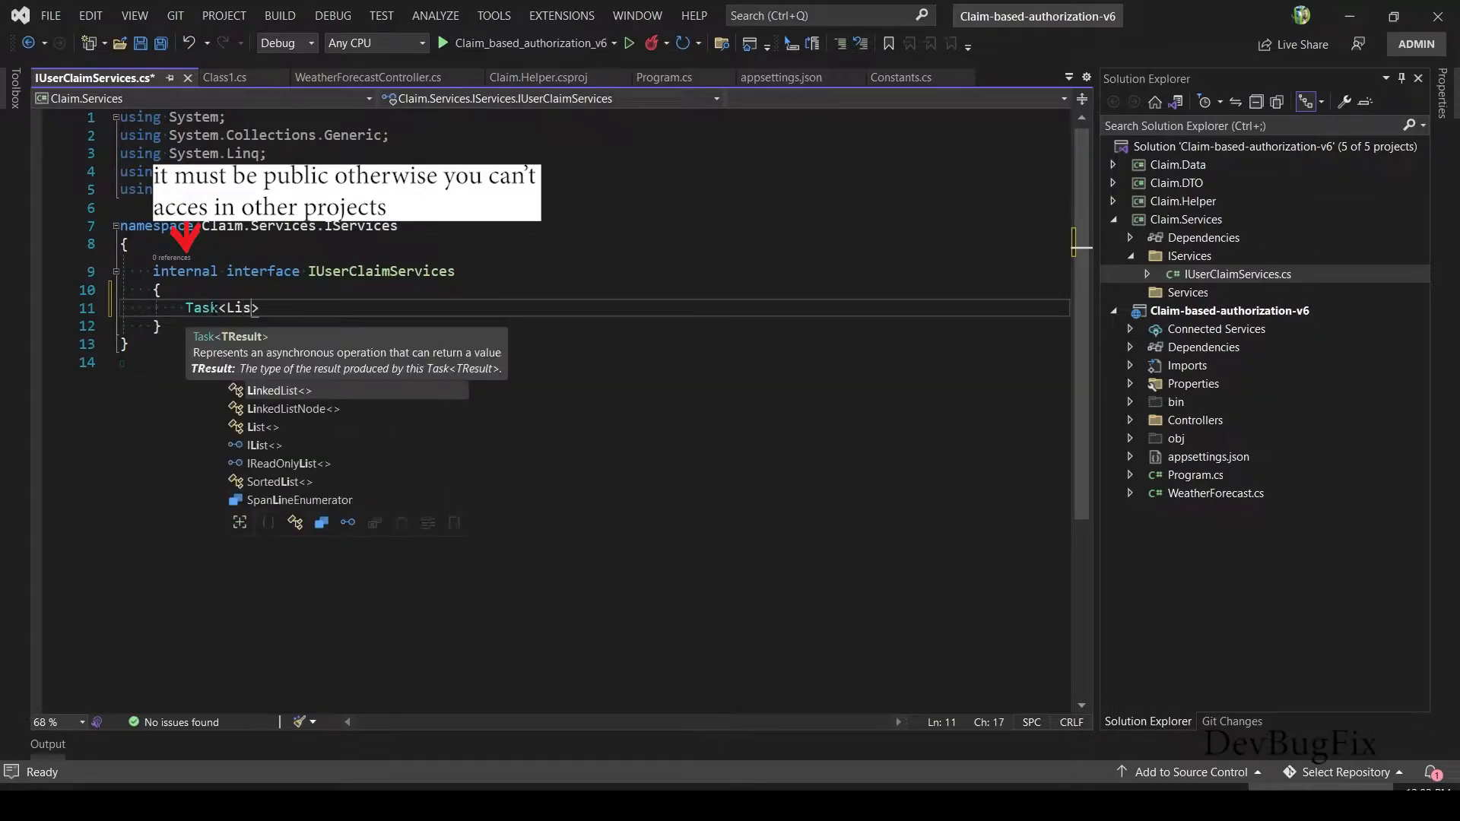
type("List<UserClaimDTO")
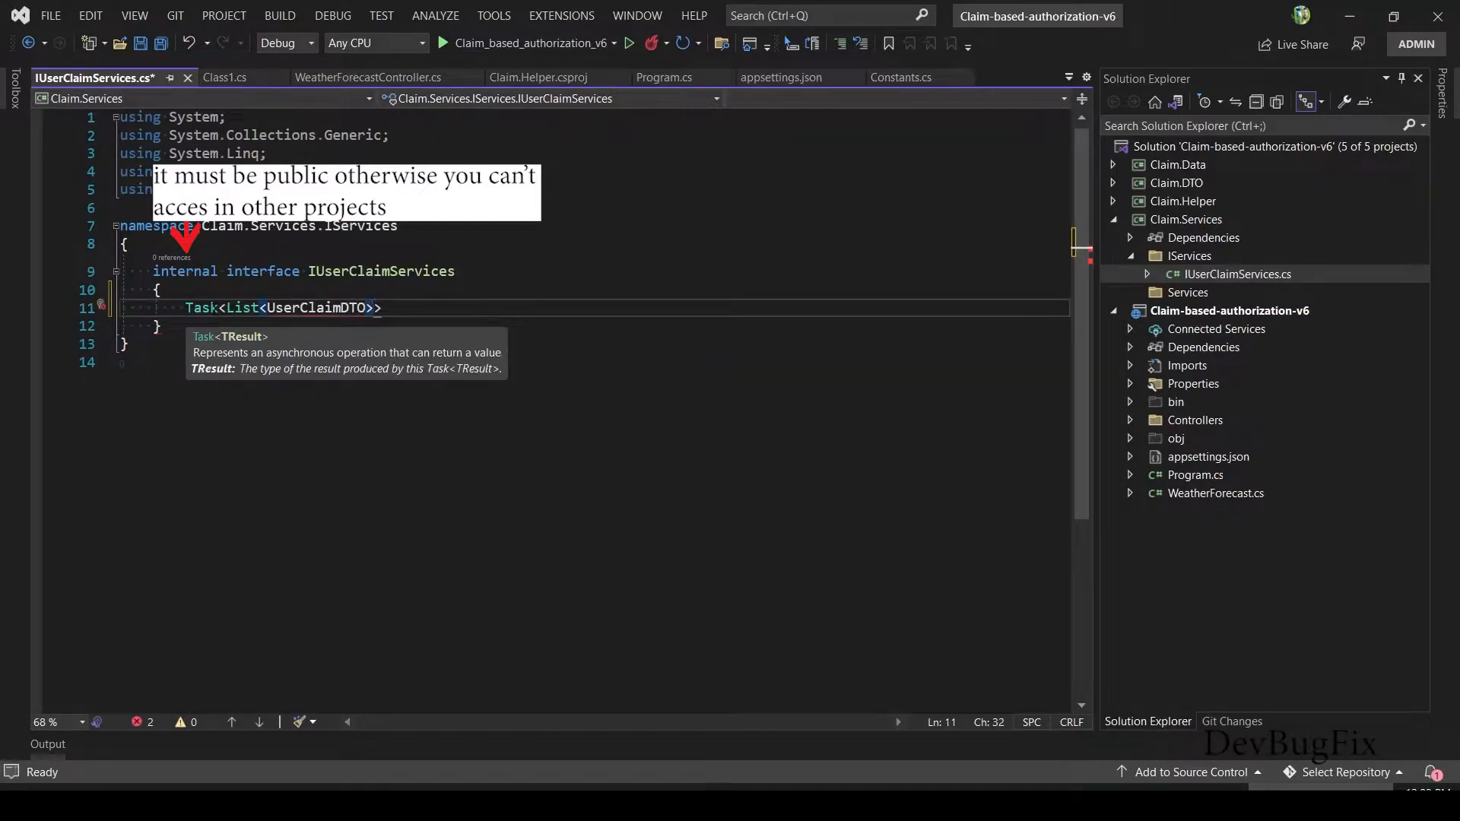
type("GetUserClaims")
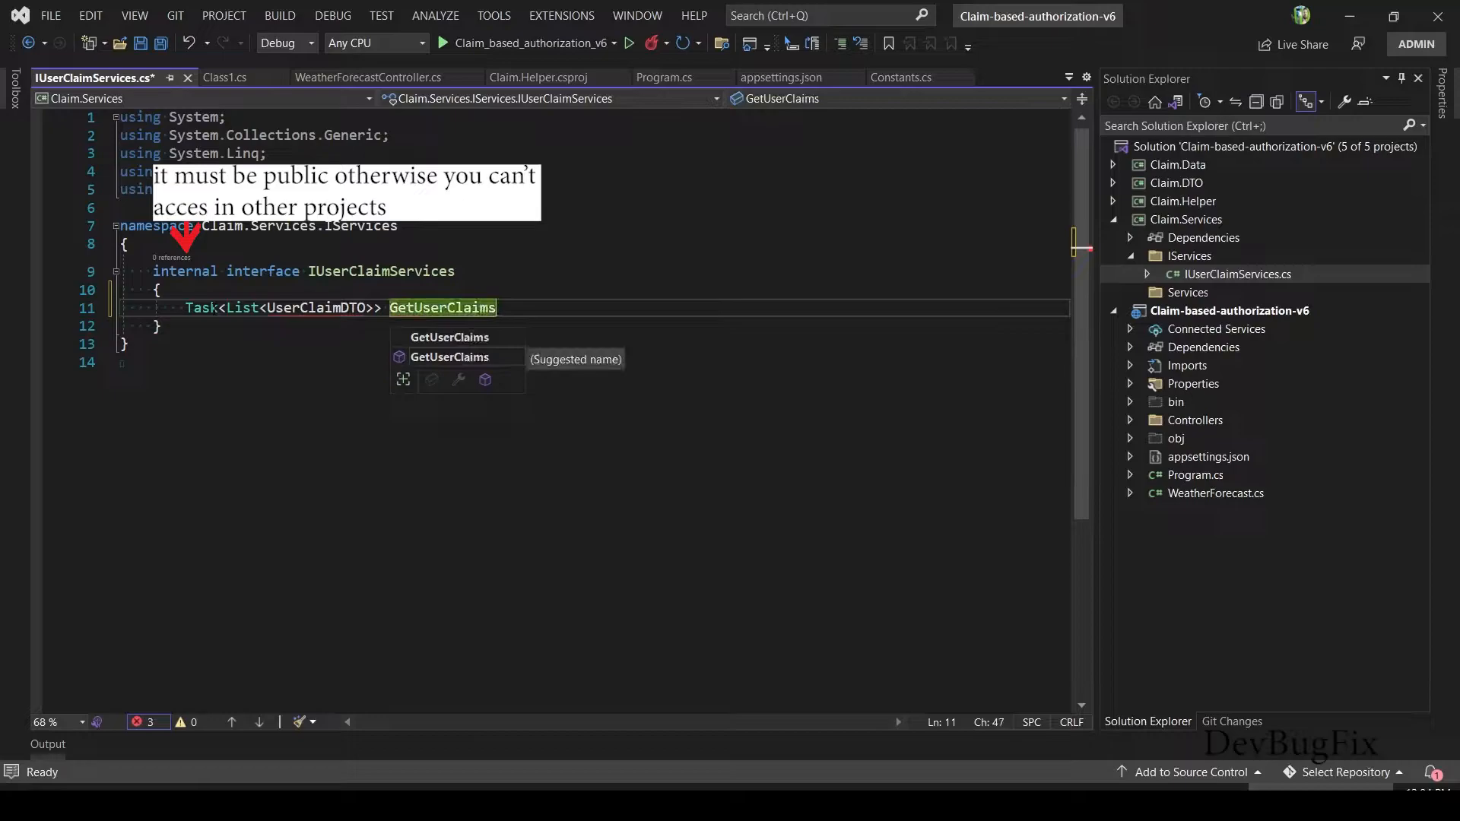
type("()")
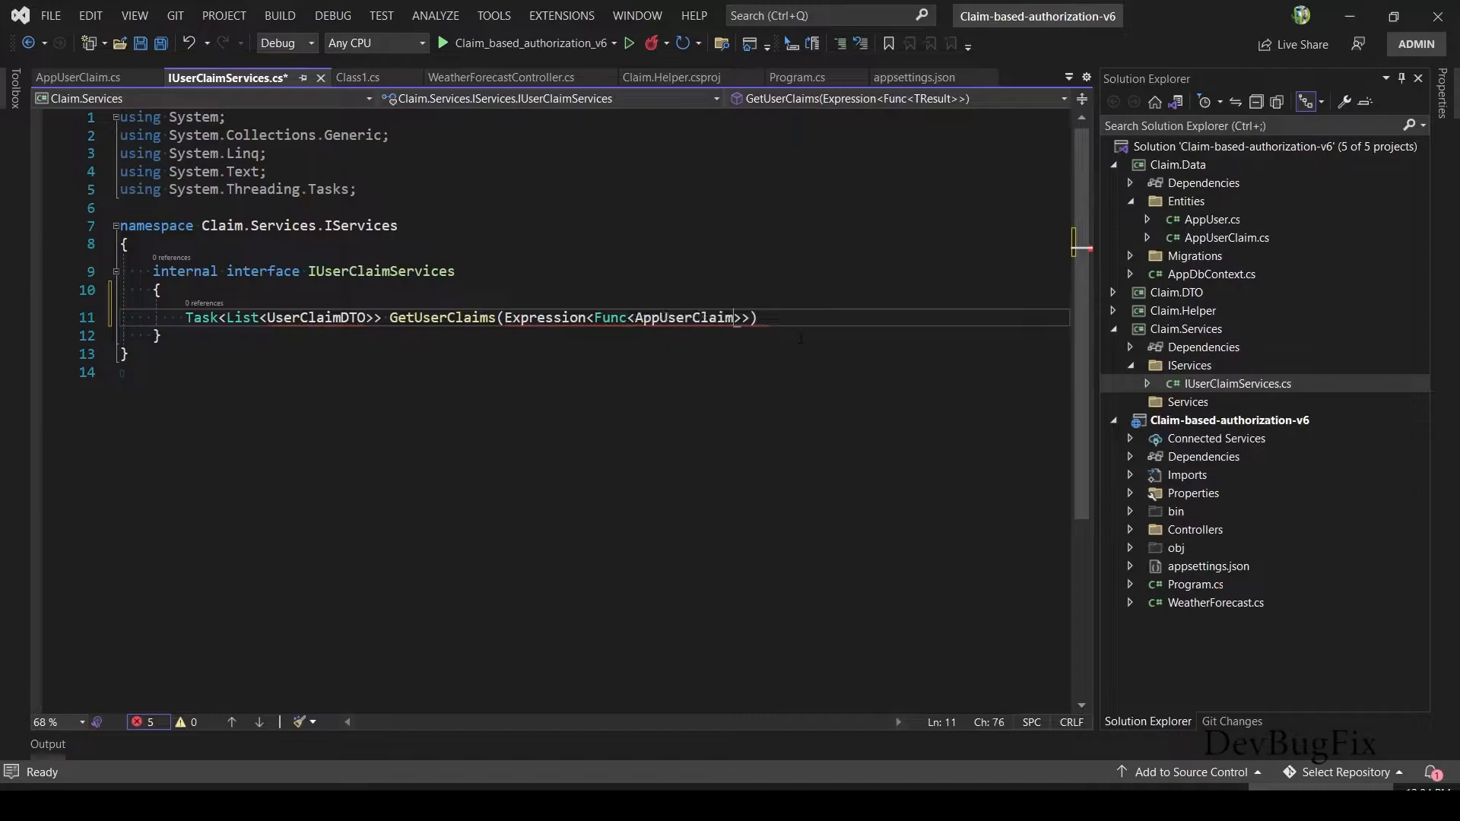
type(",bool")
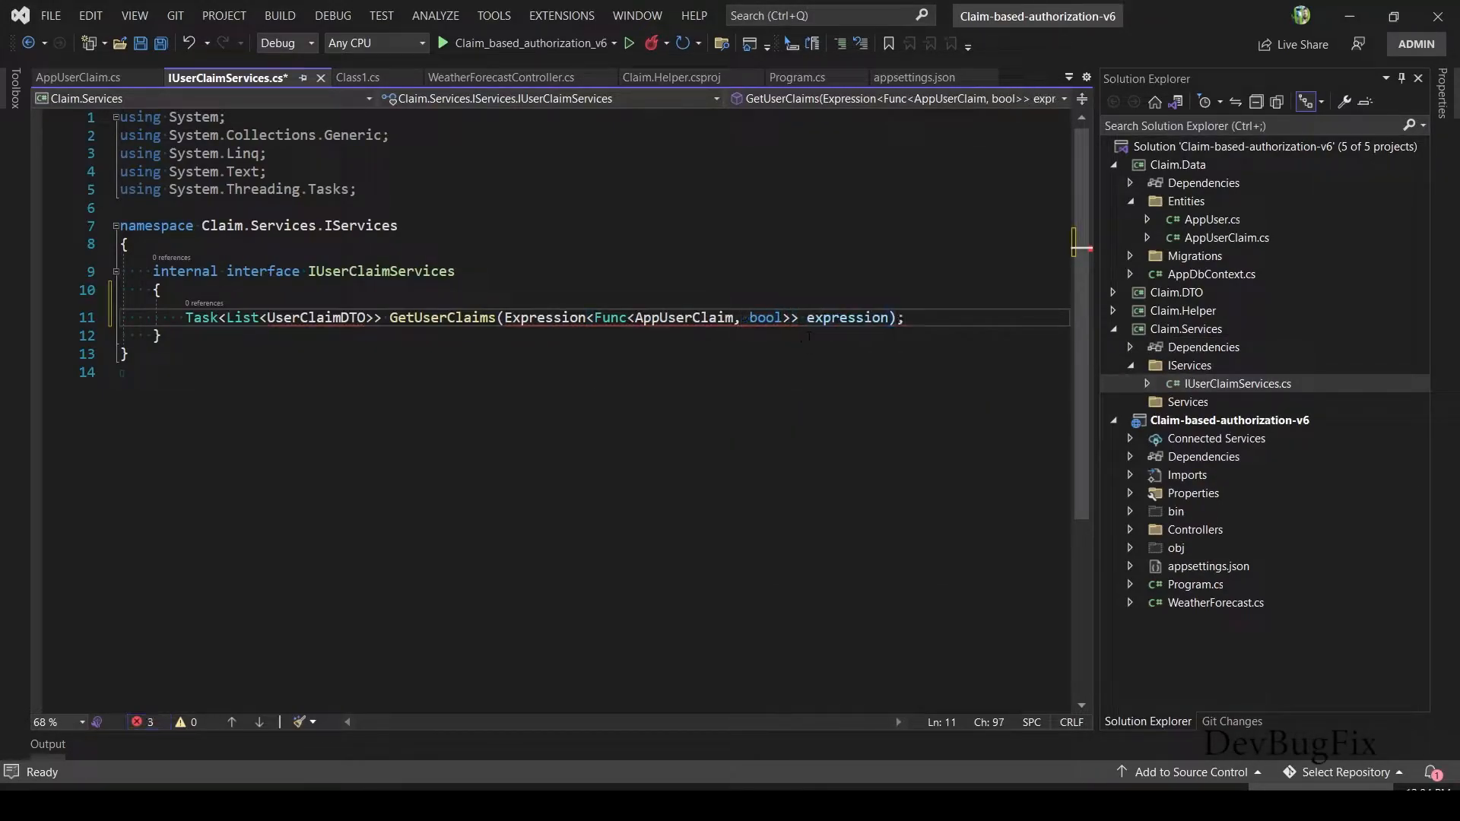
- Generate the UserClaimDTO class as a new file in the Claim.DTO project
double_click(316, 317)
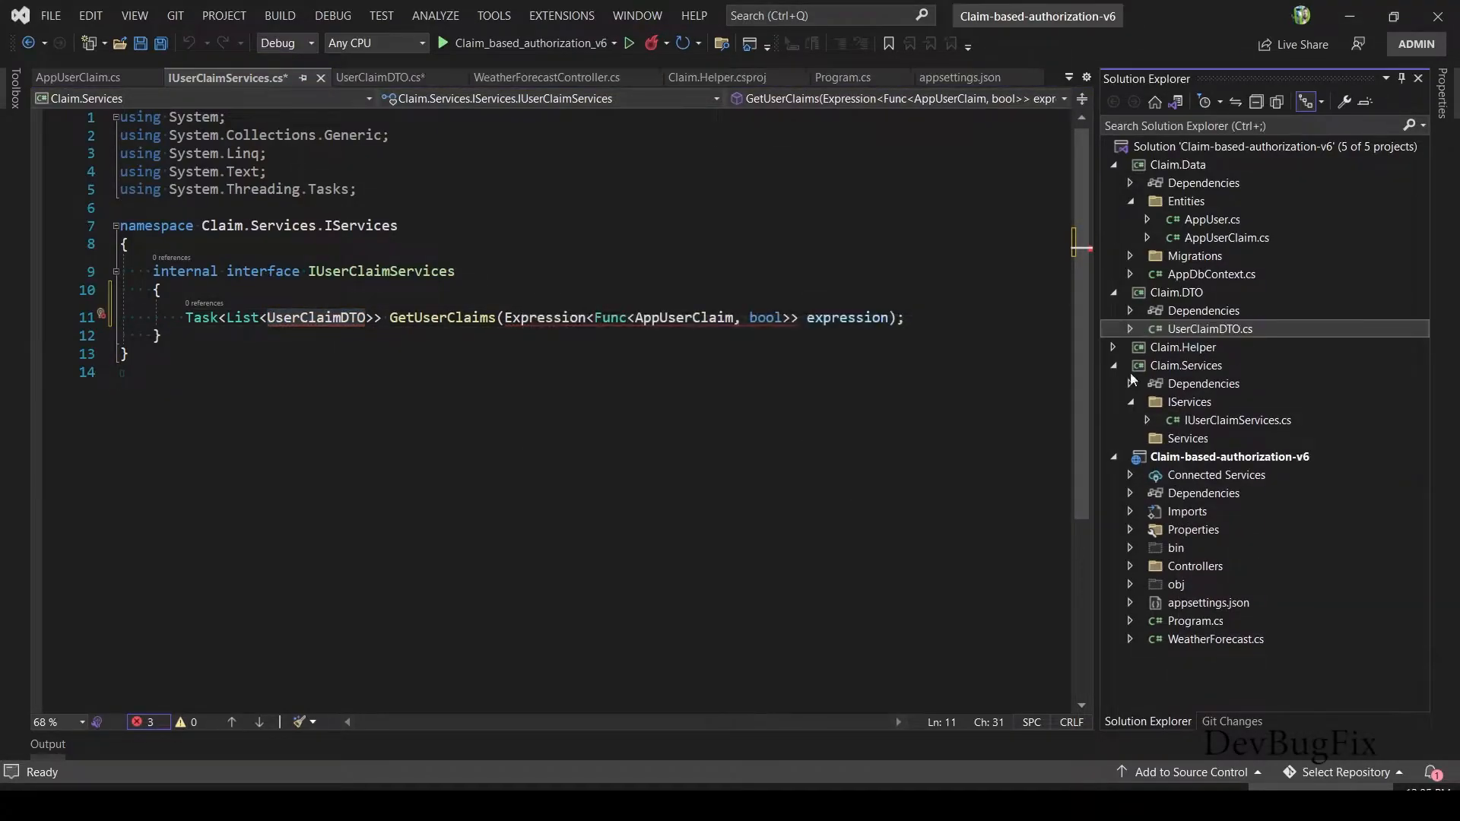
left_click(376, 78)
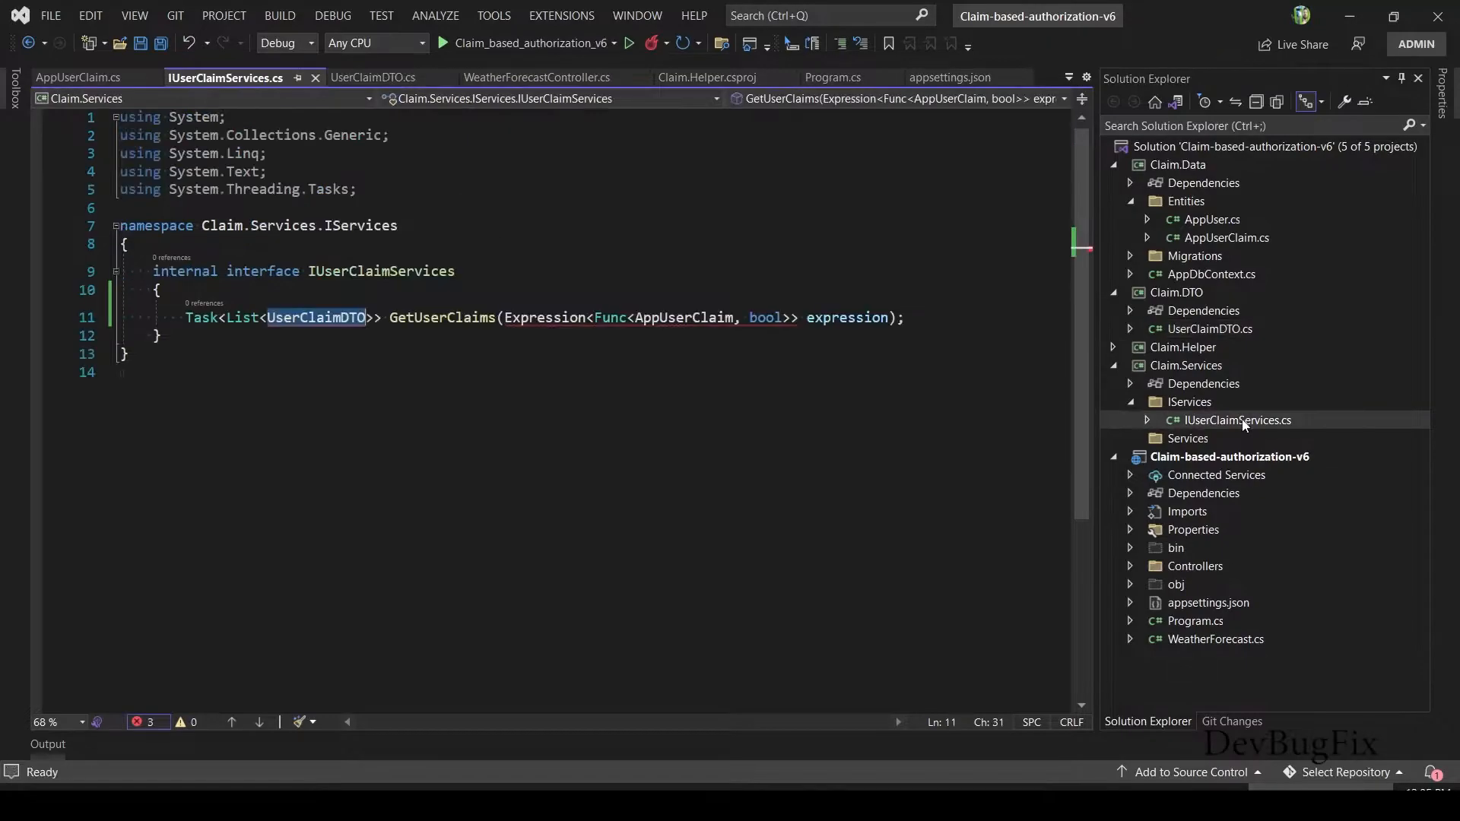
- Reference Claim.Data and Claim.DTO from Claim.Services and import the AppUserClaim namespace
right_click(1203, 383)
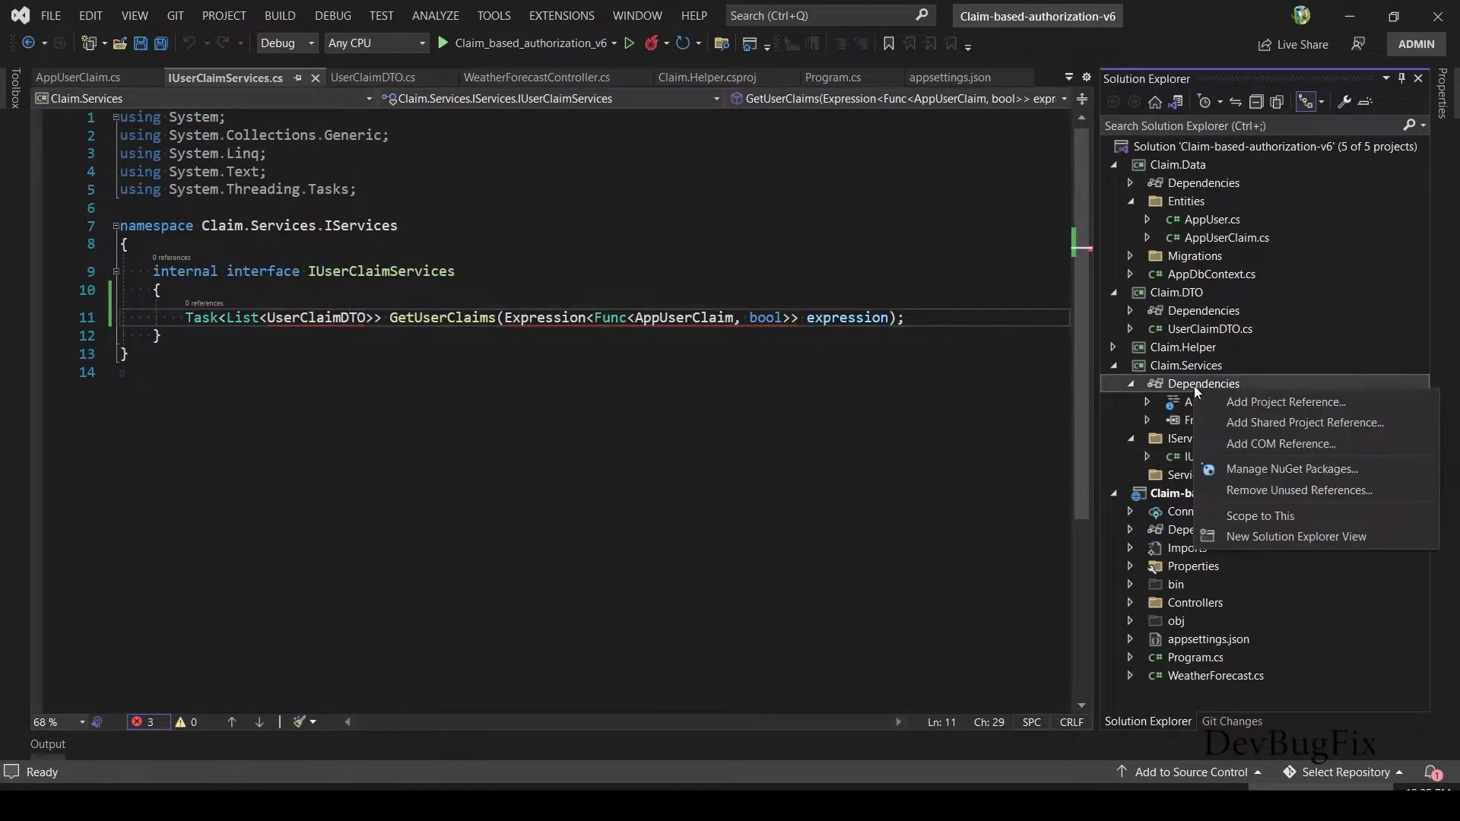
left_click(1285, 401)
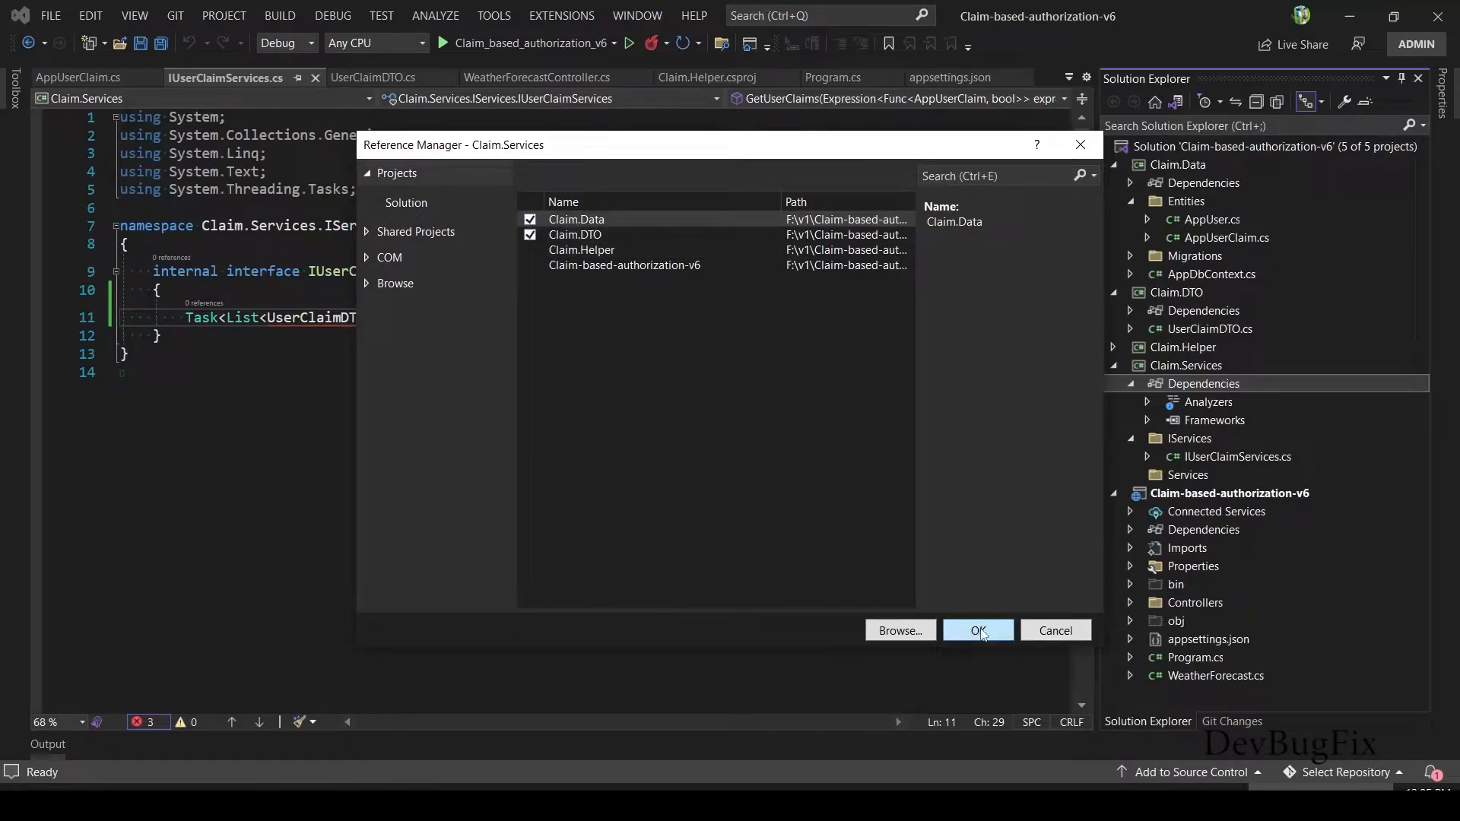
left_click(976, 630)
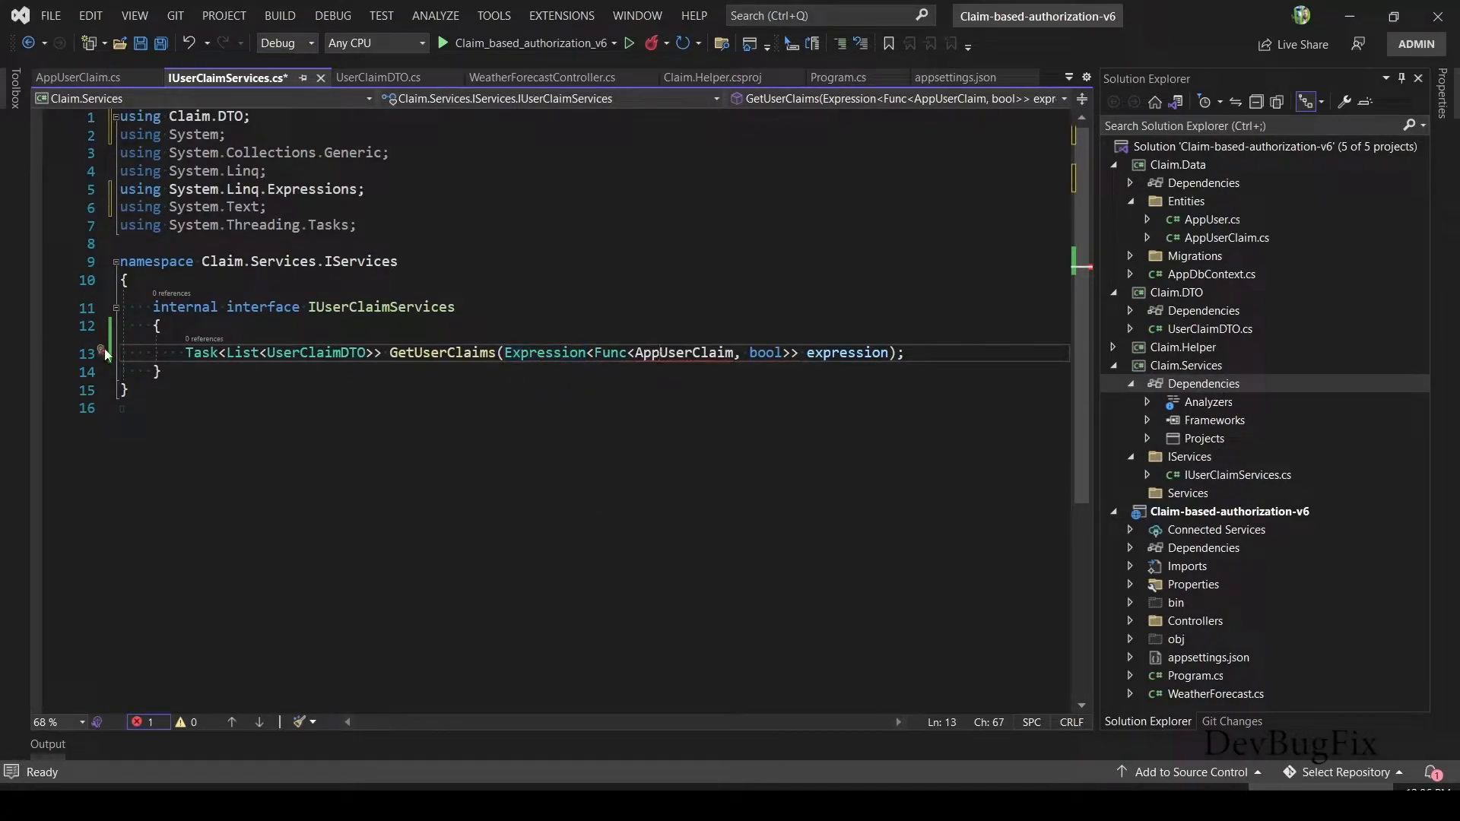
key("Ctrl+S")
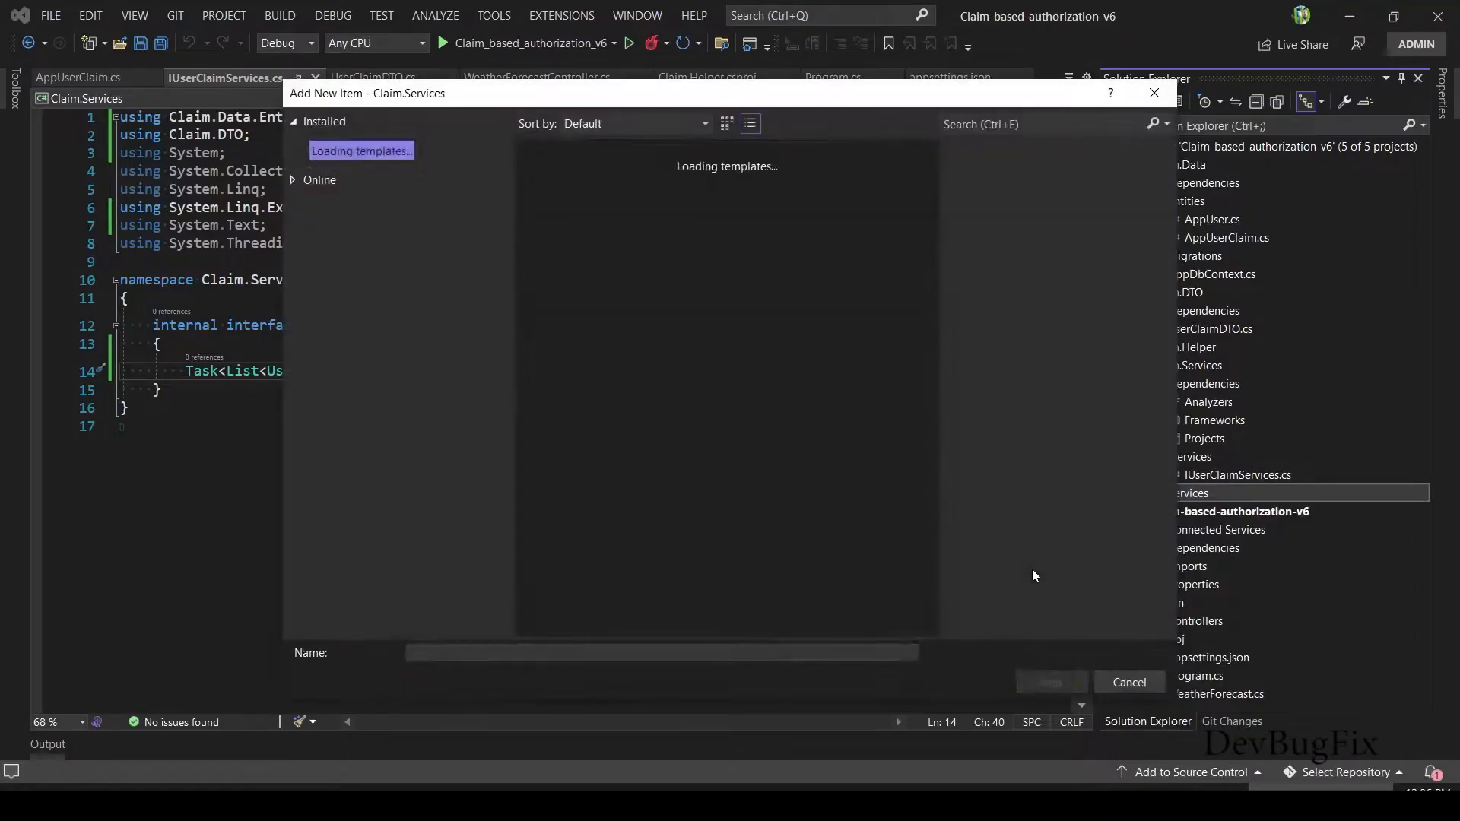
- Create a public UserClaimServices class implementing IUserClaimServices with a generated GetUserClaims method
type("UserClaimServ")
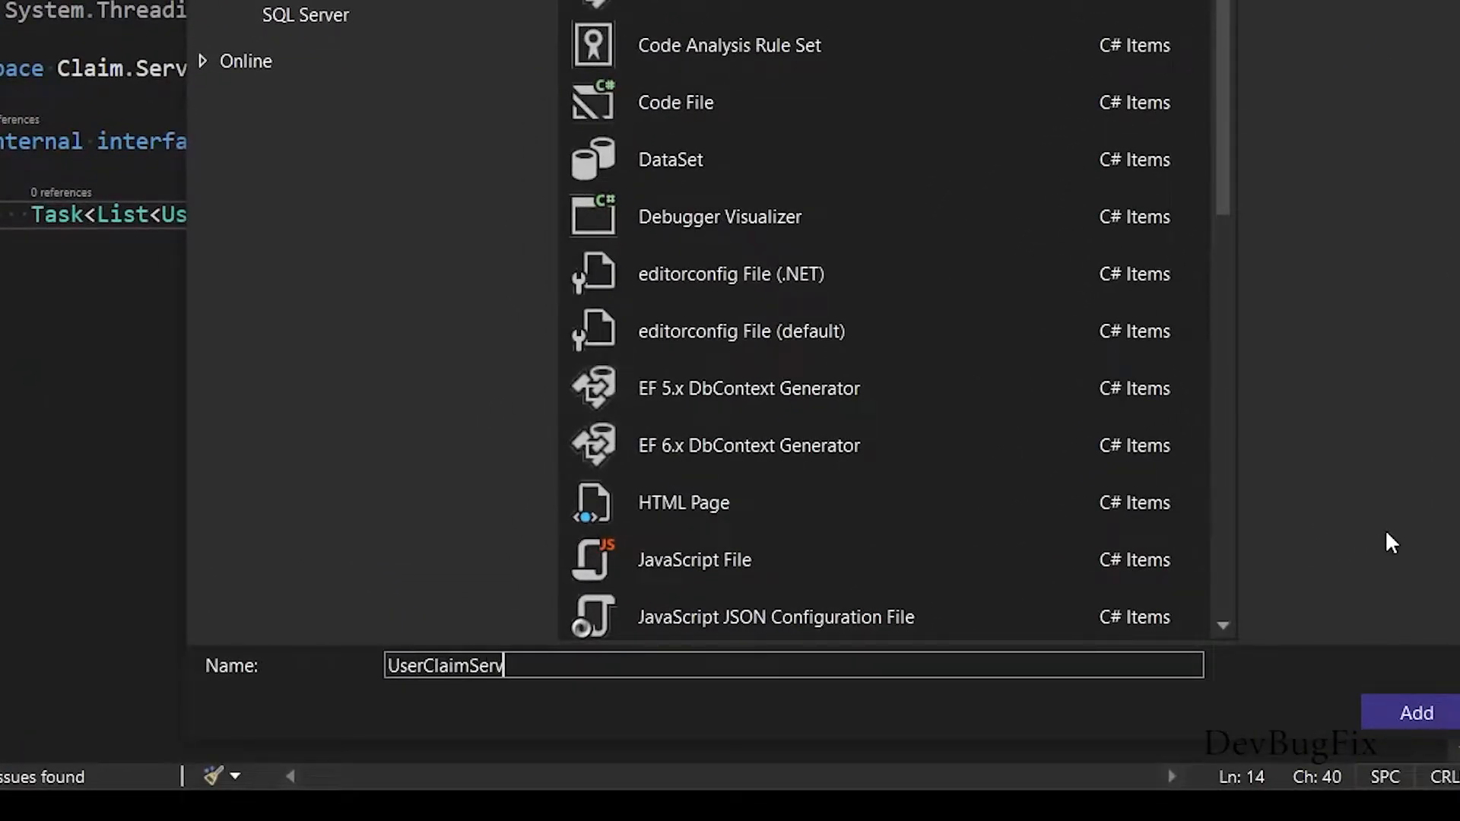
left_click(1415, 712)
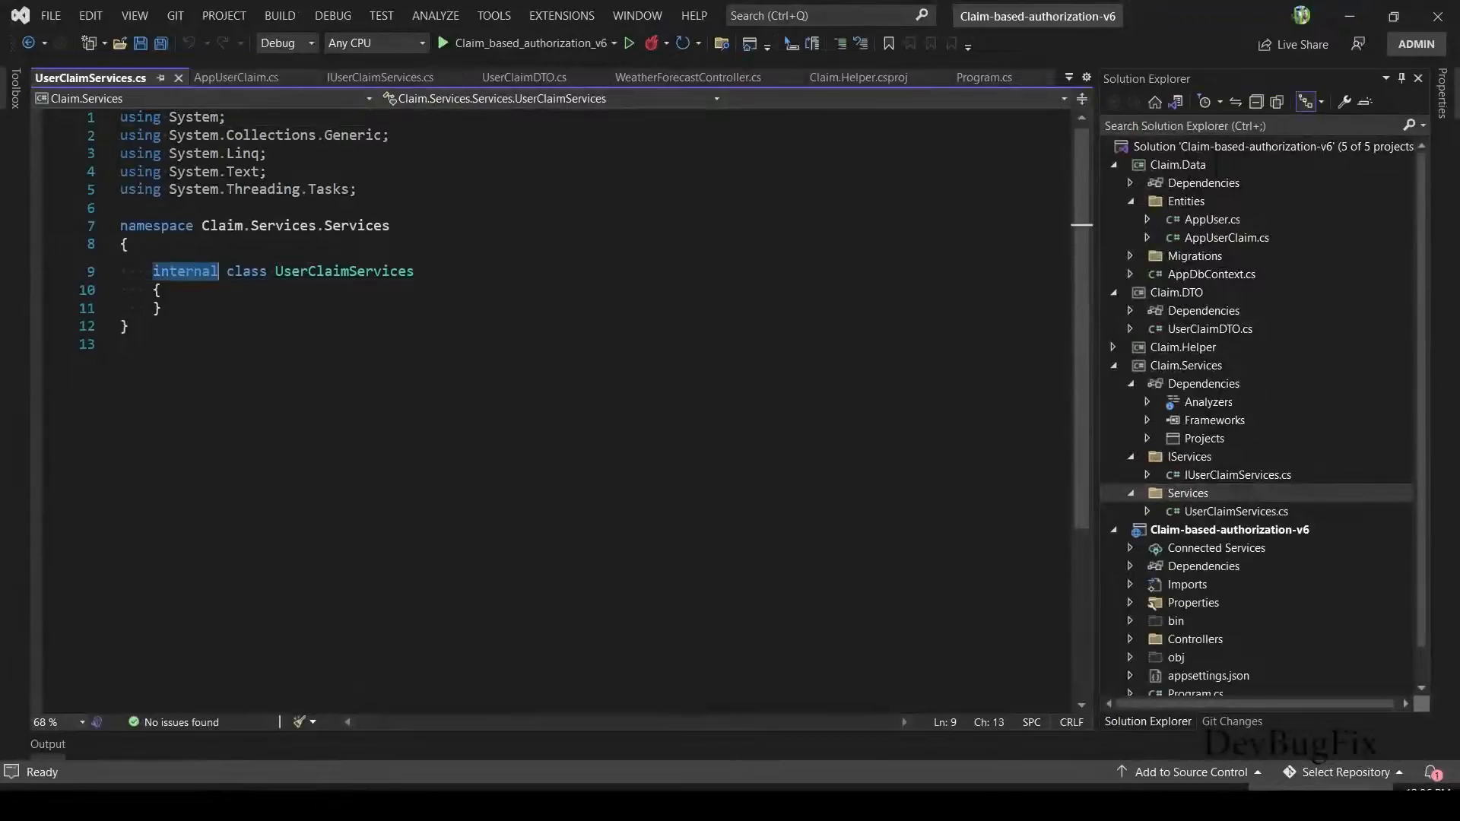
type("public")
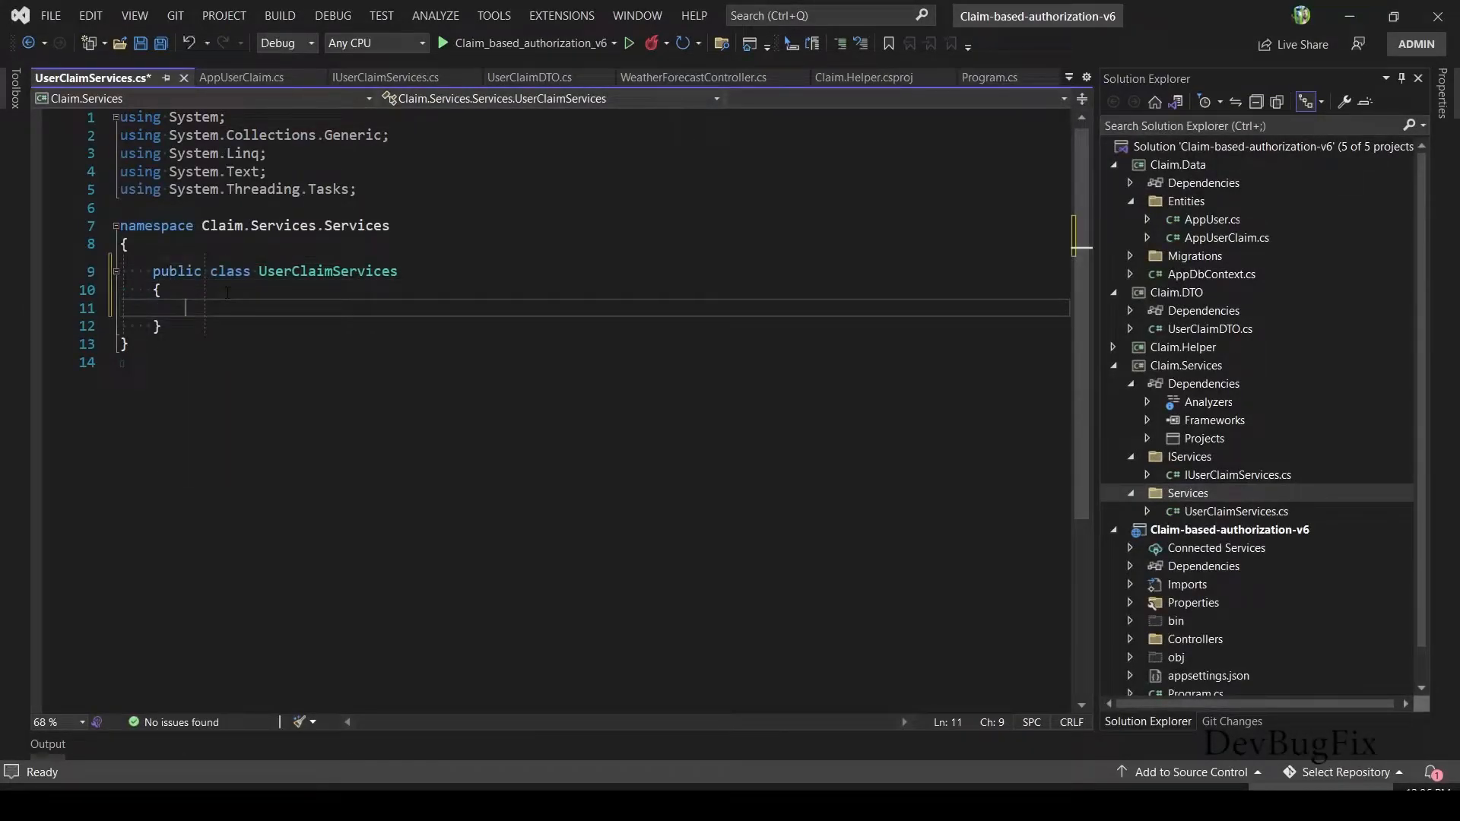
type(": IUserClaimServices")
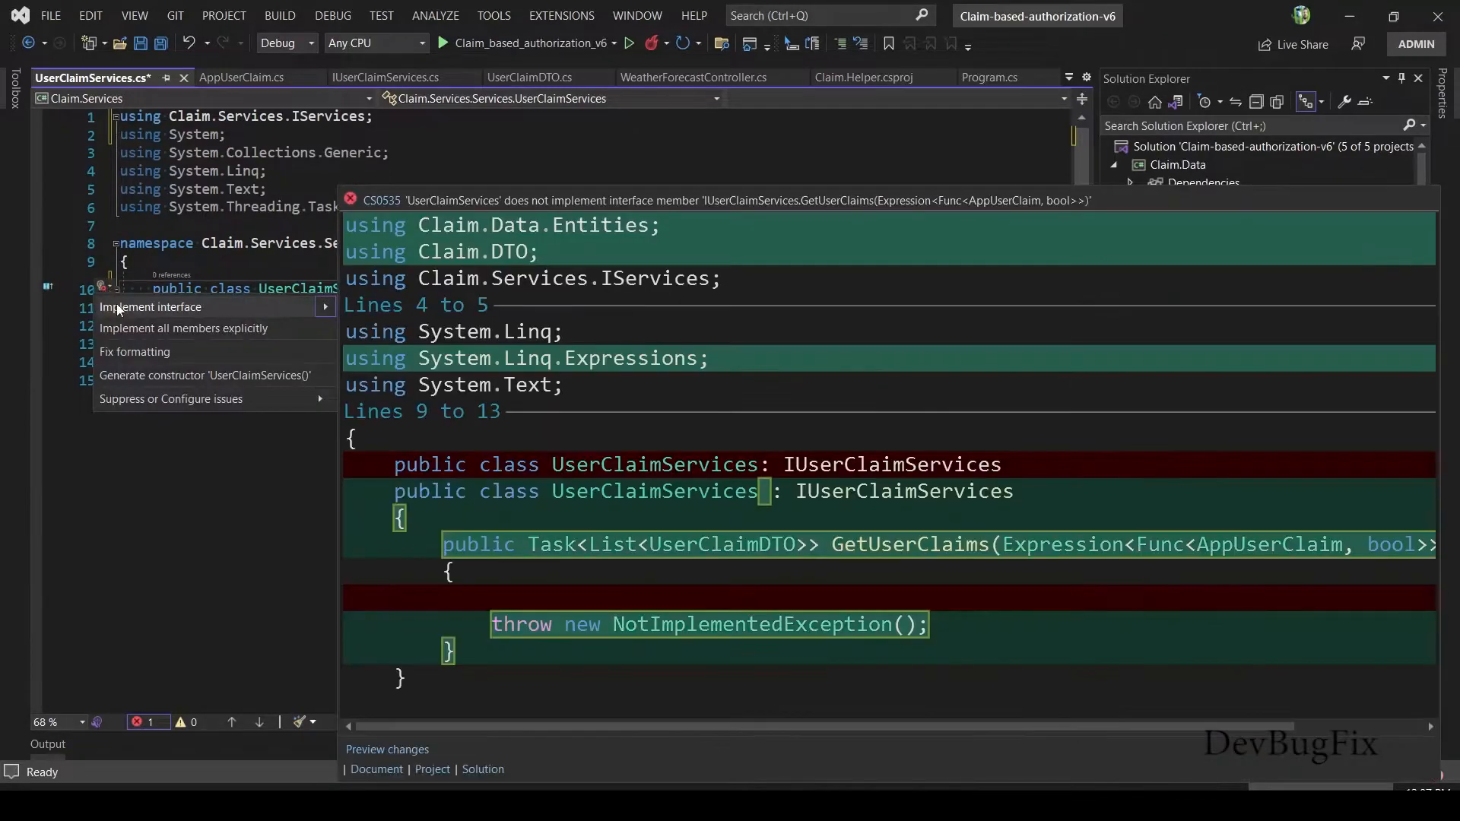
left_click(150, 305)
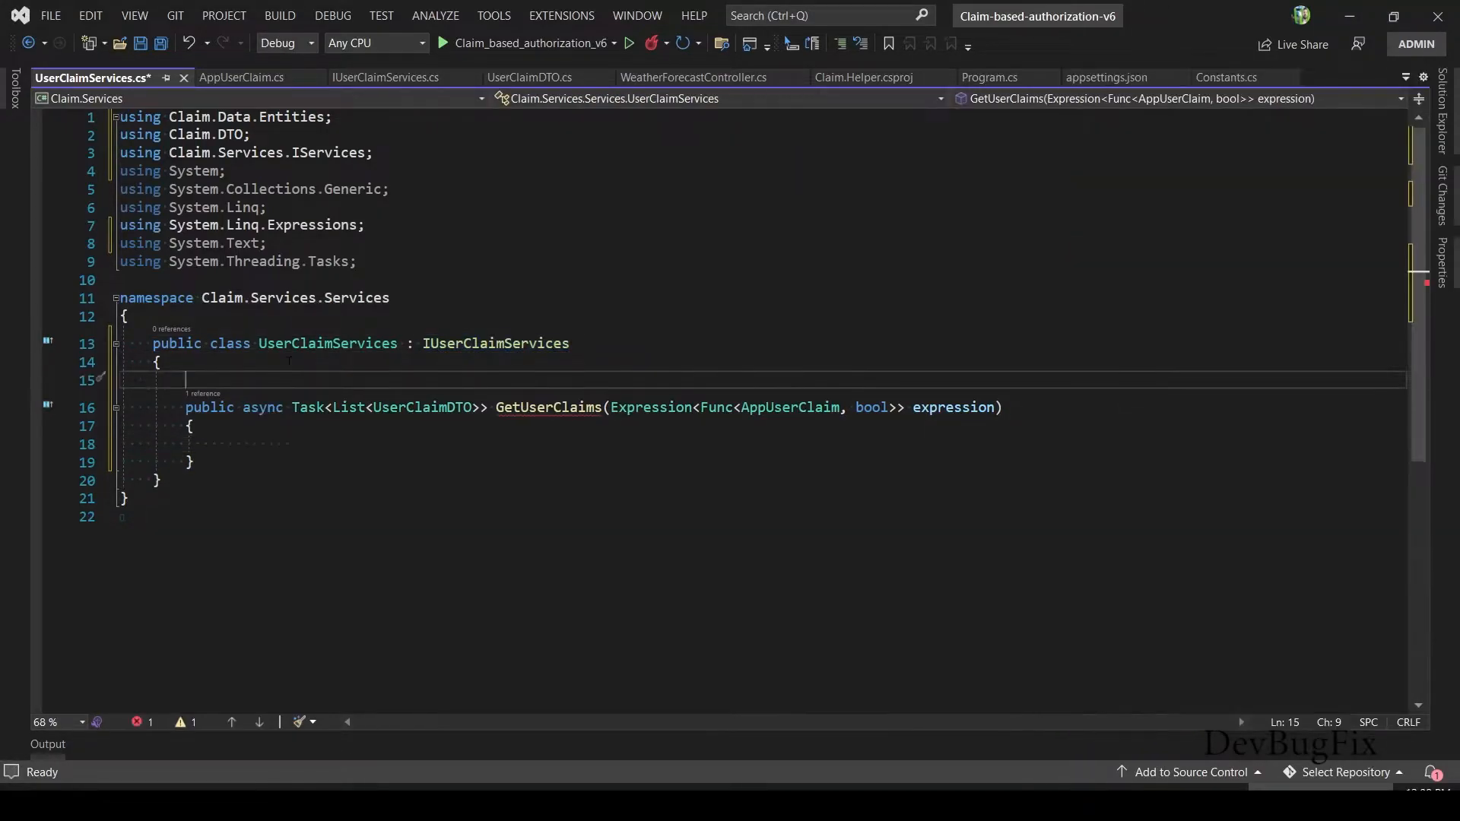
- Inject AppDbContext into UserClaimServices as a private readonly _apDbContext field via constructor
type("private readonly")
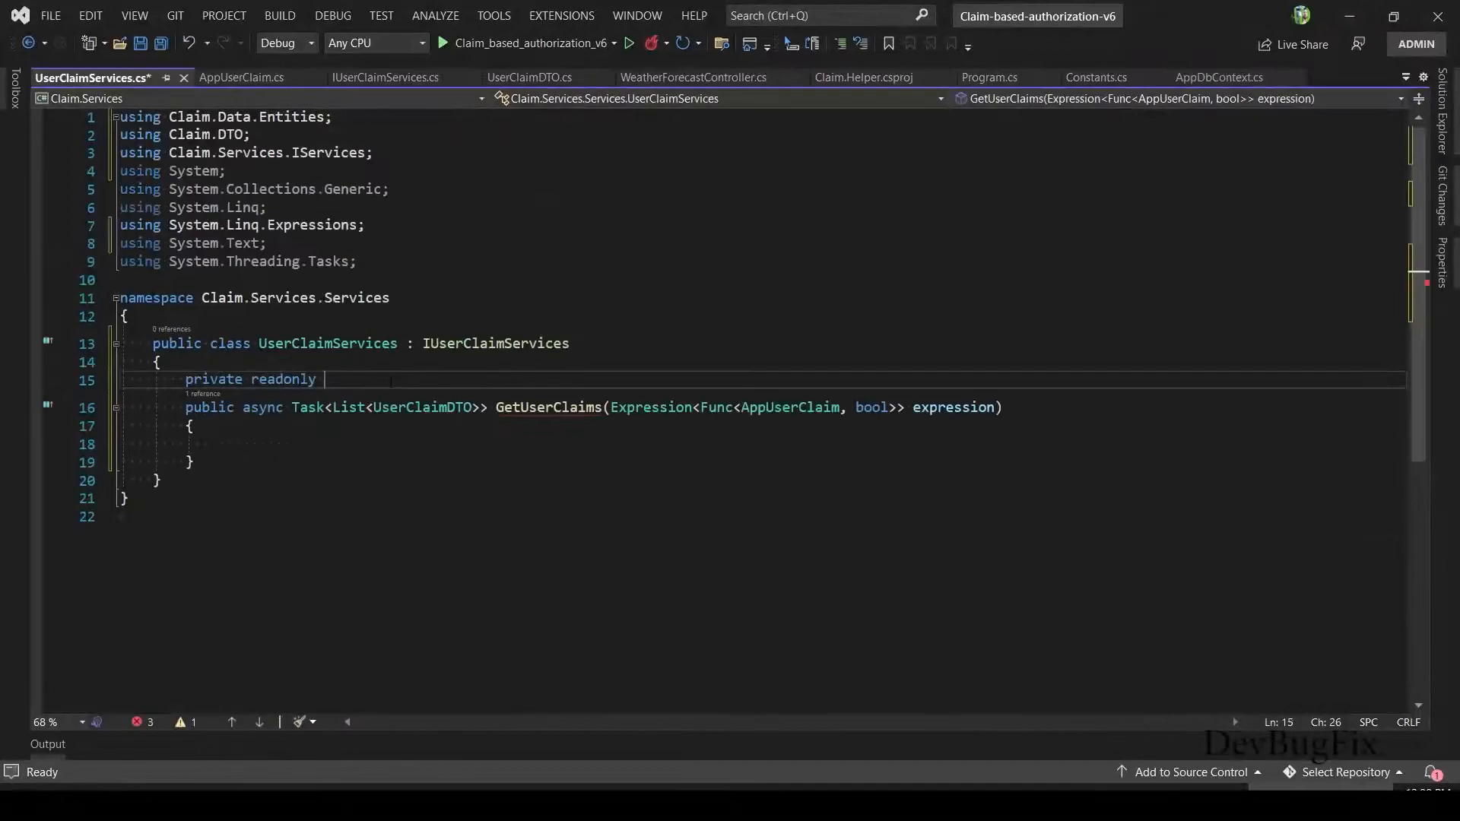
type("AppDbContext _ap")
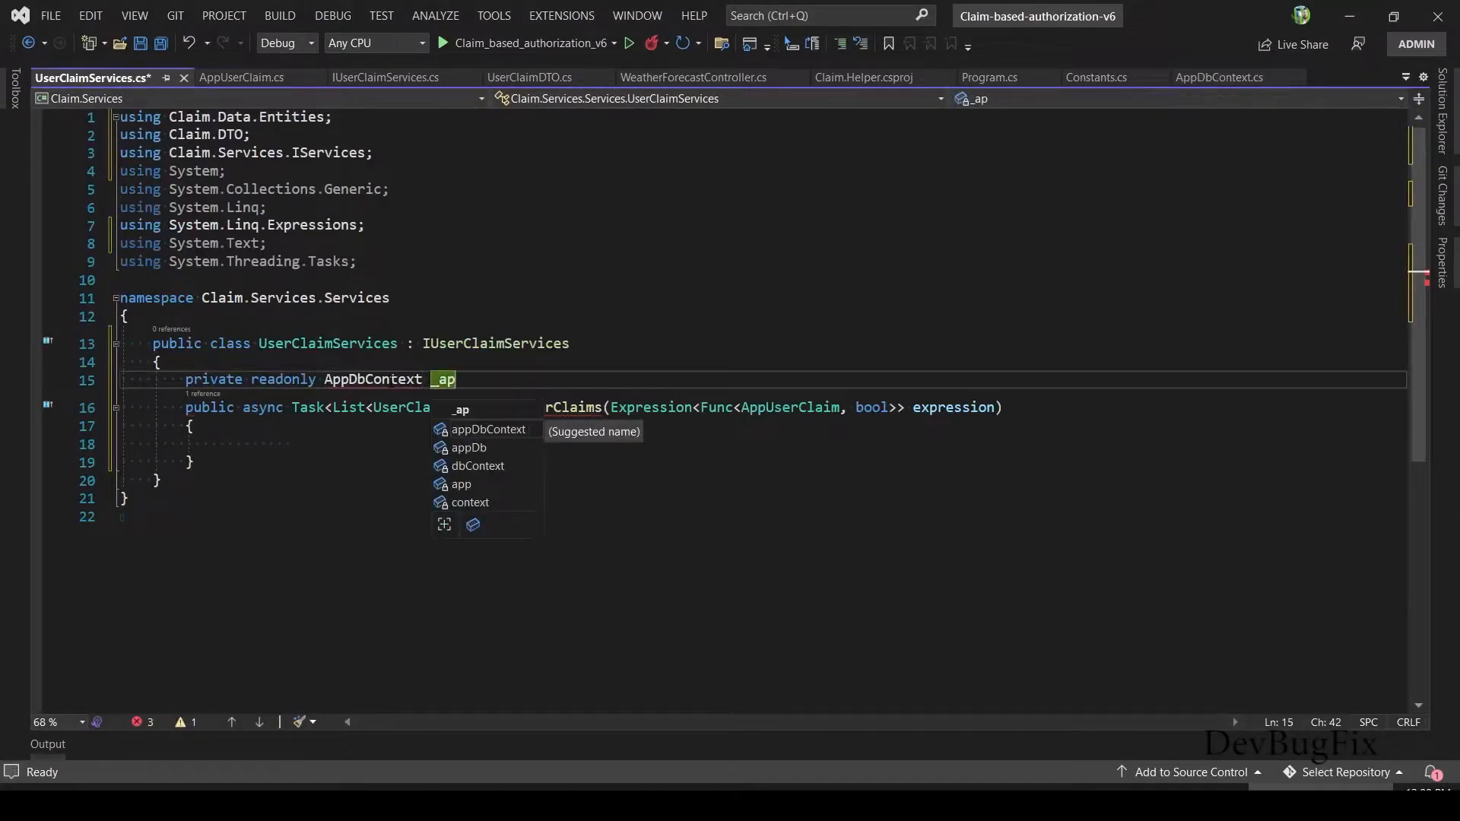
type("pub")
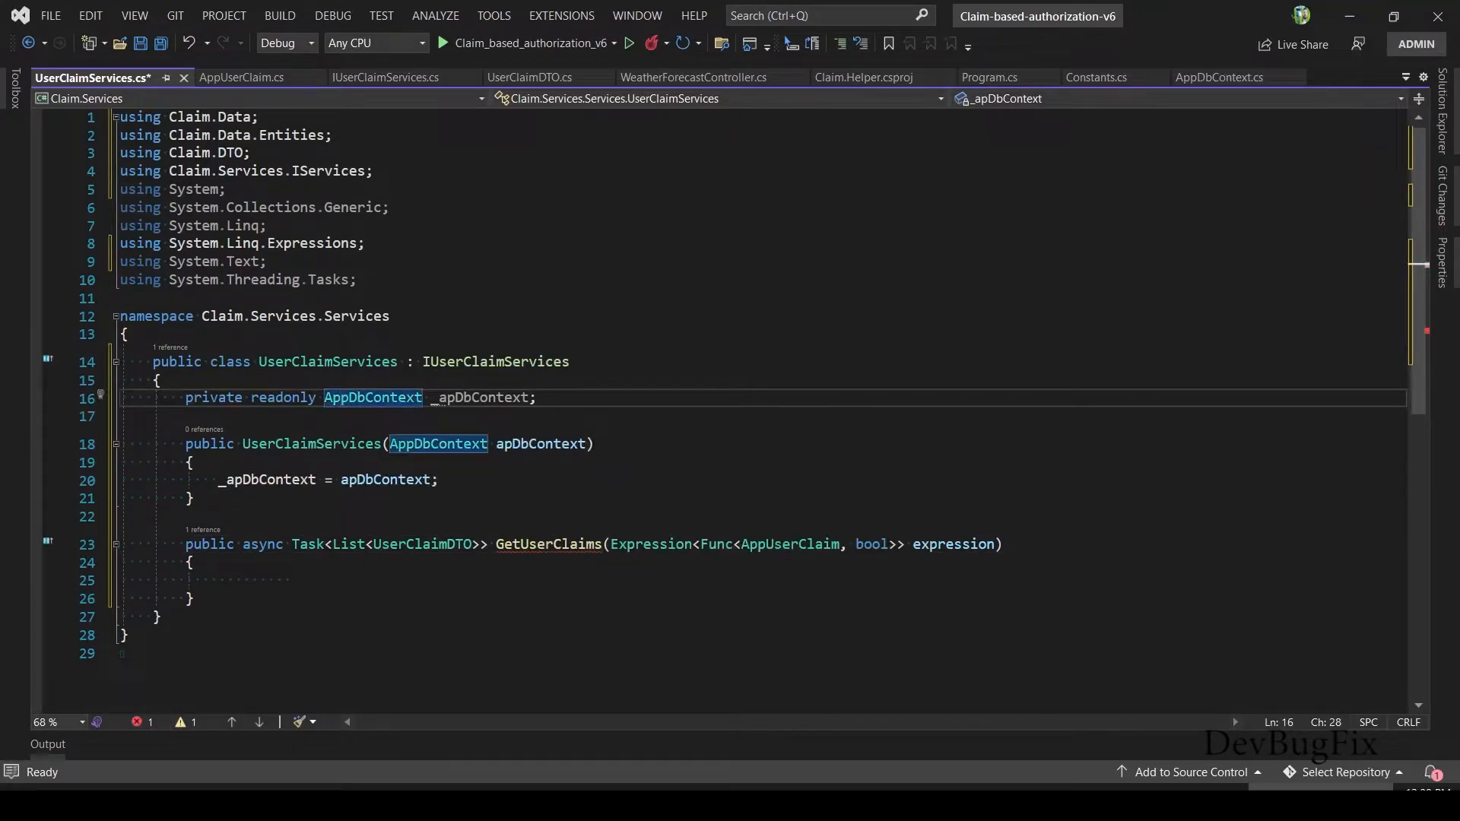
- Begin the GetUserClaims LINQ query with 'from claim in _apDbContext'
left_click(289, 579)
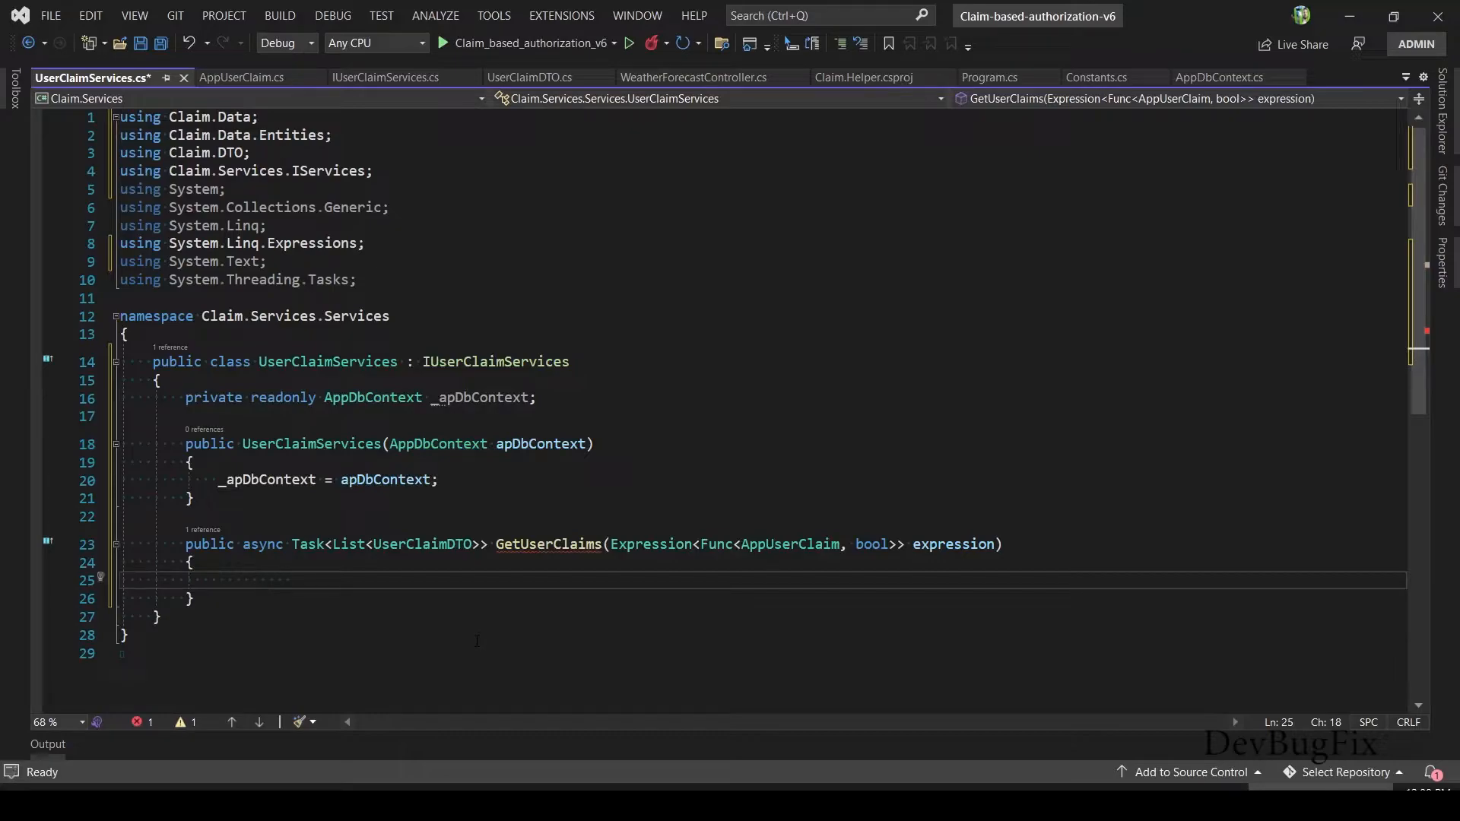
type("from")
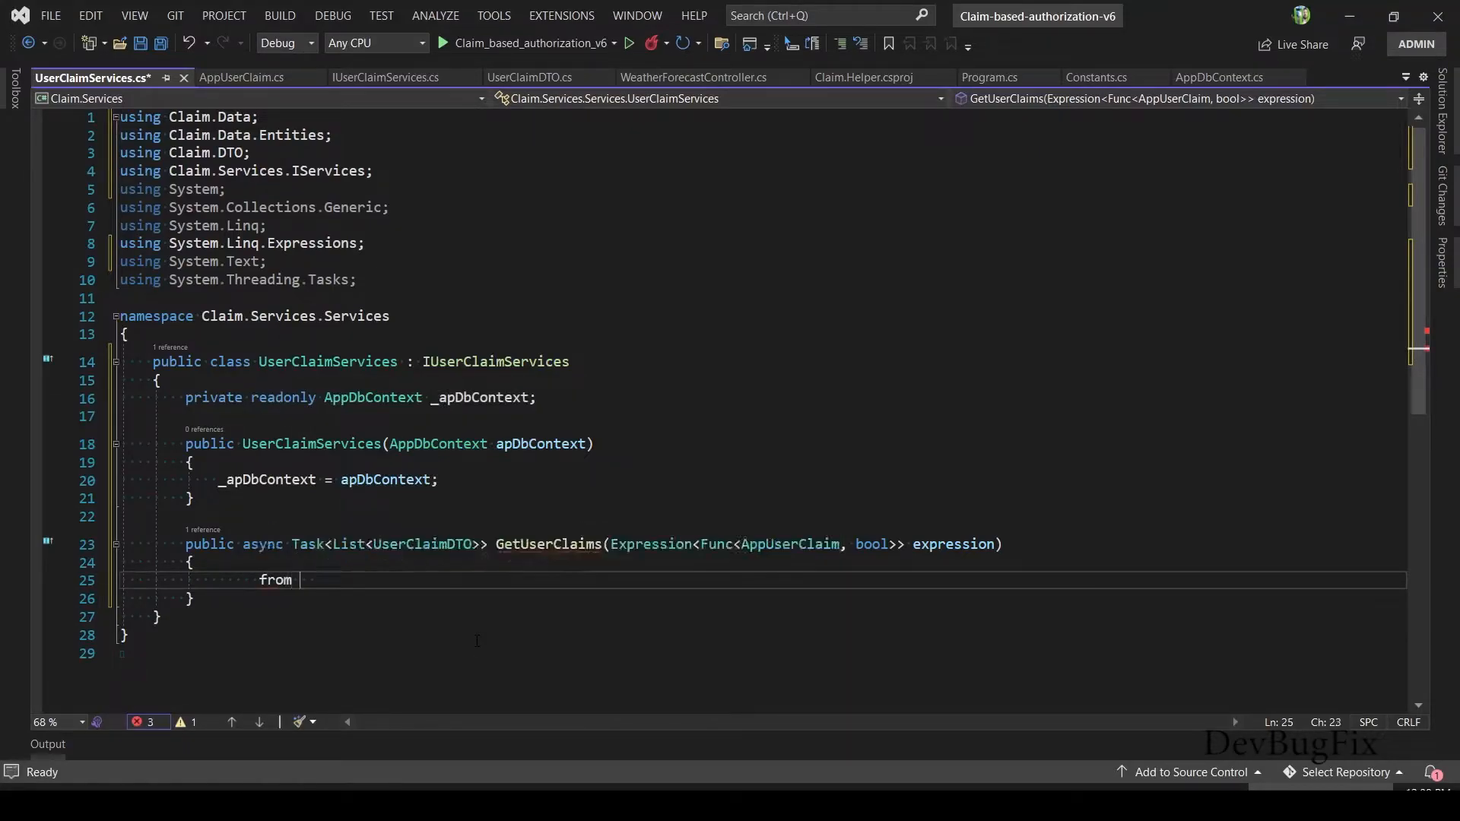
type("claim in _apDbContext")
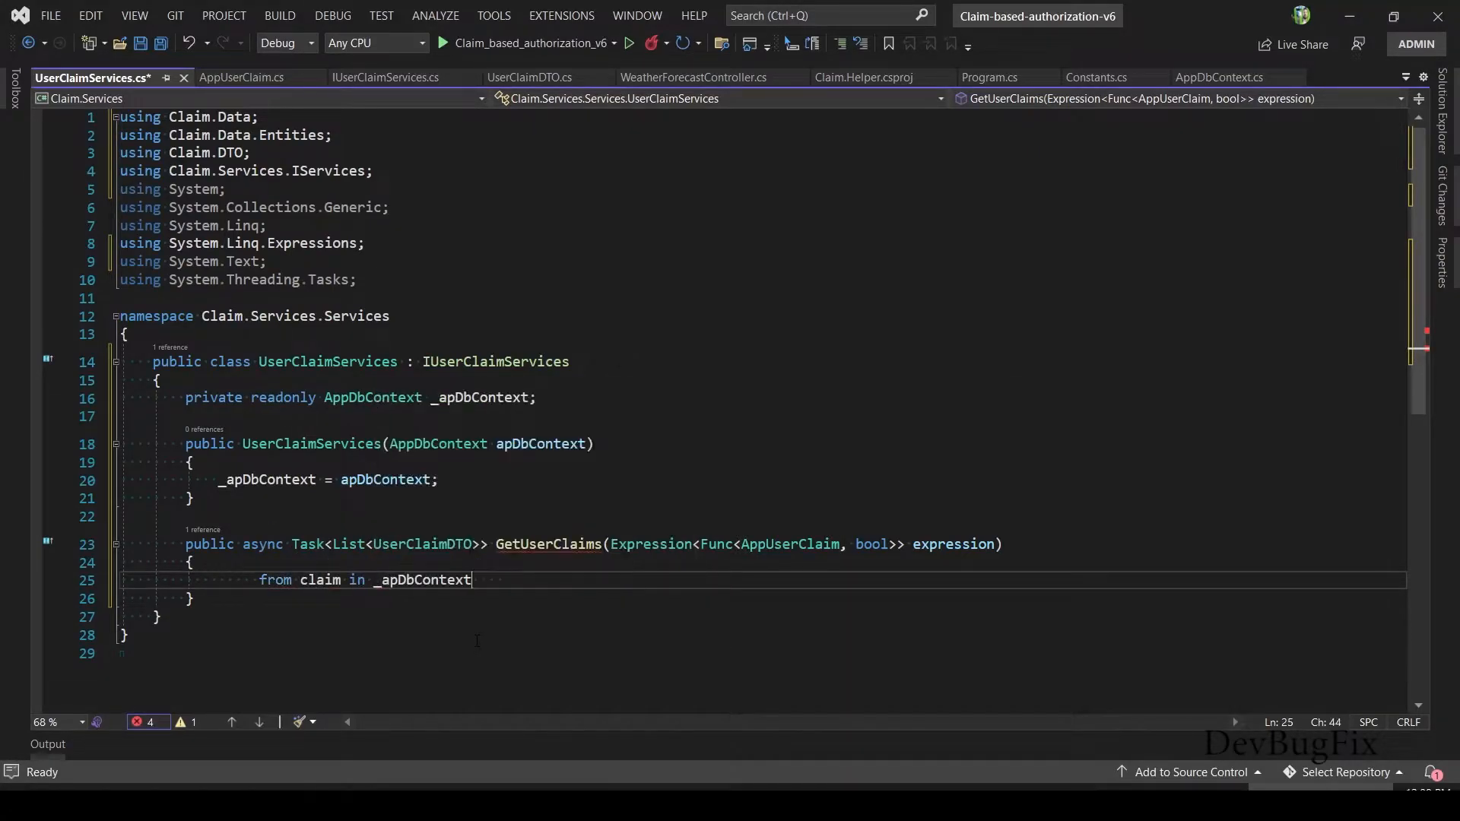
left_click(1215, 78)
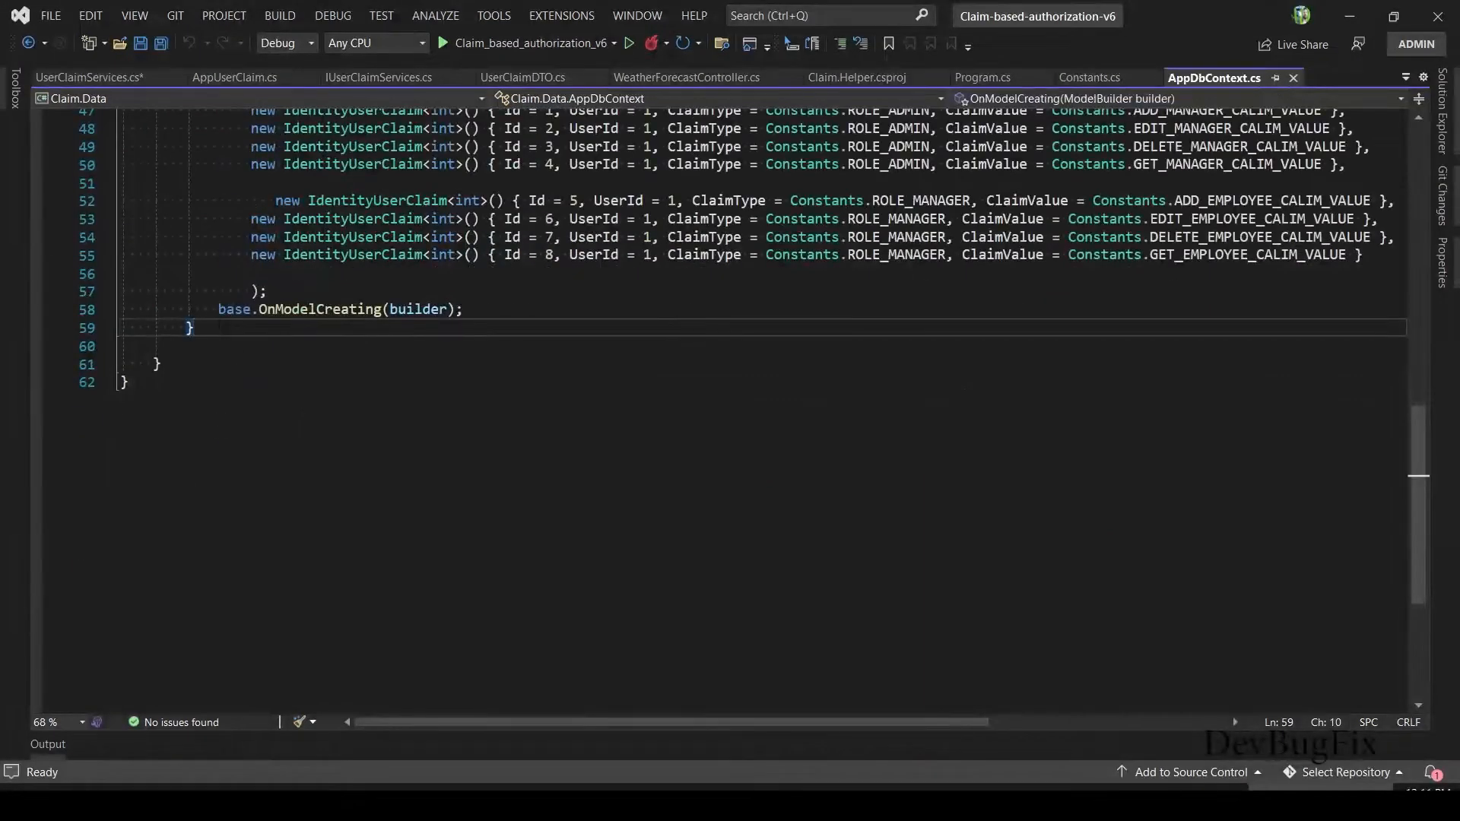
- Add 'public virtual DbSet<AppUserClaim> AppUserClaim { get; set; }' to AppDbContext
type("p")
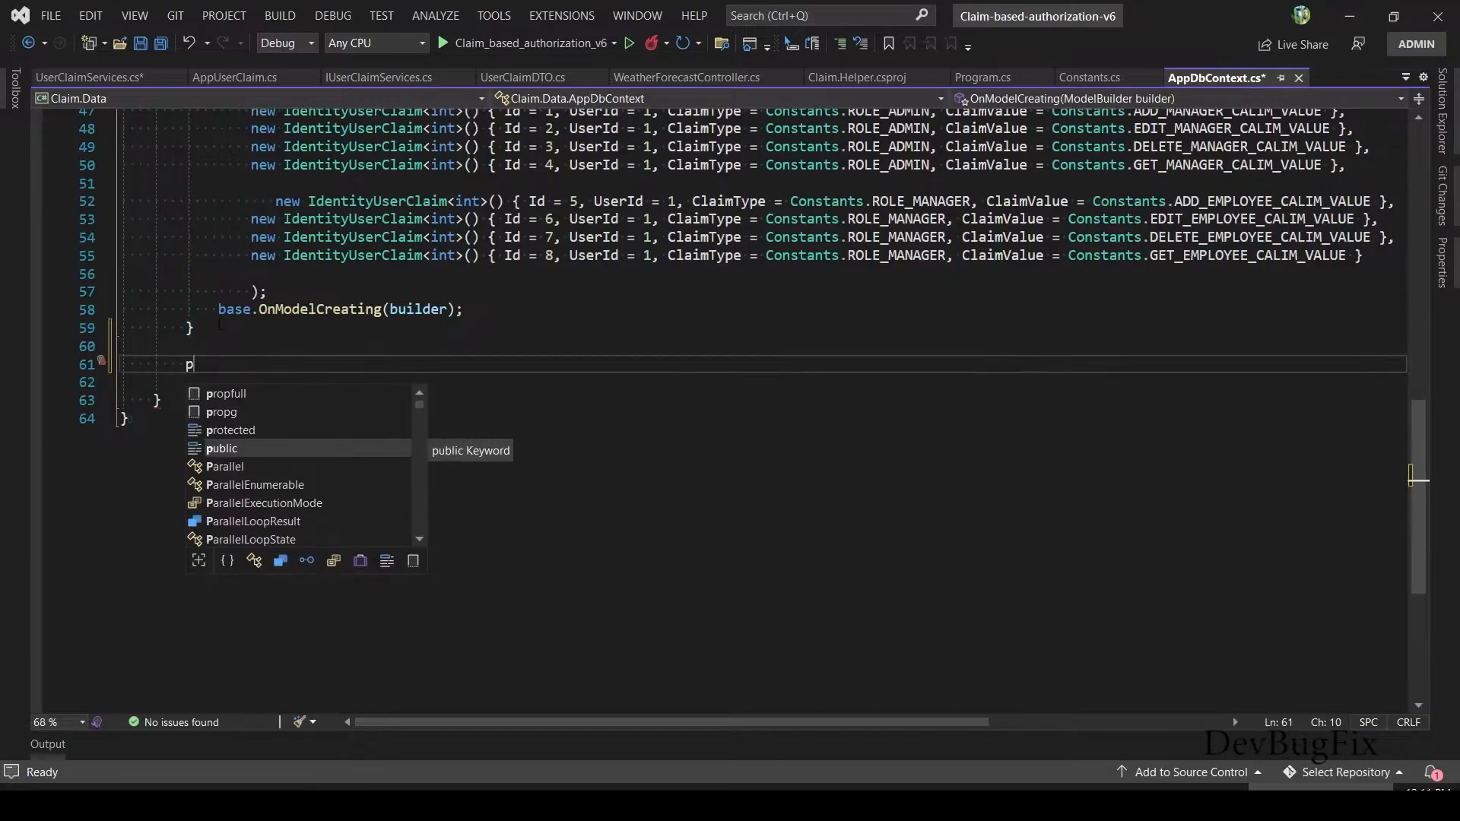
type("ublic virtual DbSet<>")
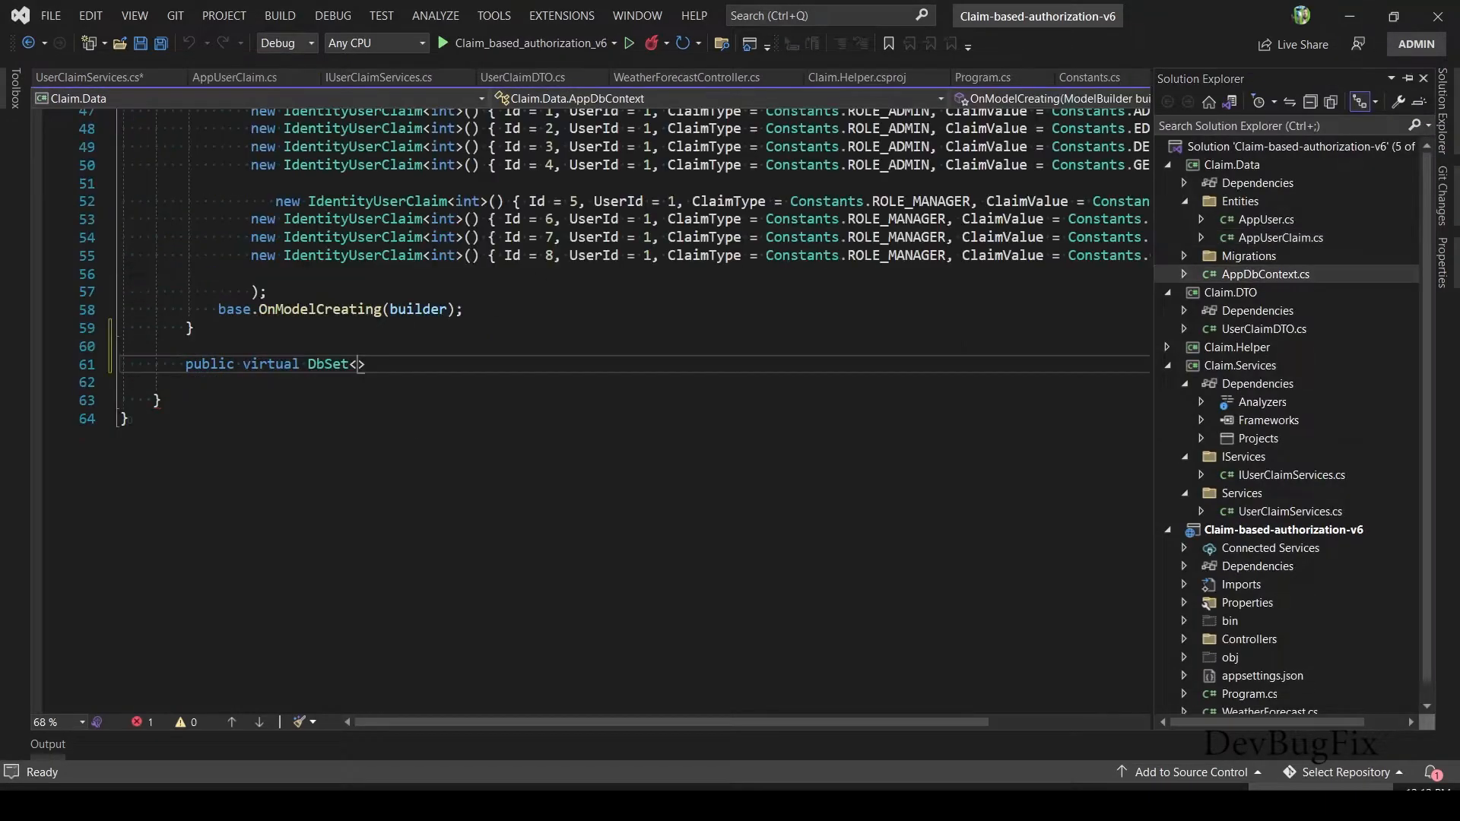
type("AppUserClaim> AppUserClaim { }")
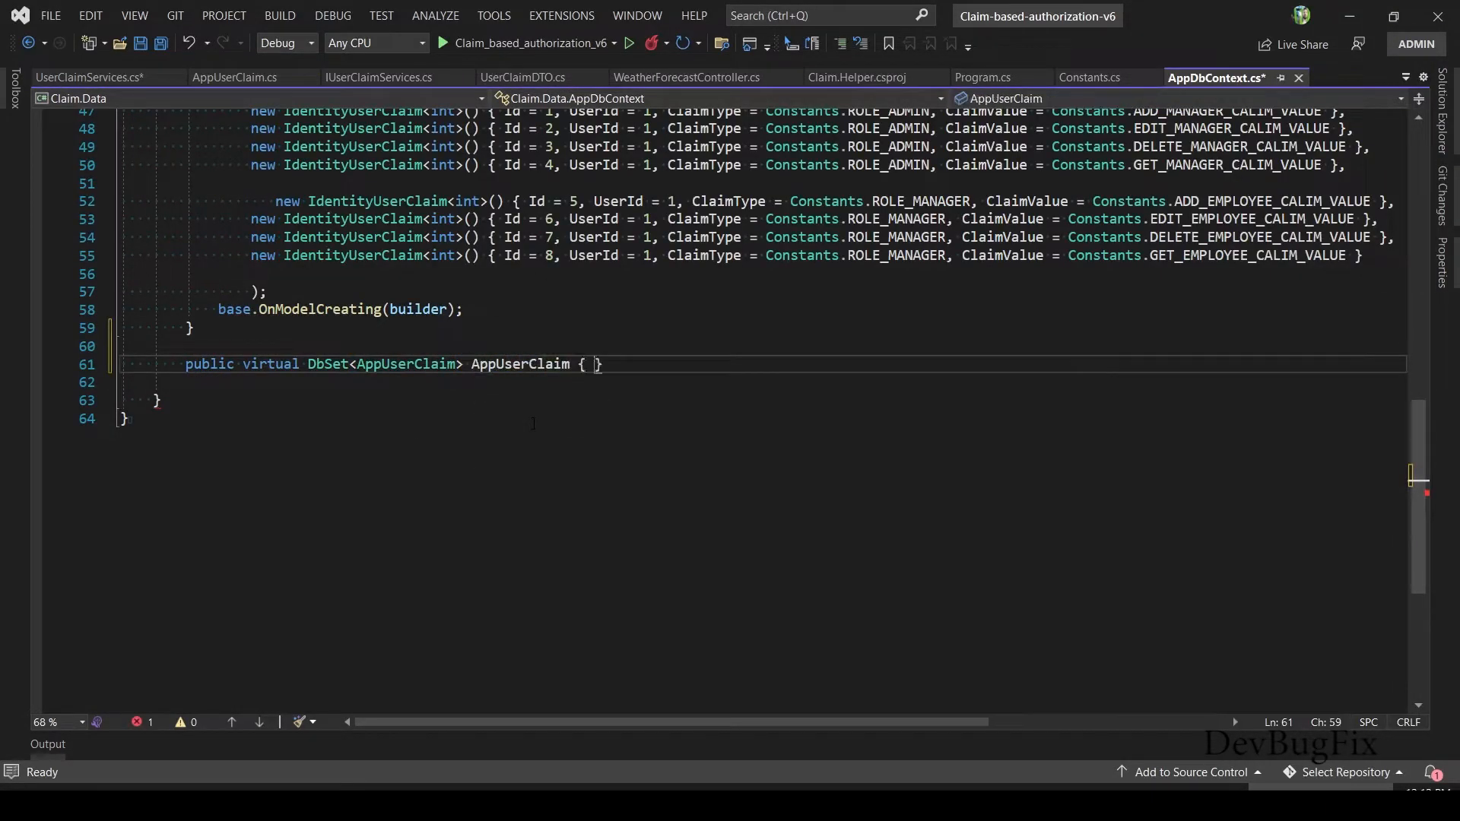
type("get; set;")
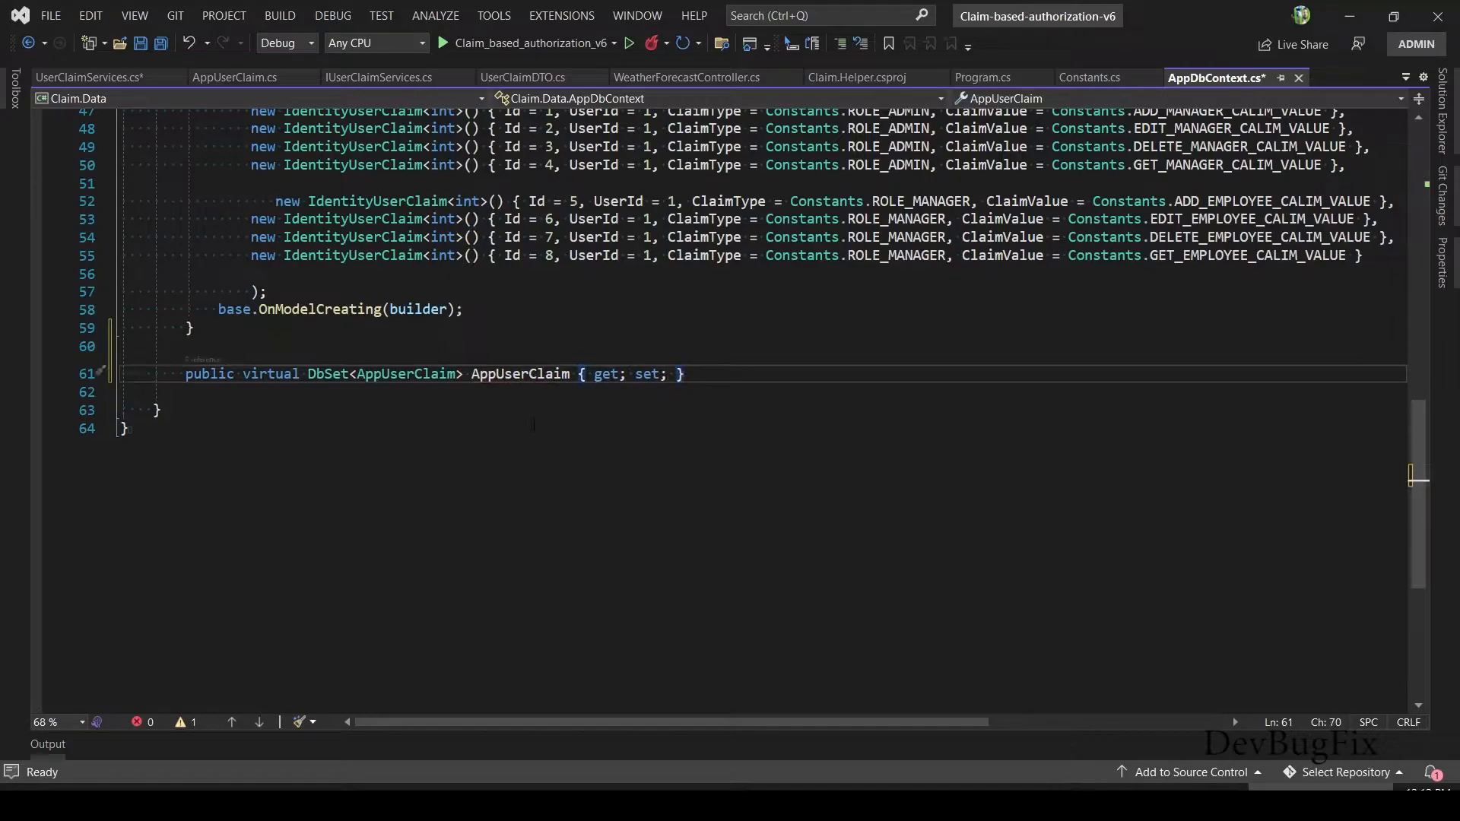
left_click(88, 78)
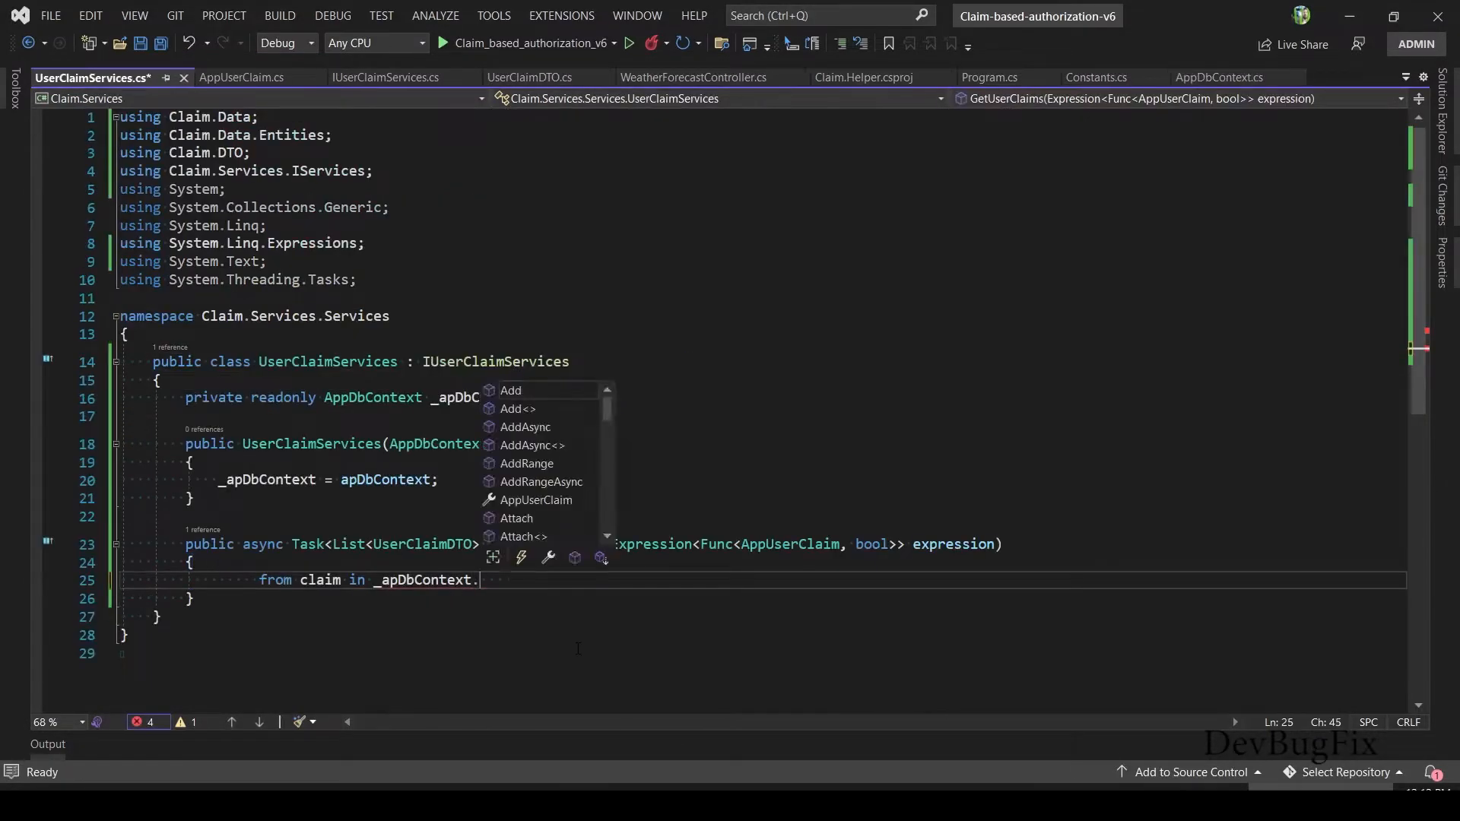
- Filter AppUserClaim with Where(expression) and select new UserClaimDTO with ClaimType and ClaimValue
type("AppUserClaim.Where(expression")
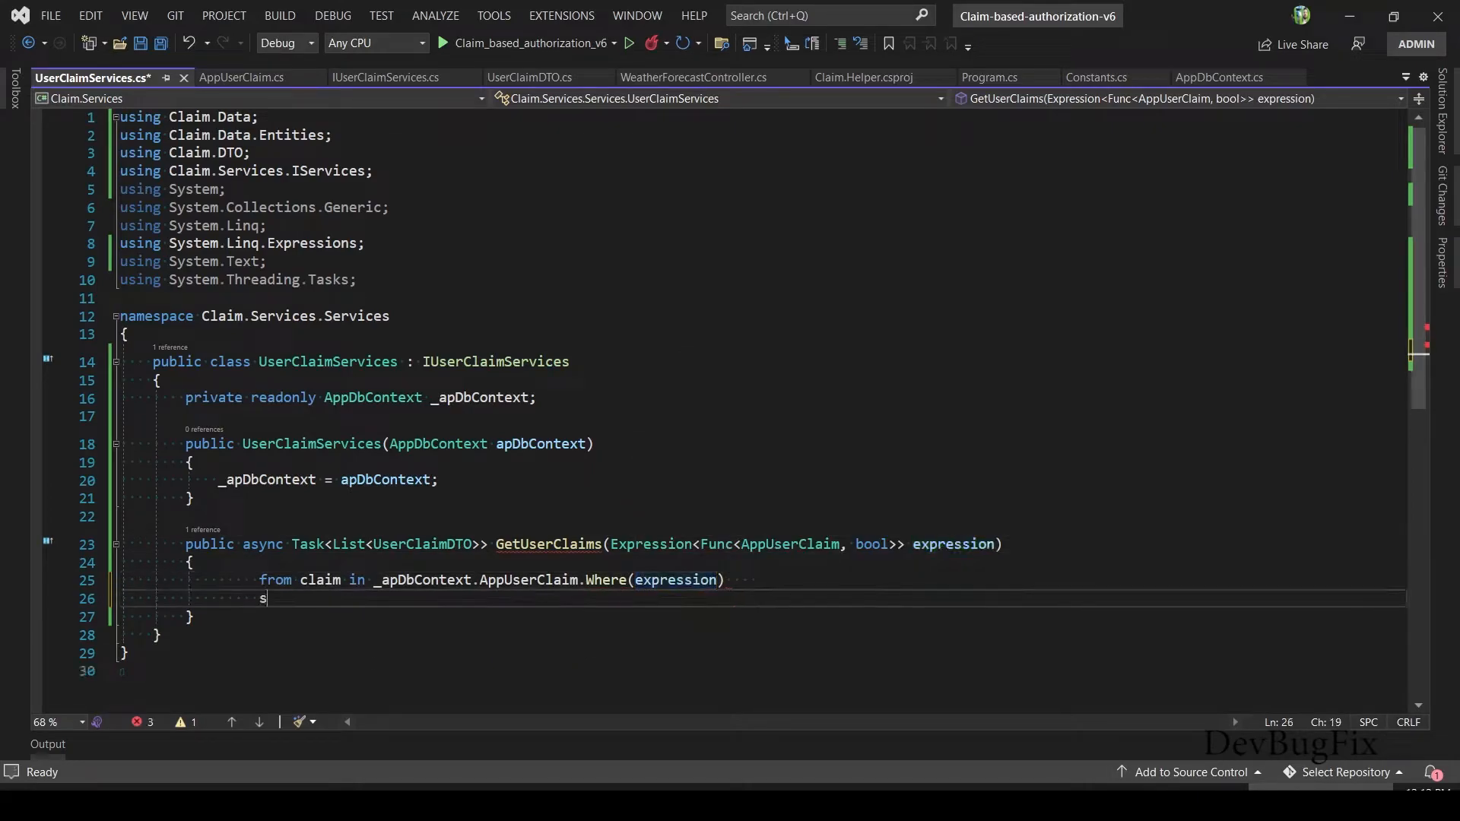
type("elect new")
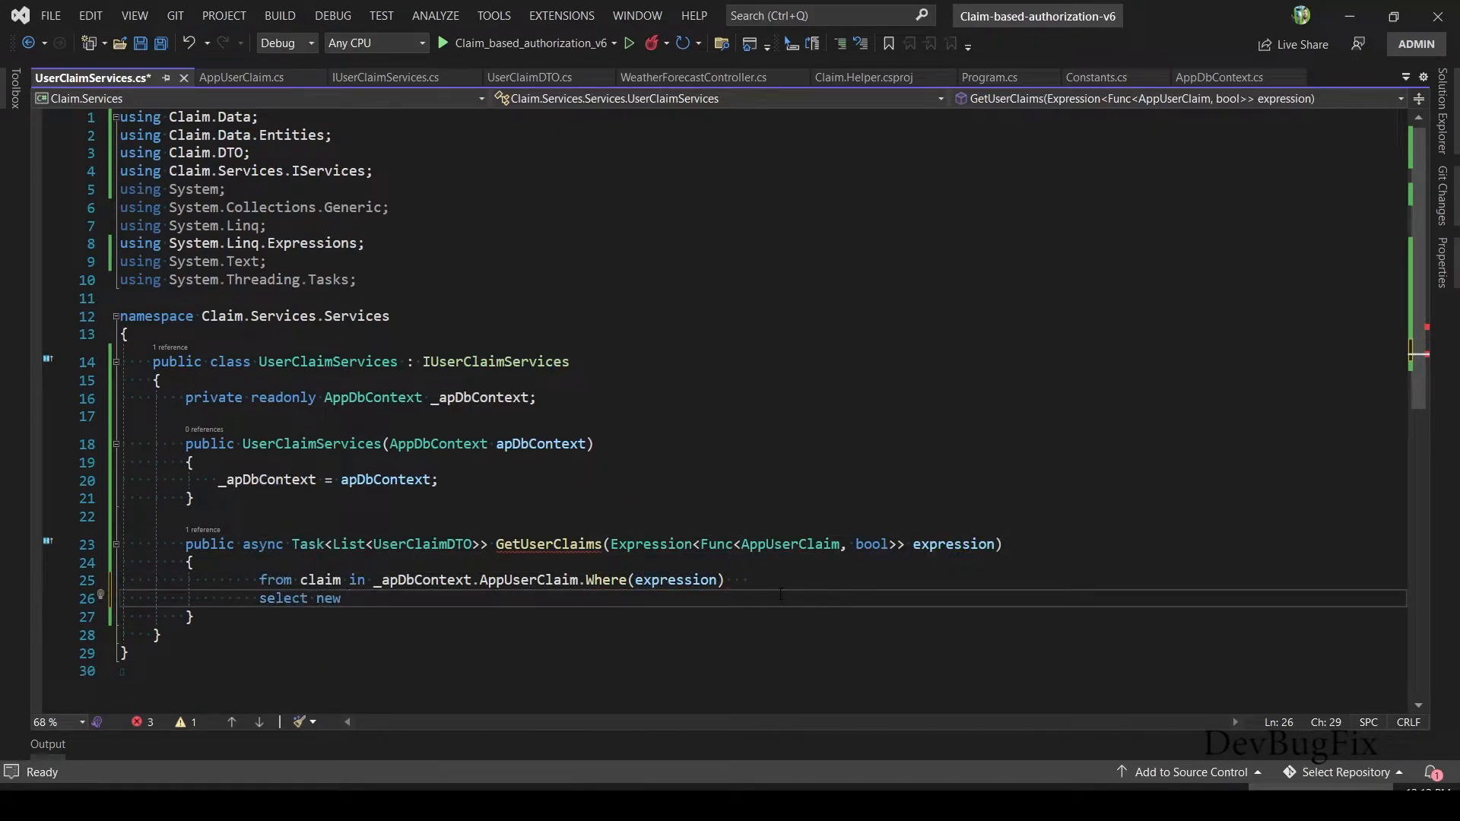
type("UserClaimDTO()")
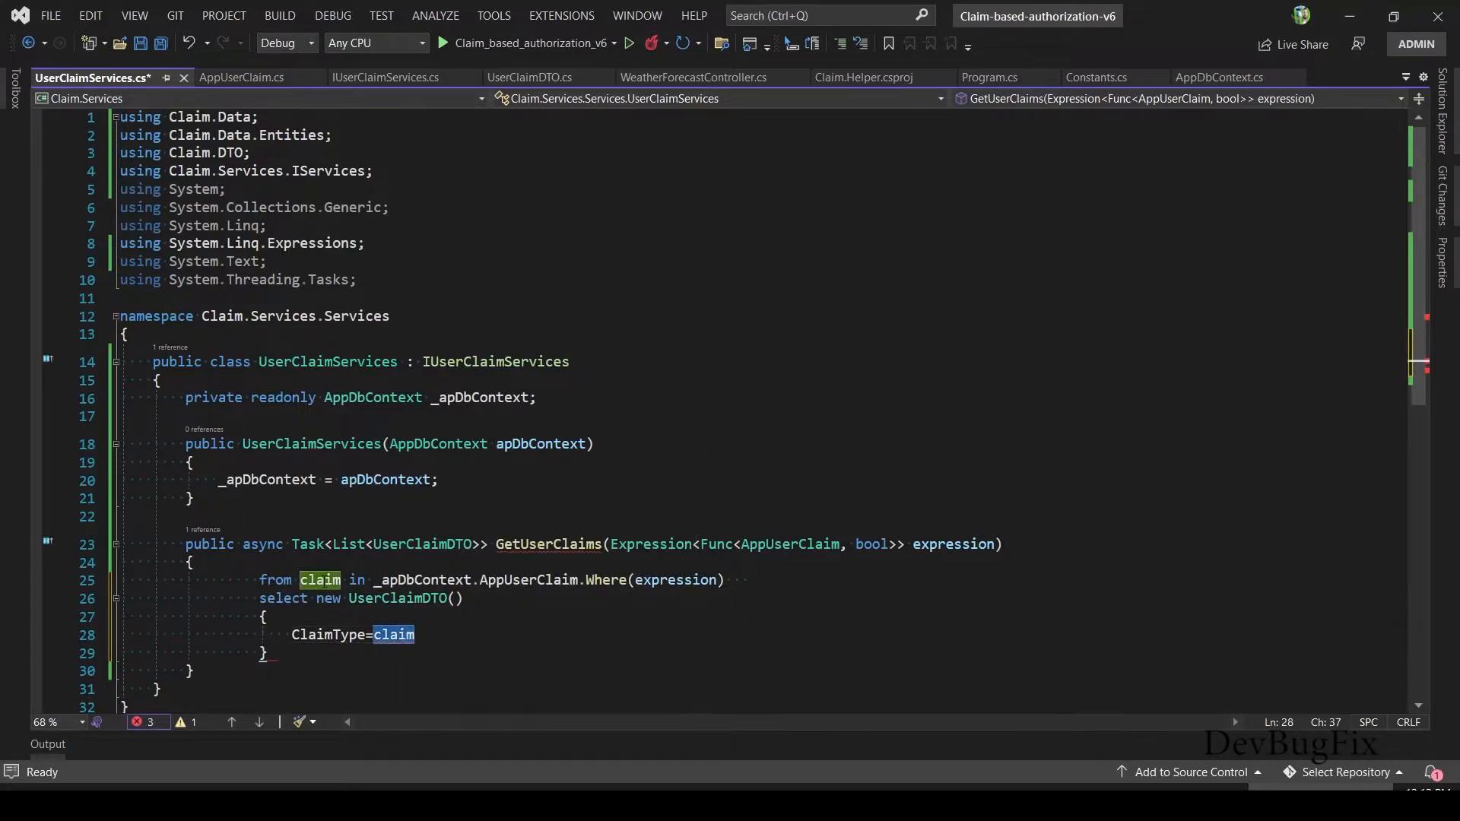
type(".ClaimType,")
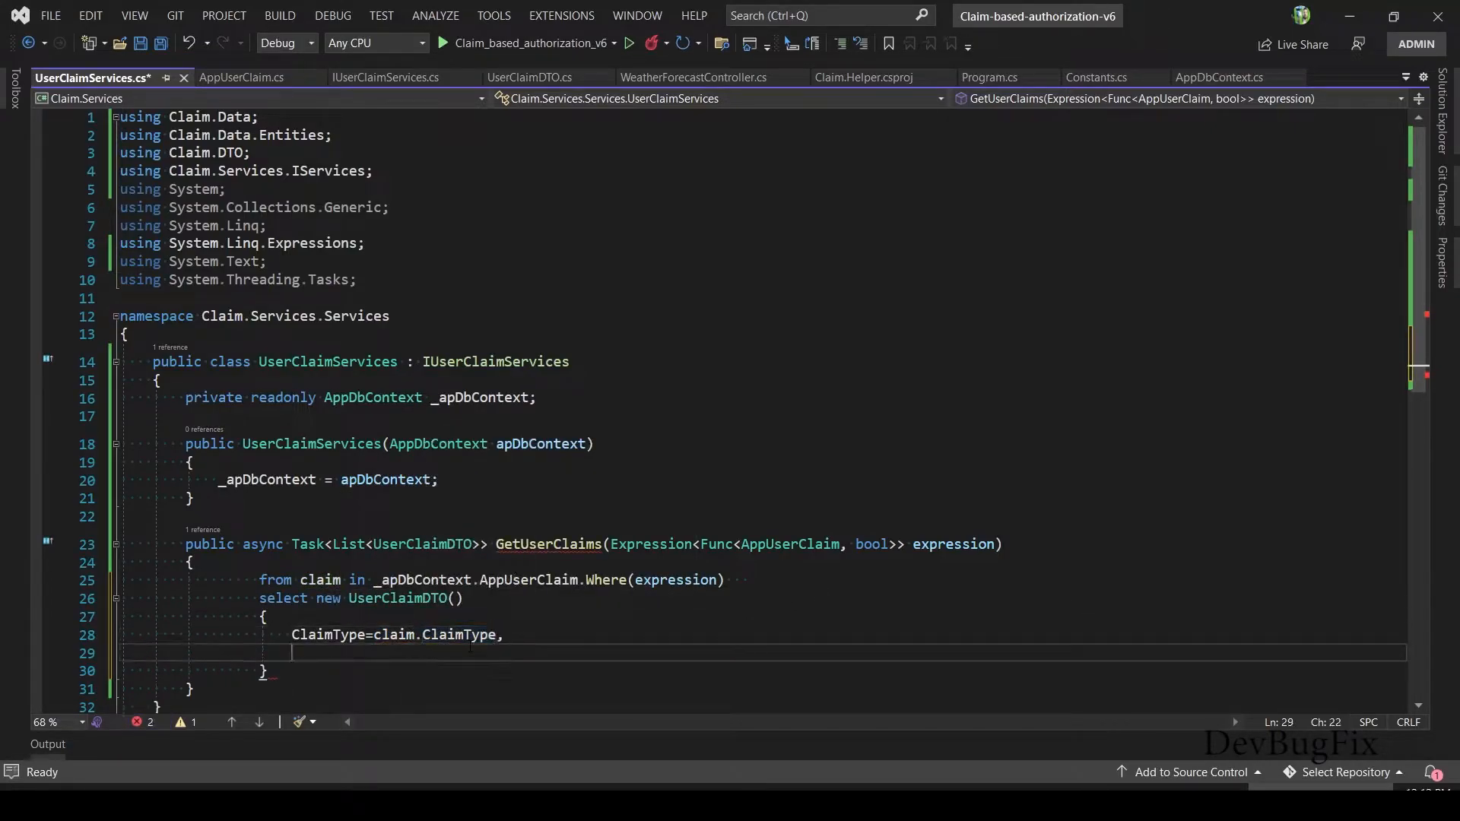
type("ClaimValue=claim.ClaimValue,")
left_click(760, 672)
type(")")
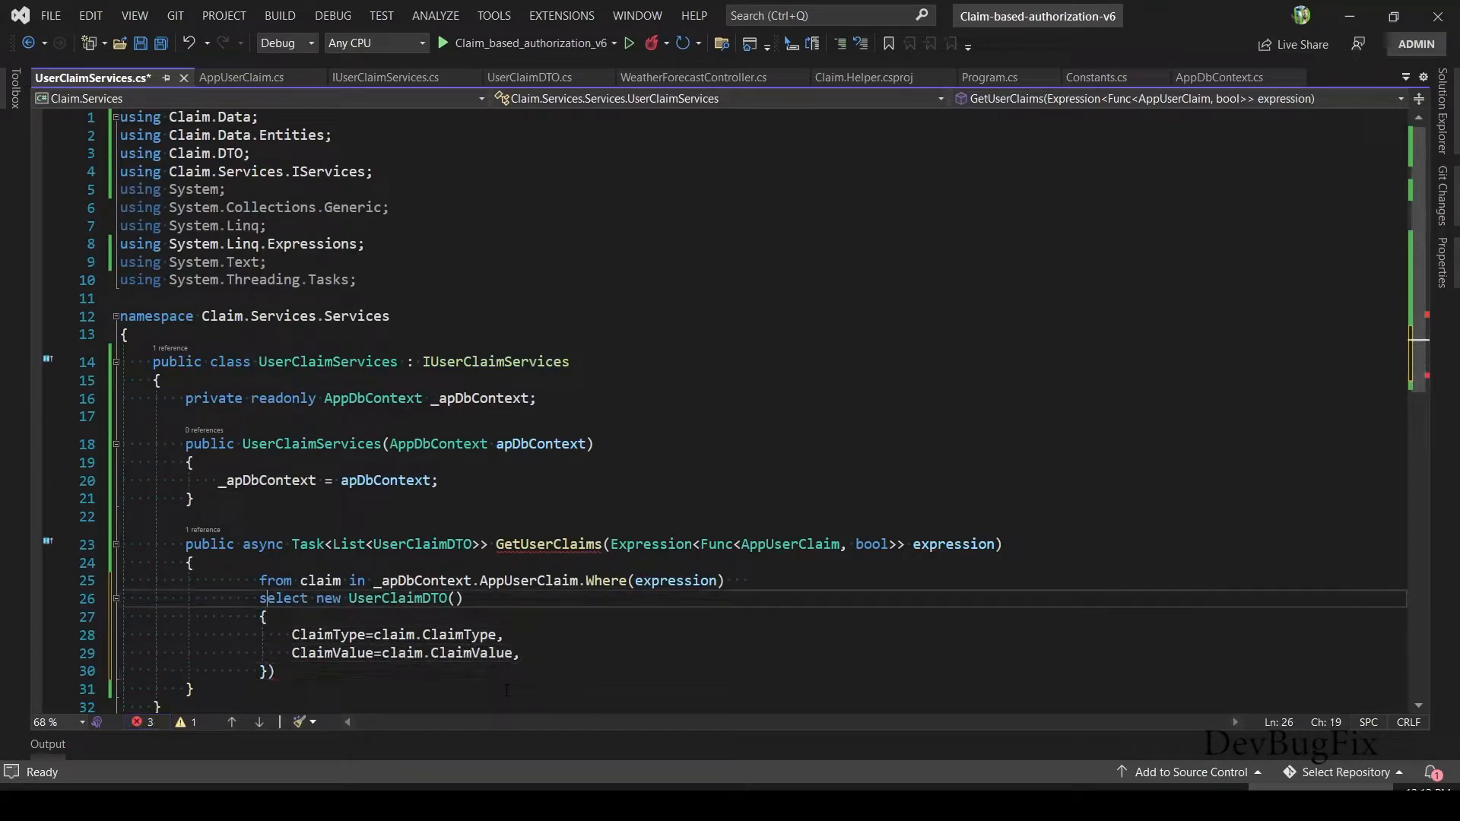
- Return the query result with await and ToListAsync()
type("await (")
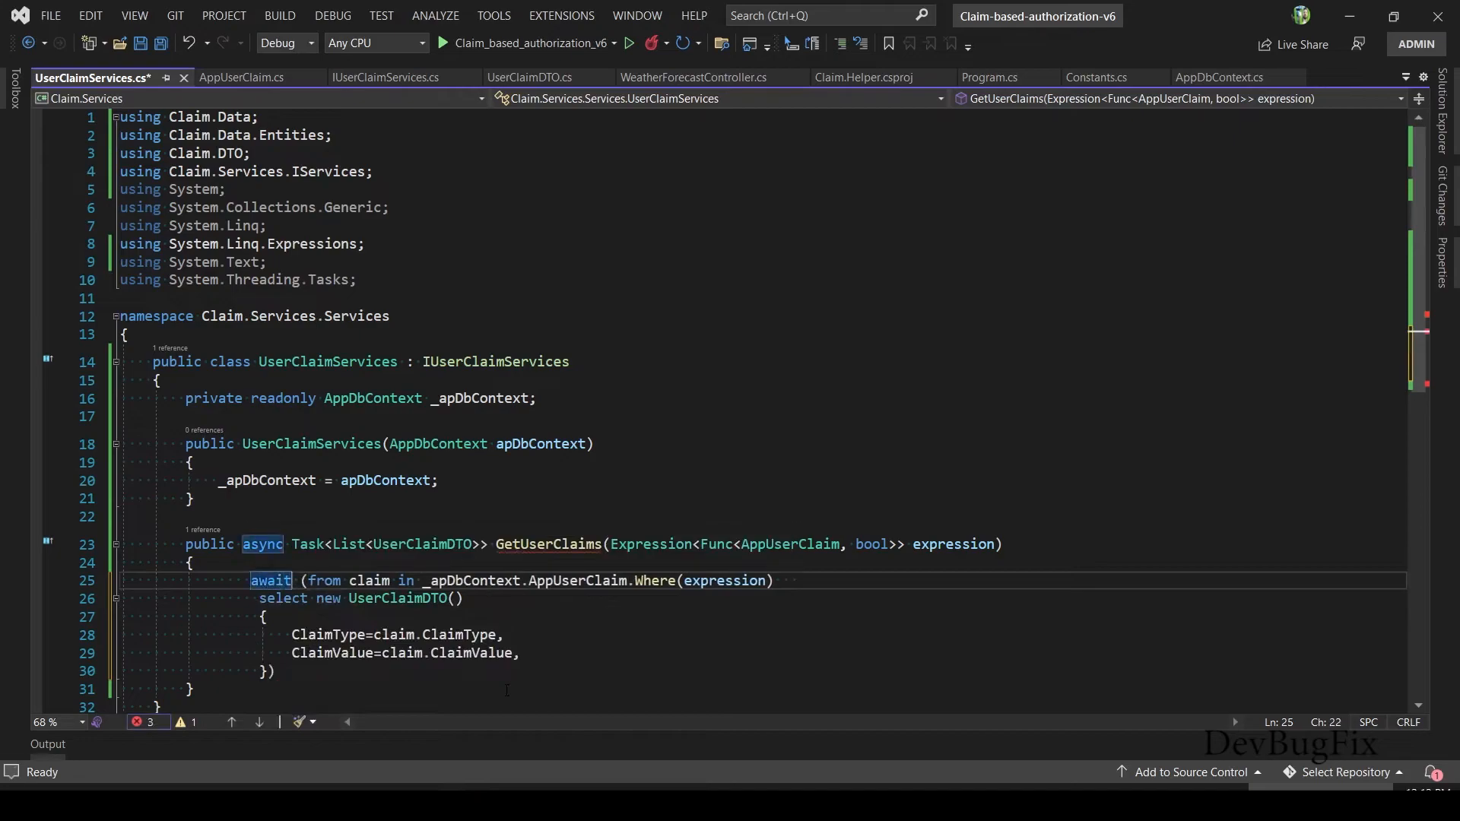
type(".to")
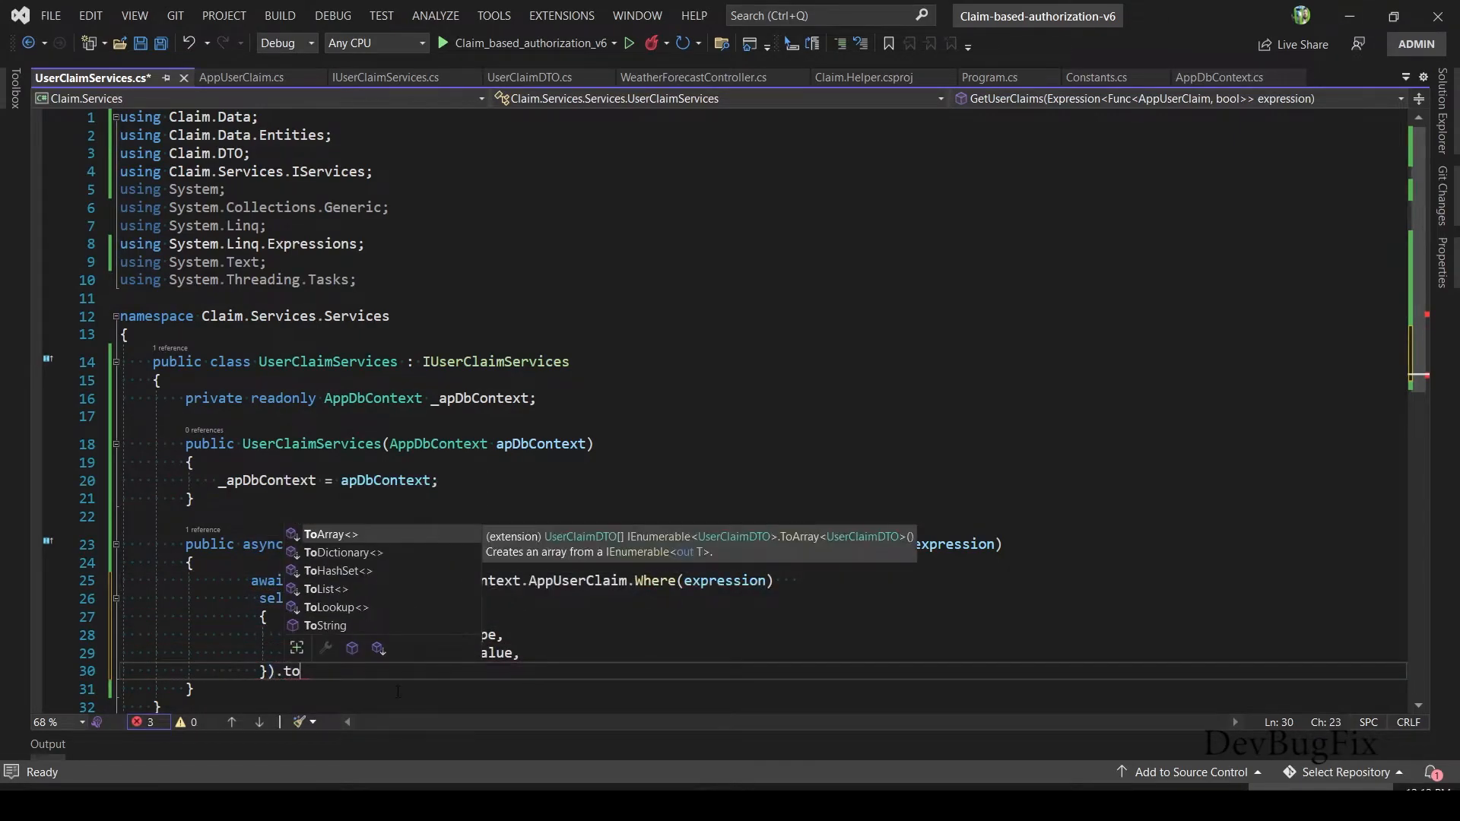
type("ListAsync(")
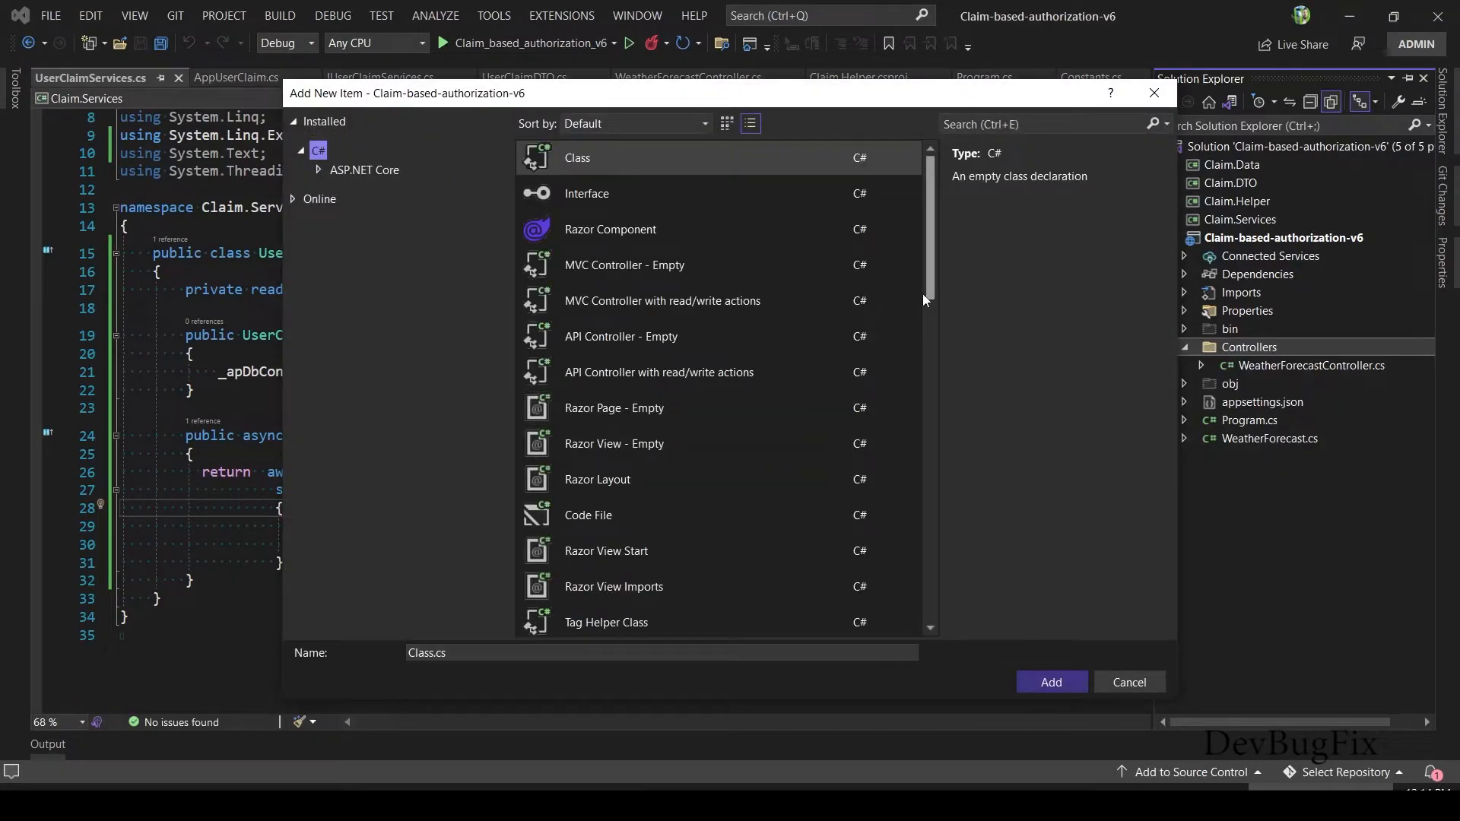
- Add an empty API controller named UserClaimController.cs to the Controllers folder
left_click(620, 336)
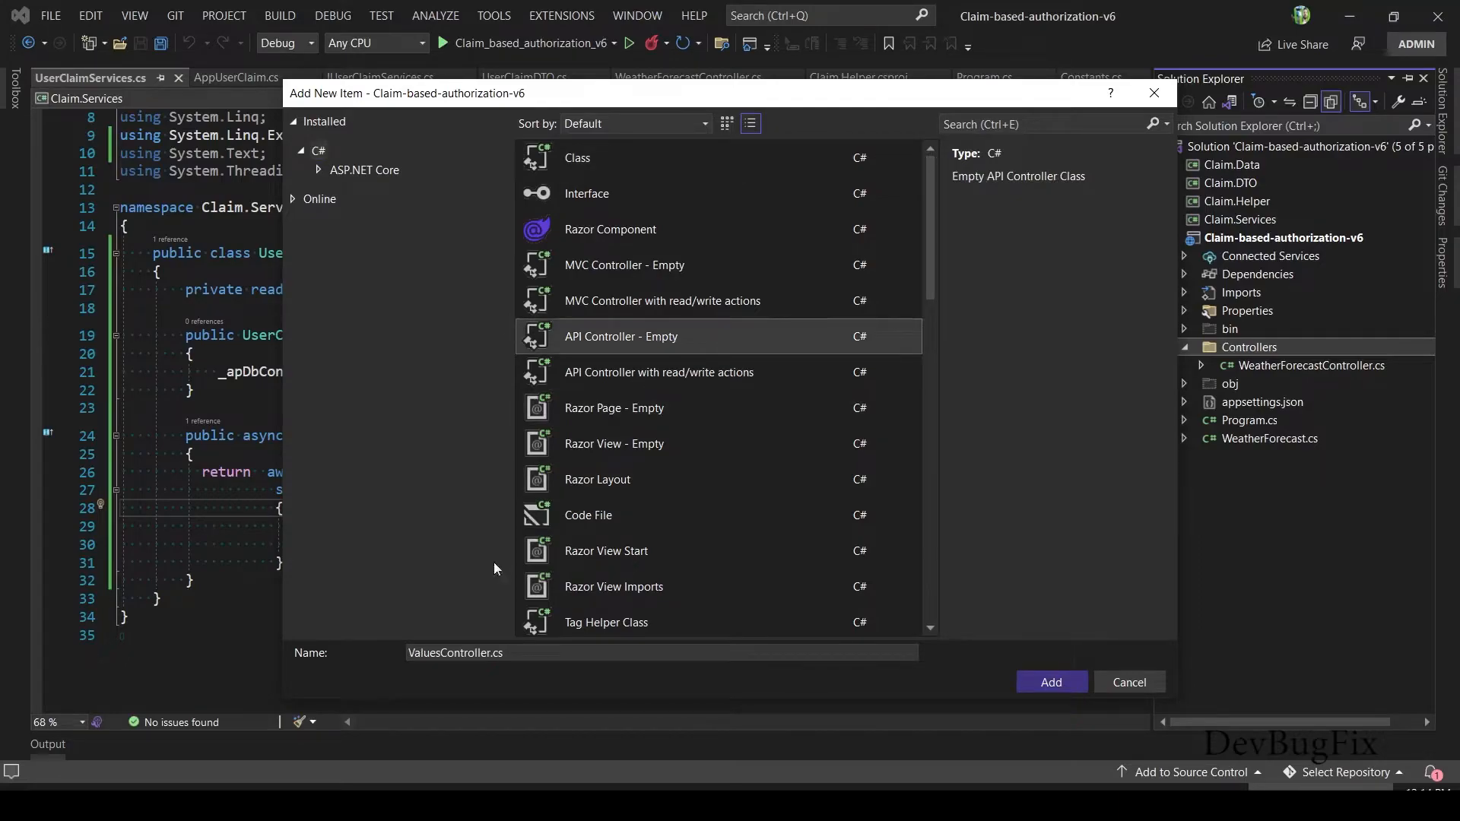
type("UserClaiController.cs")
type("private readonly")
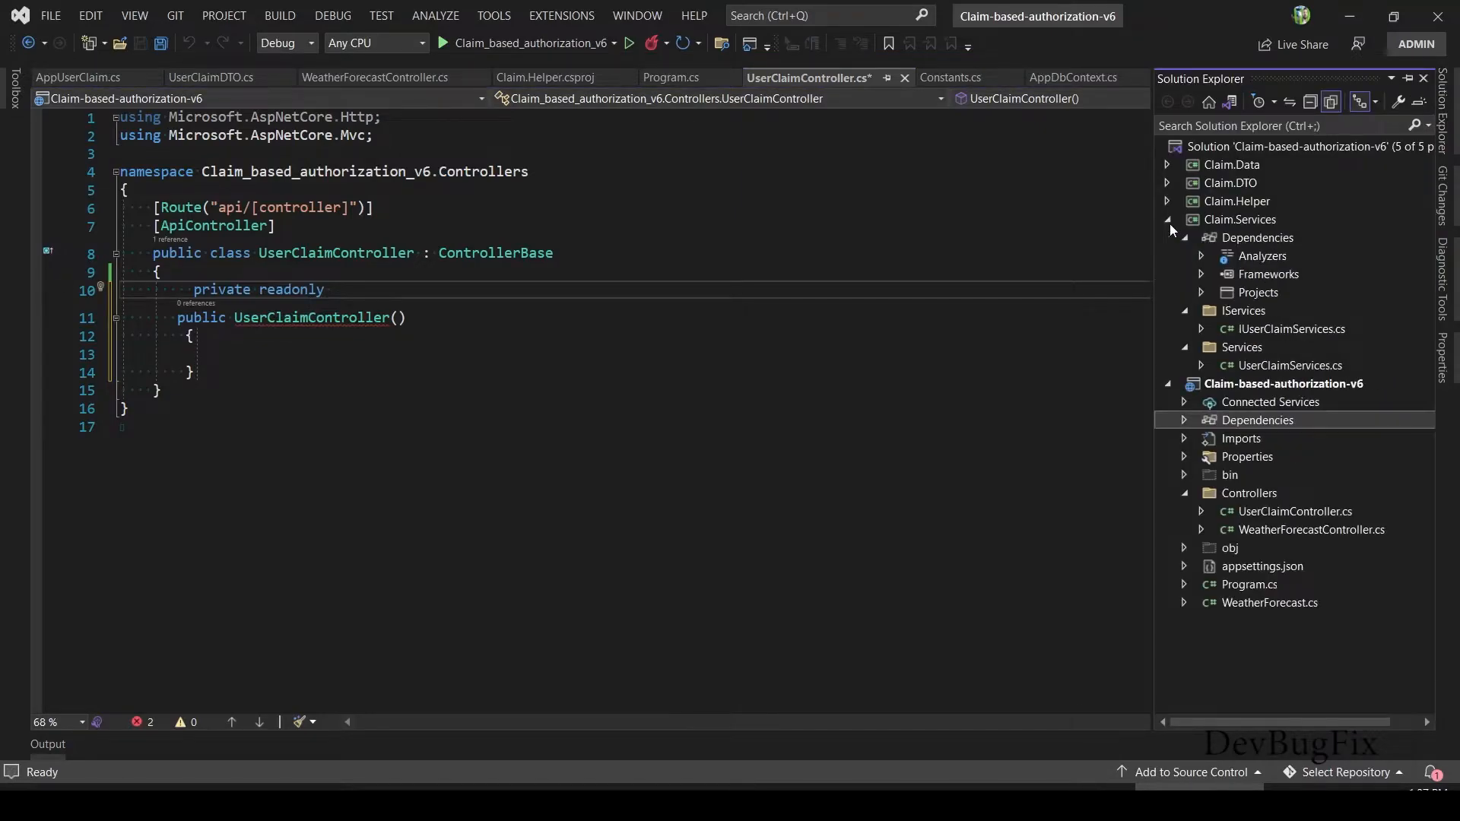
- Inject IUserClaimServices userClaimServices via the constructor into _userClaimServices and start an [HttpGet] action
double_click(1294, 328)
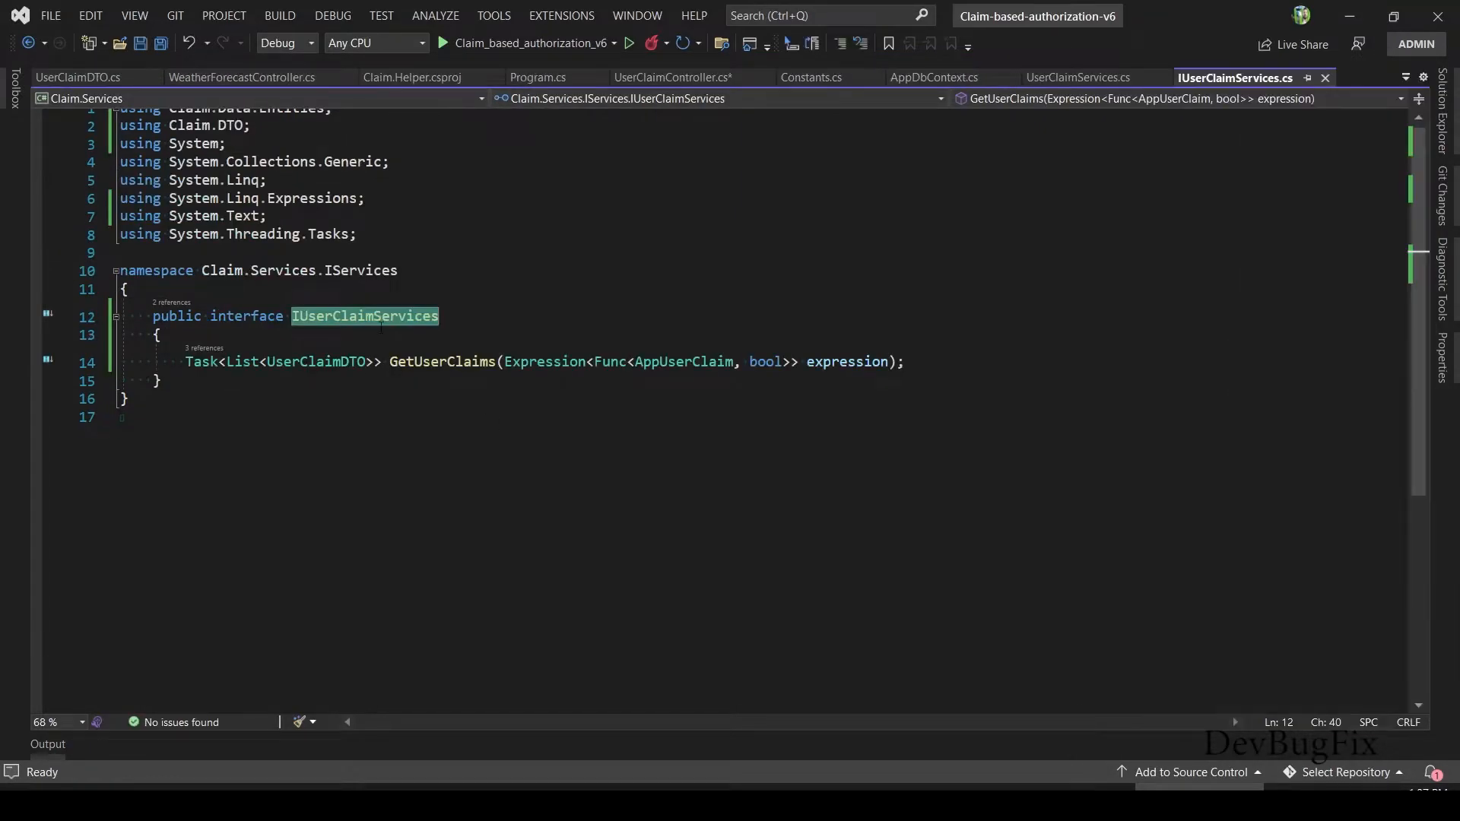
left_click(673, 78)
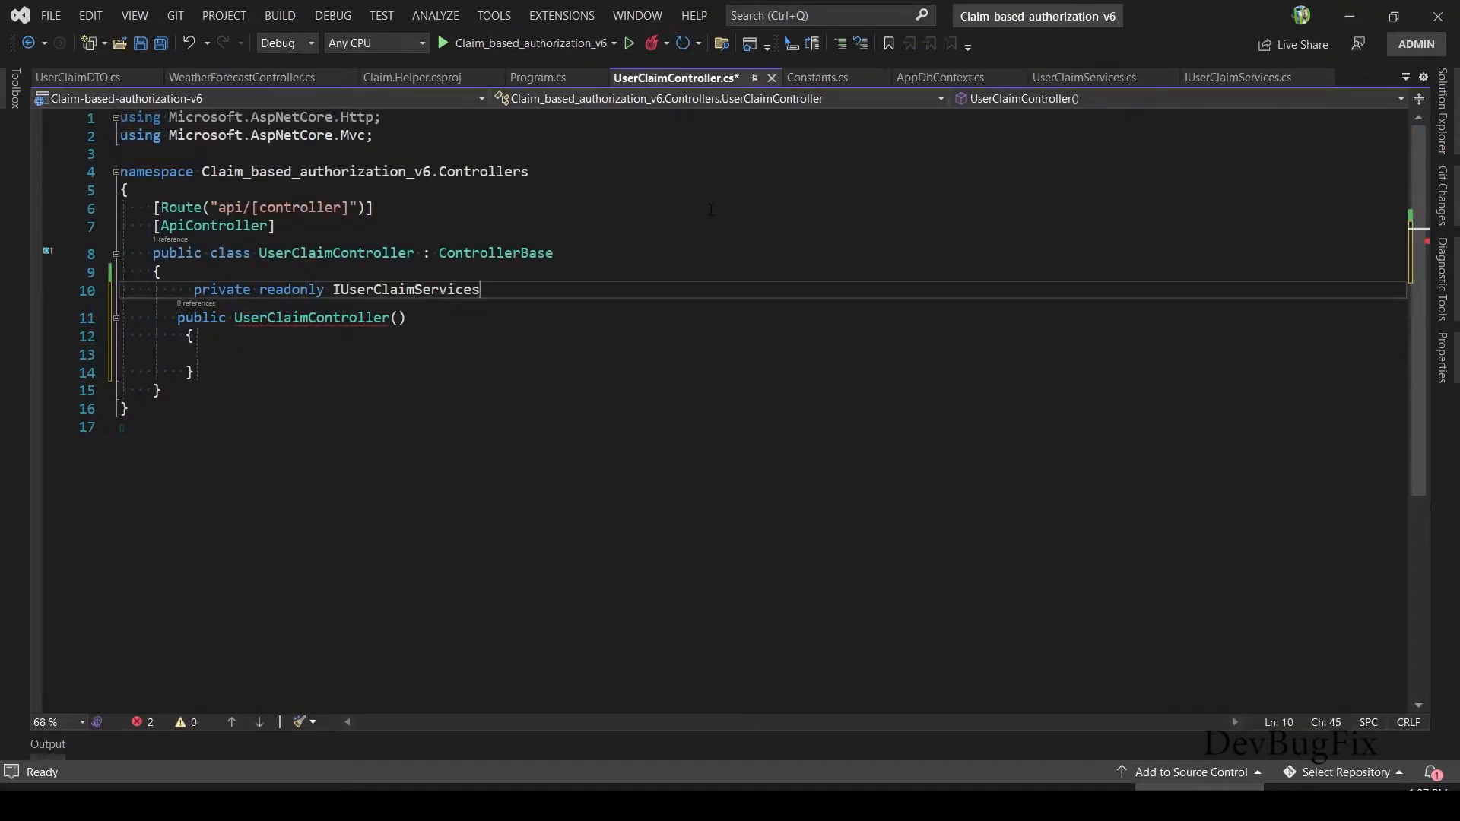
type("_serClaimServices")
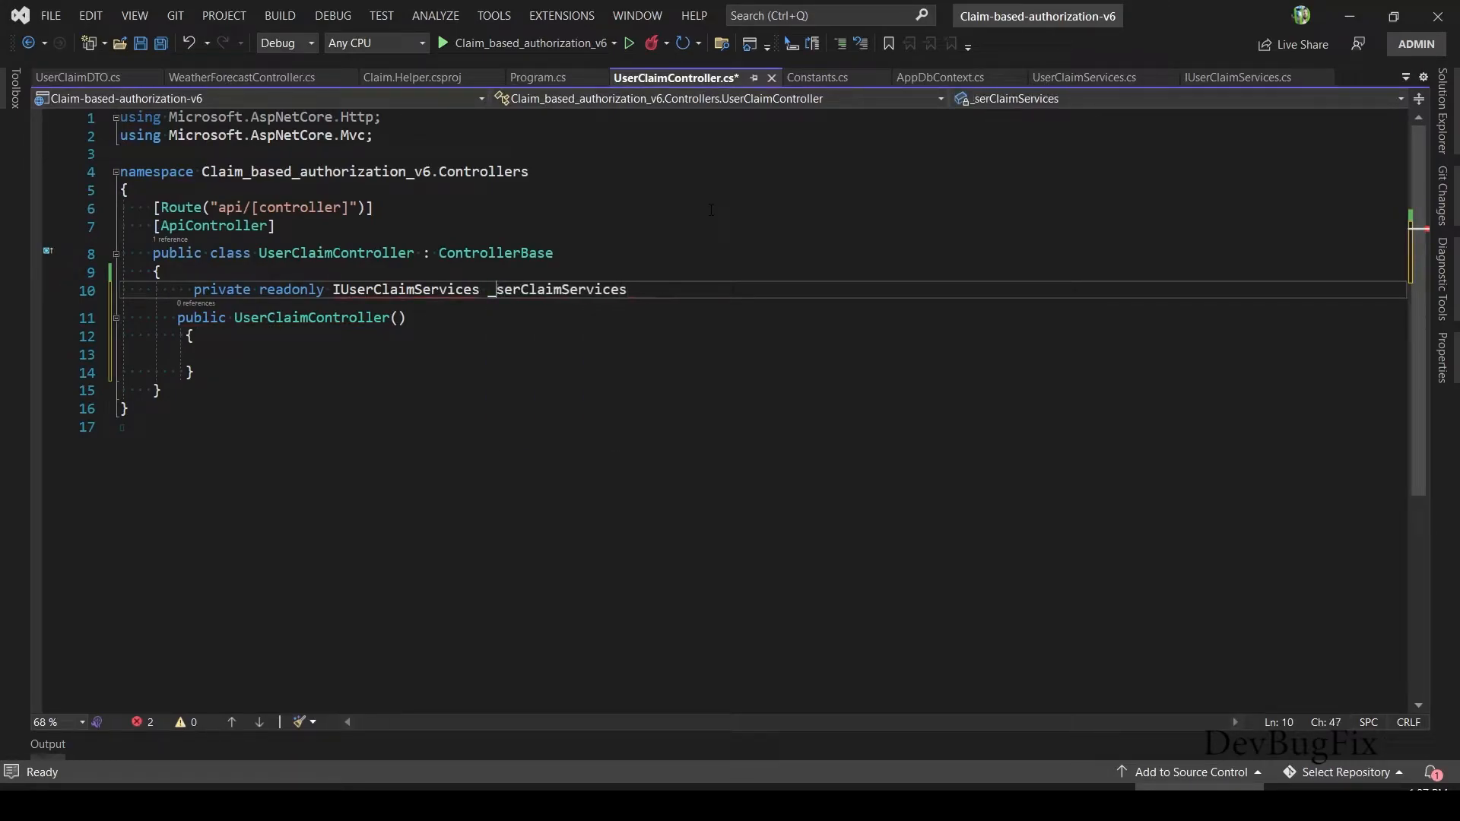
left_click(105, 289)
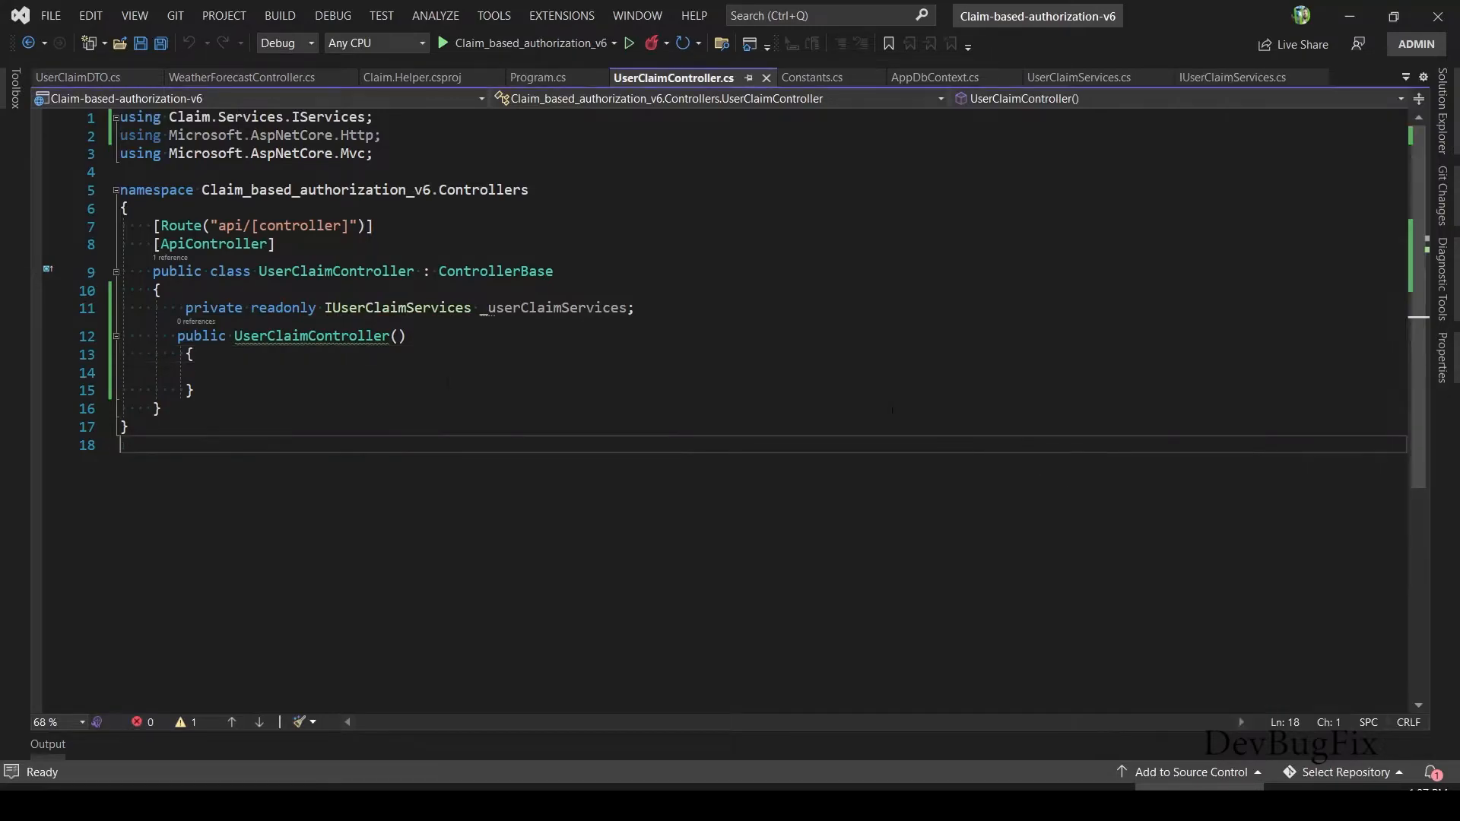
type("IUserClaimServices _userClaimServices")
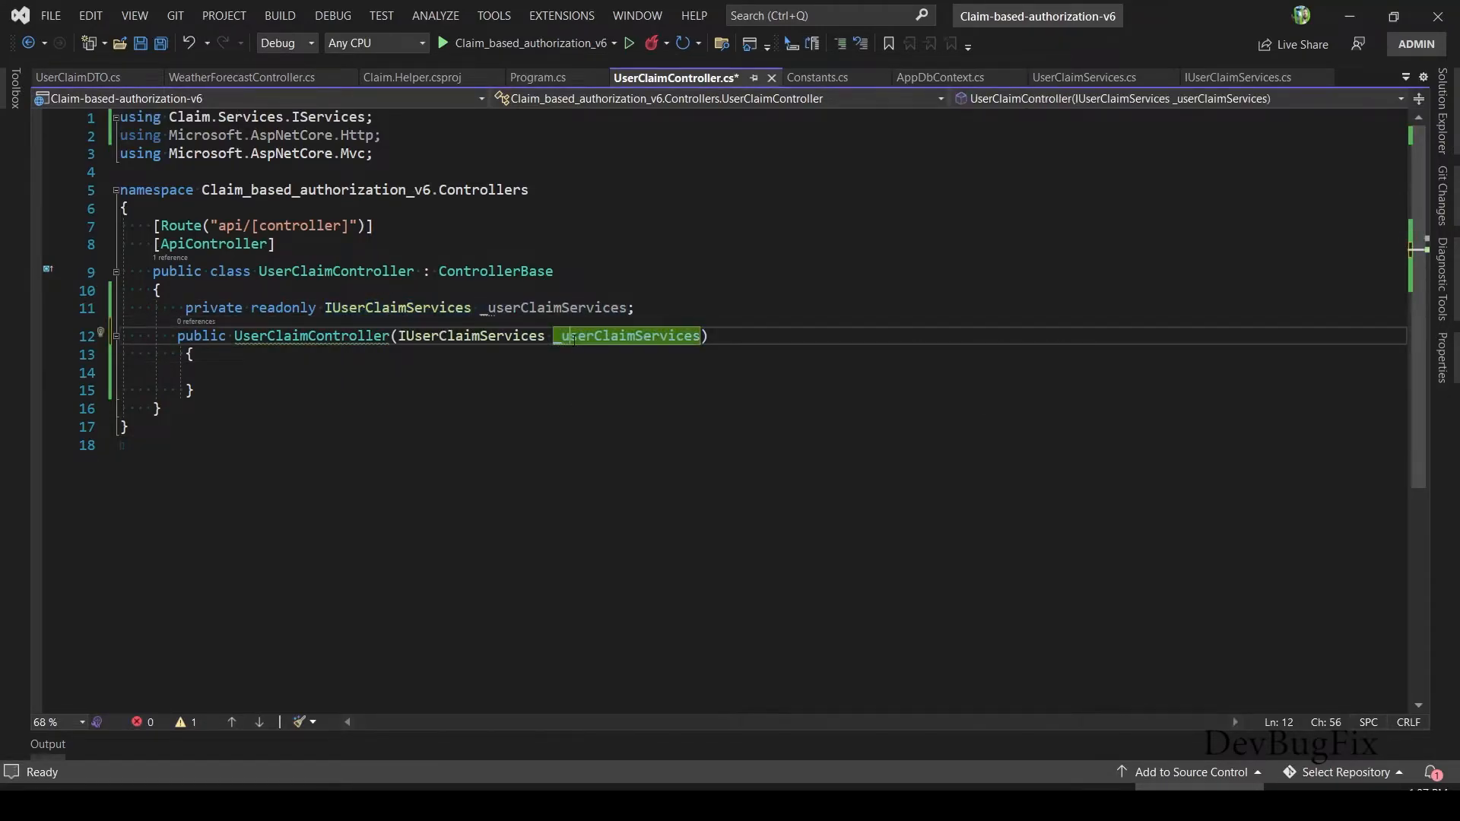
type("_us")
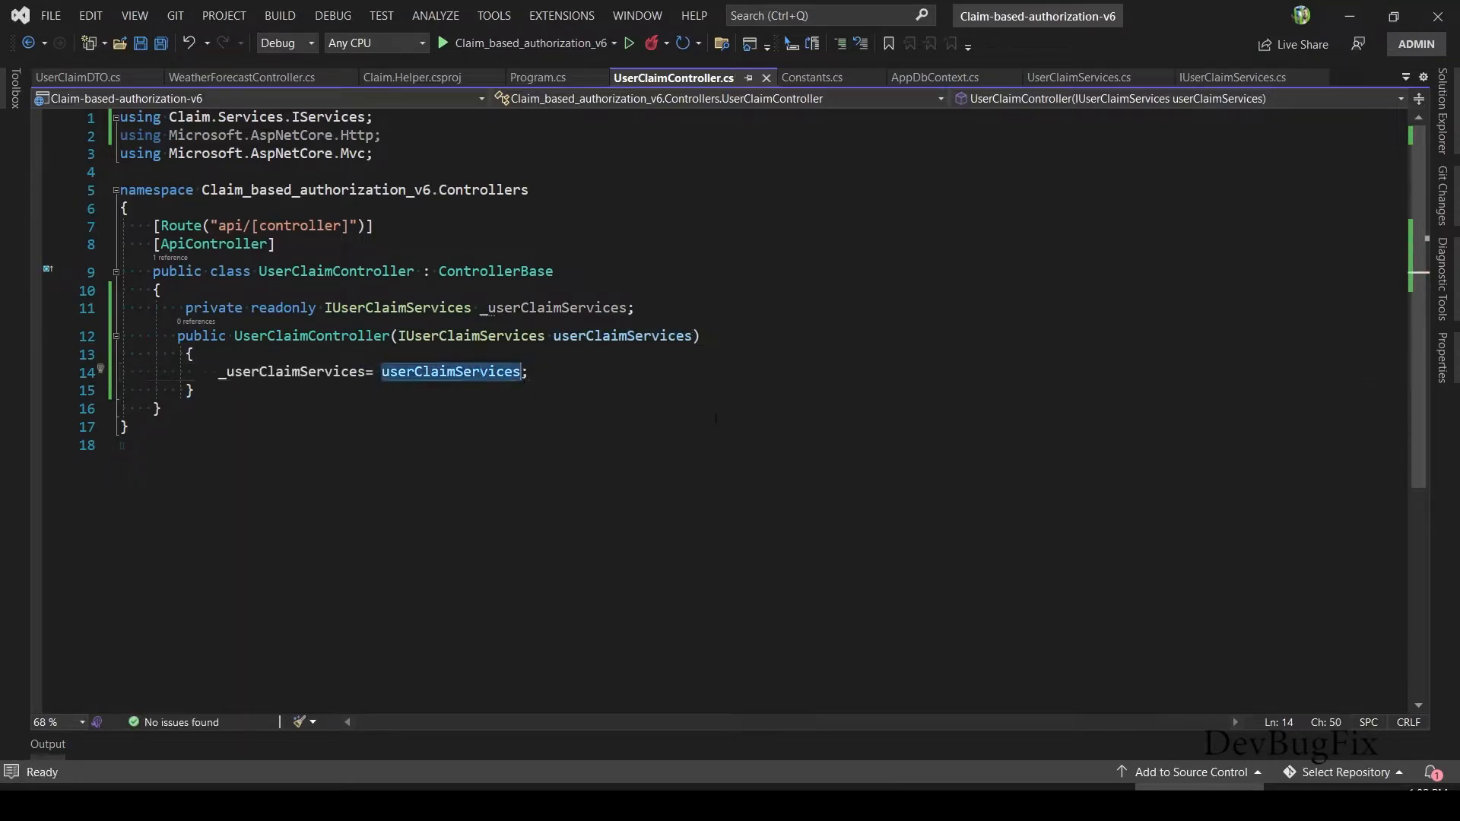
type("[HttpGet]")
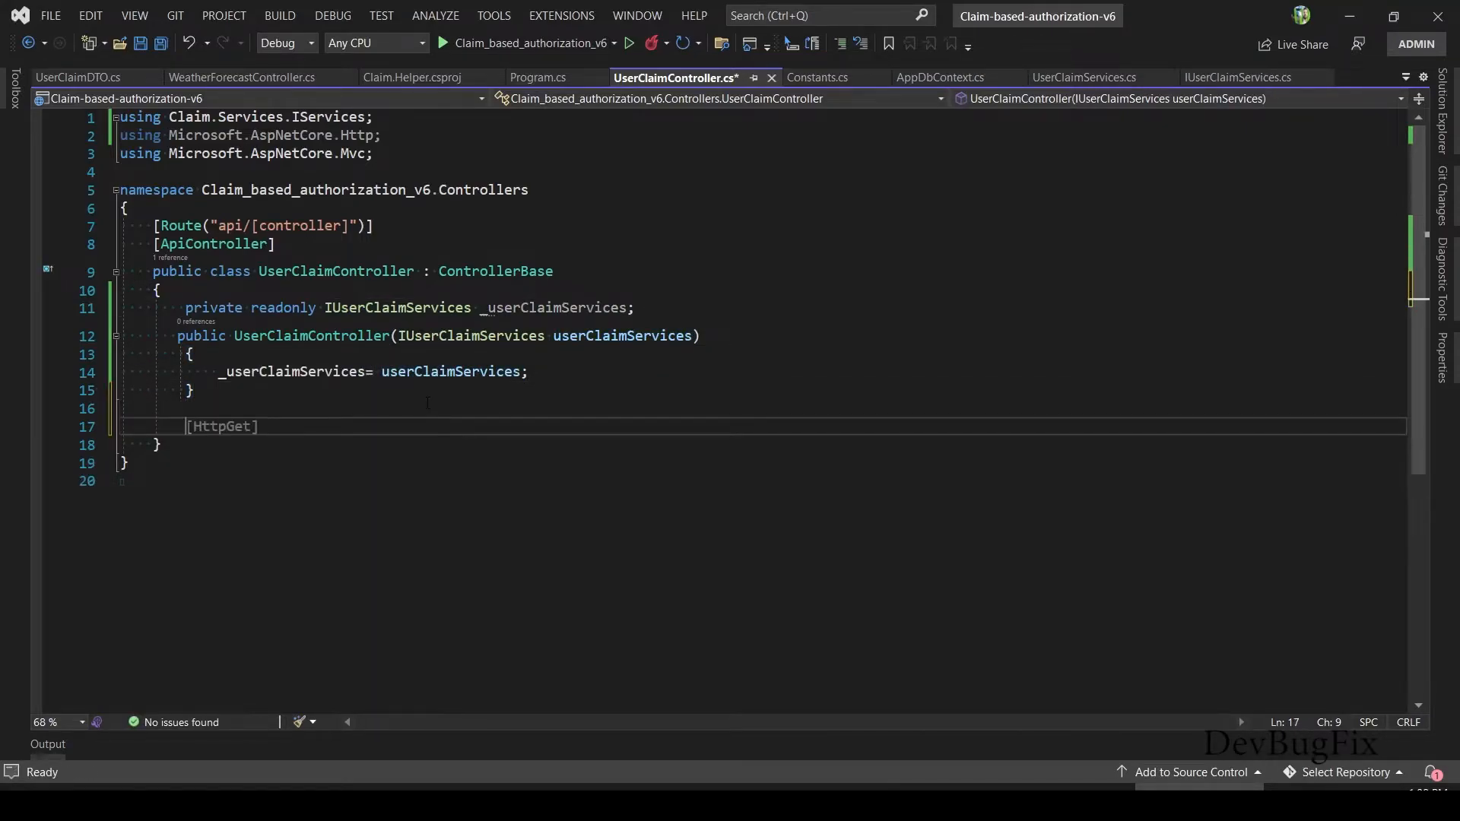
- Write GetAdminClaims awaiting GetUserClaims filtered on ClaimType == Constants roles, importing Claim.Helper
type("public async Task")
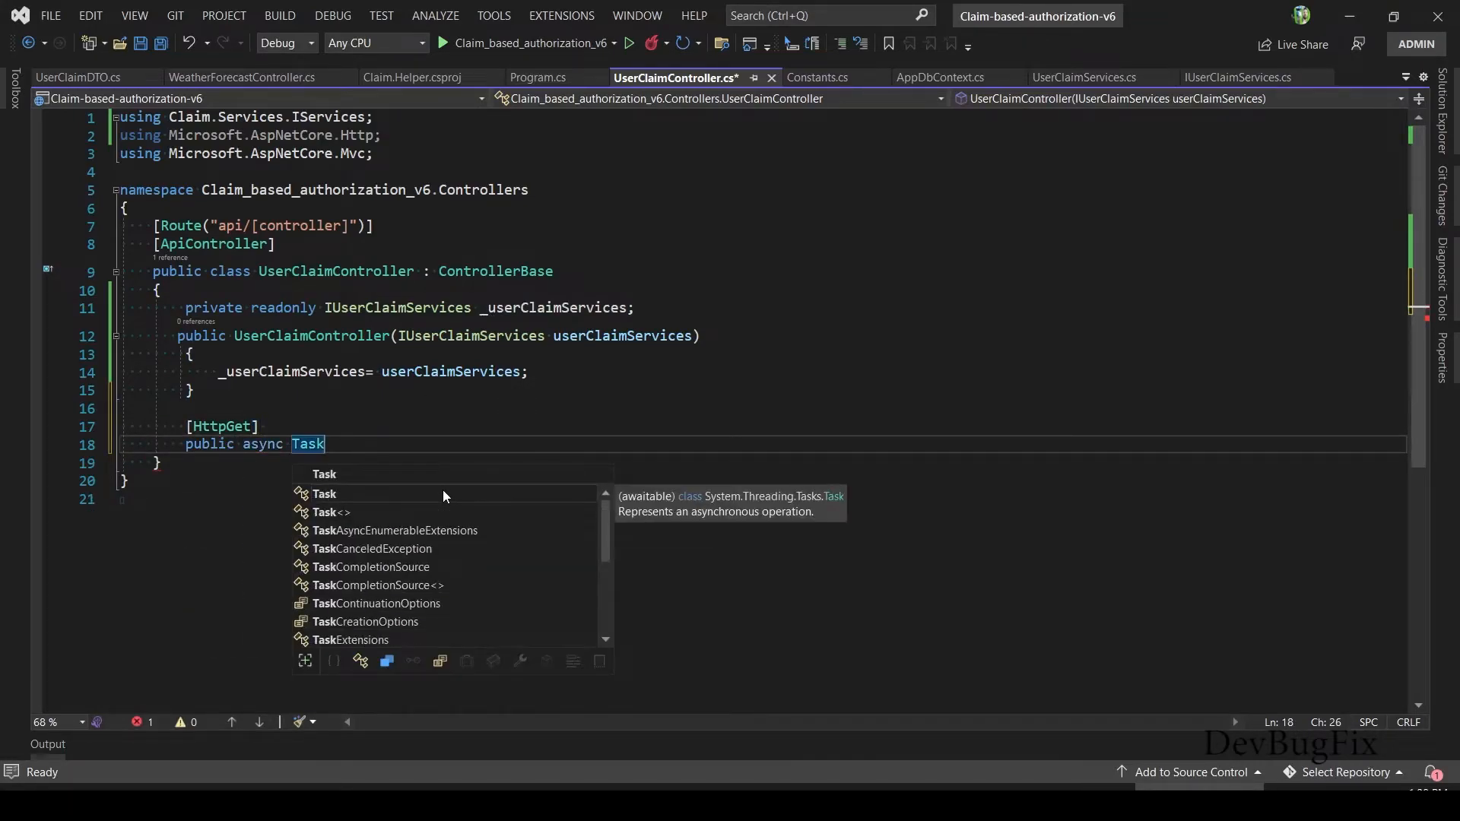
type("<IActionResult> GetAdminClaims(")
type("va")
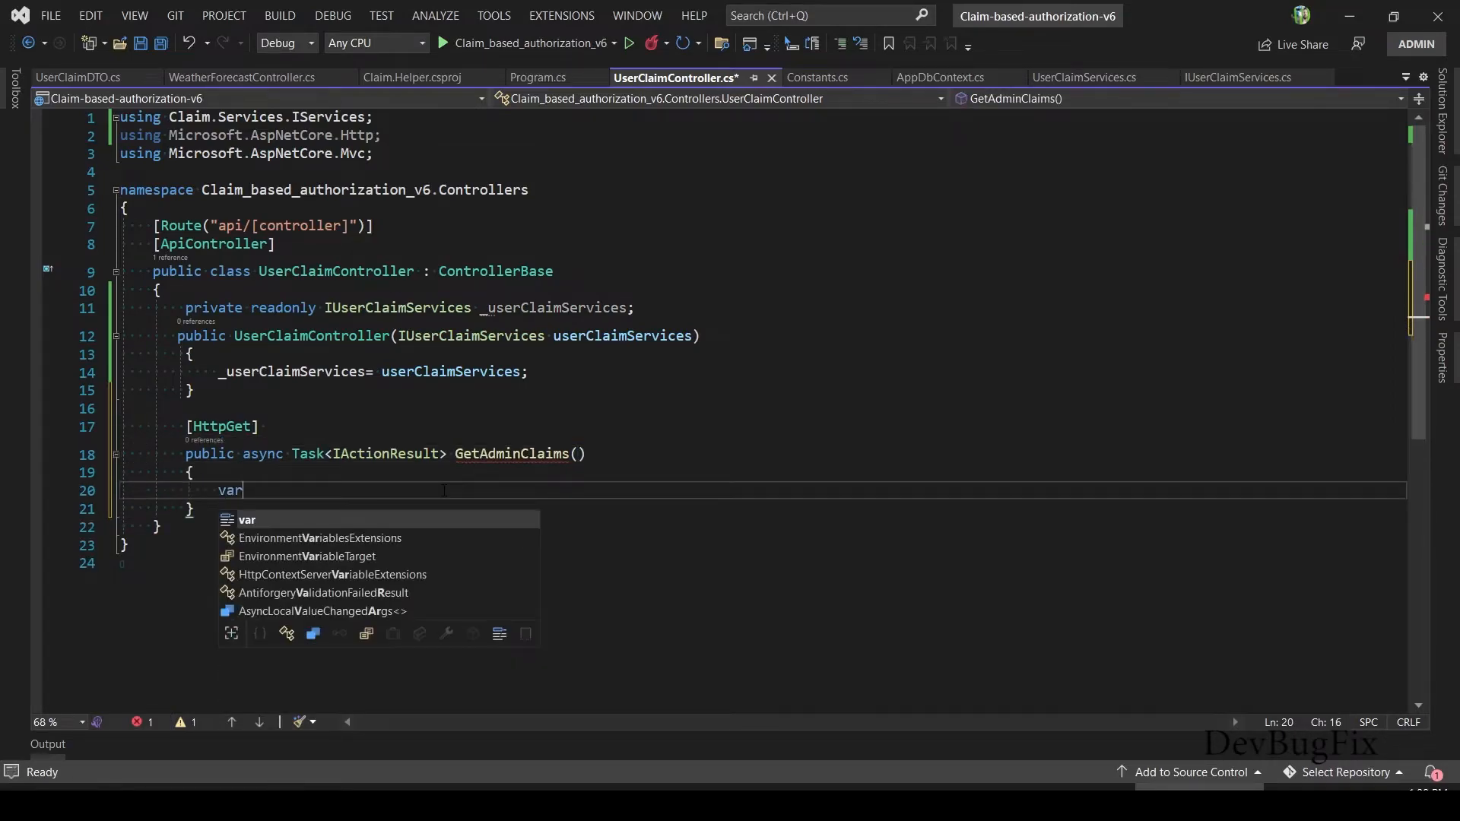
type("result=await")
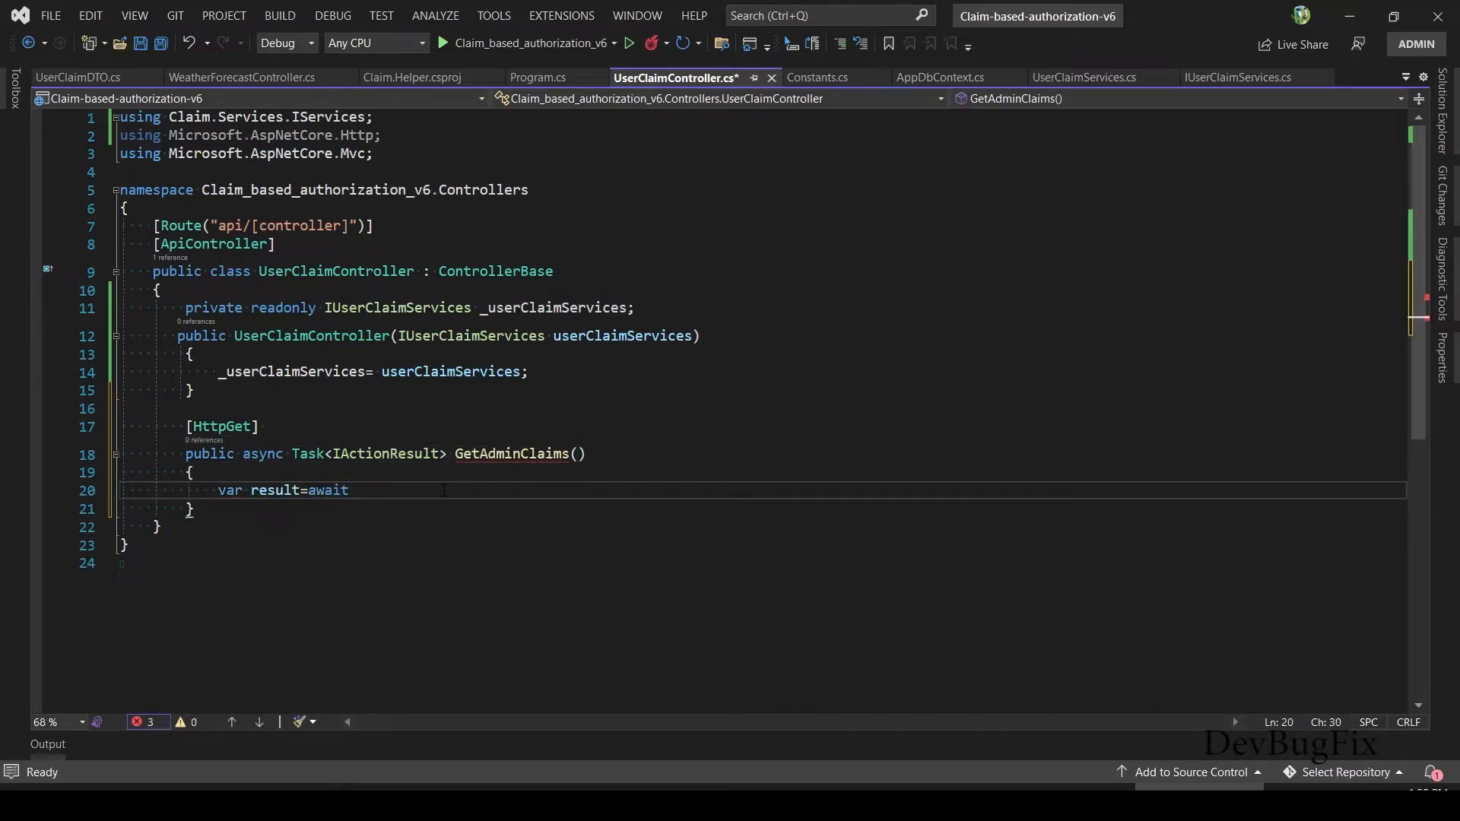
type("_userClaimServices.GetUserClaims")
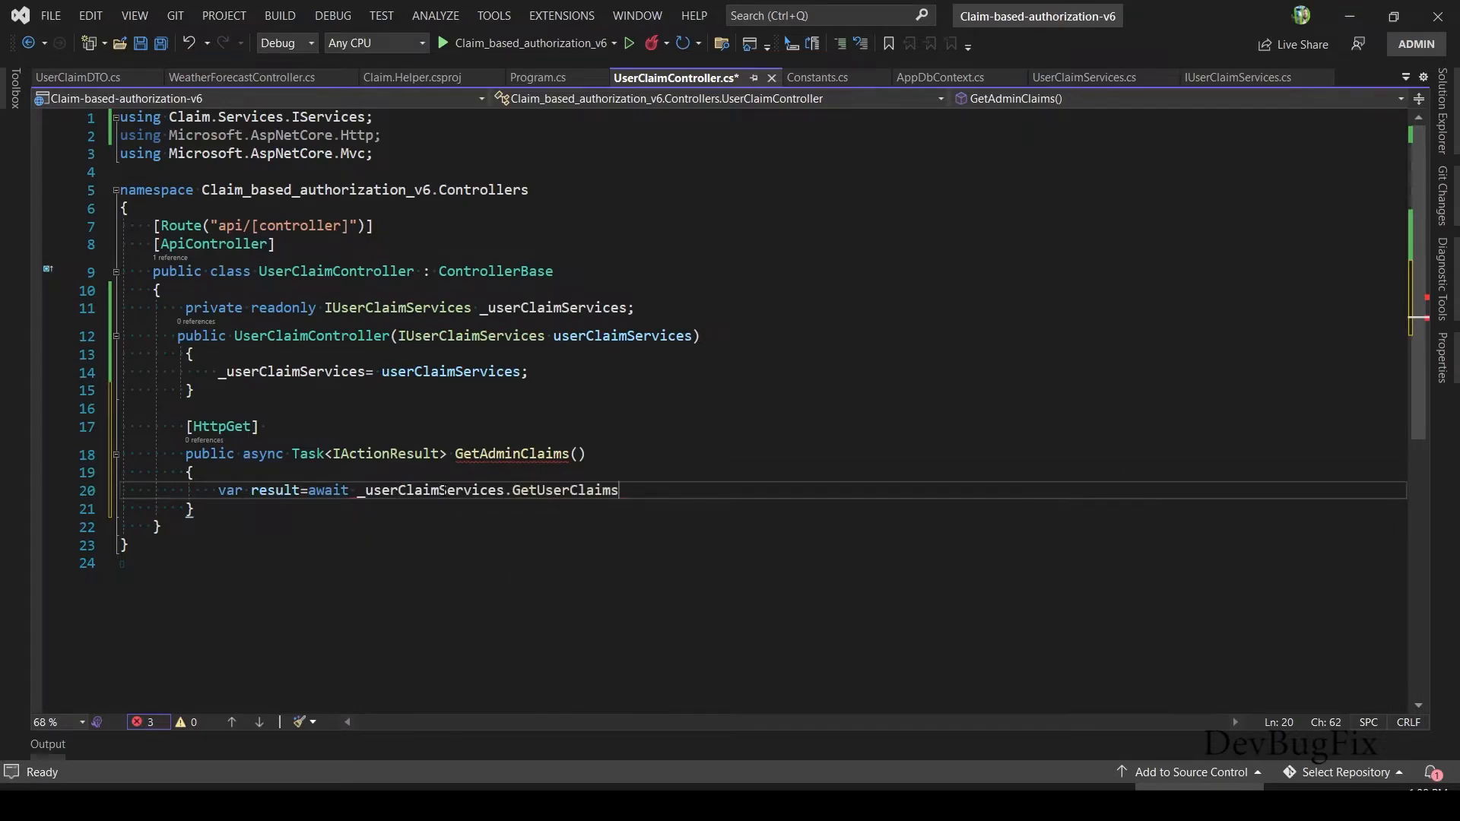
type("(x=>x.")
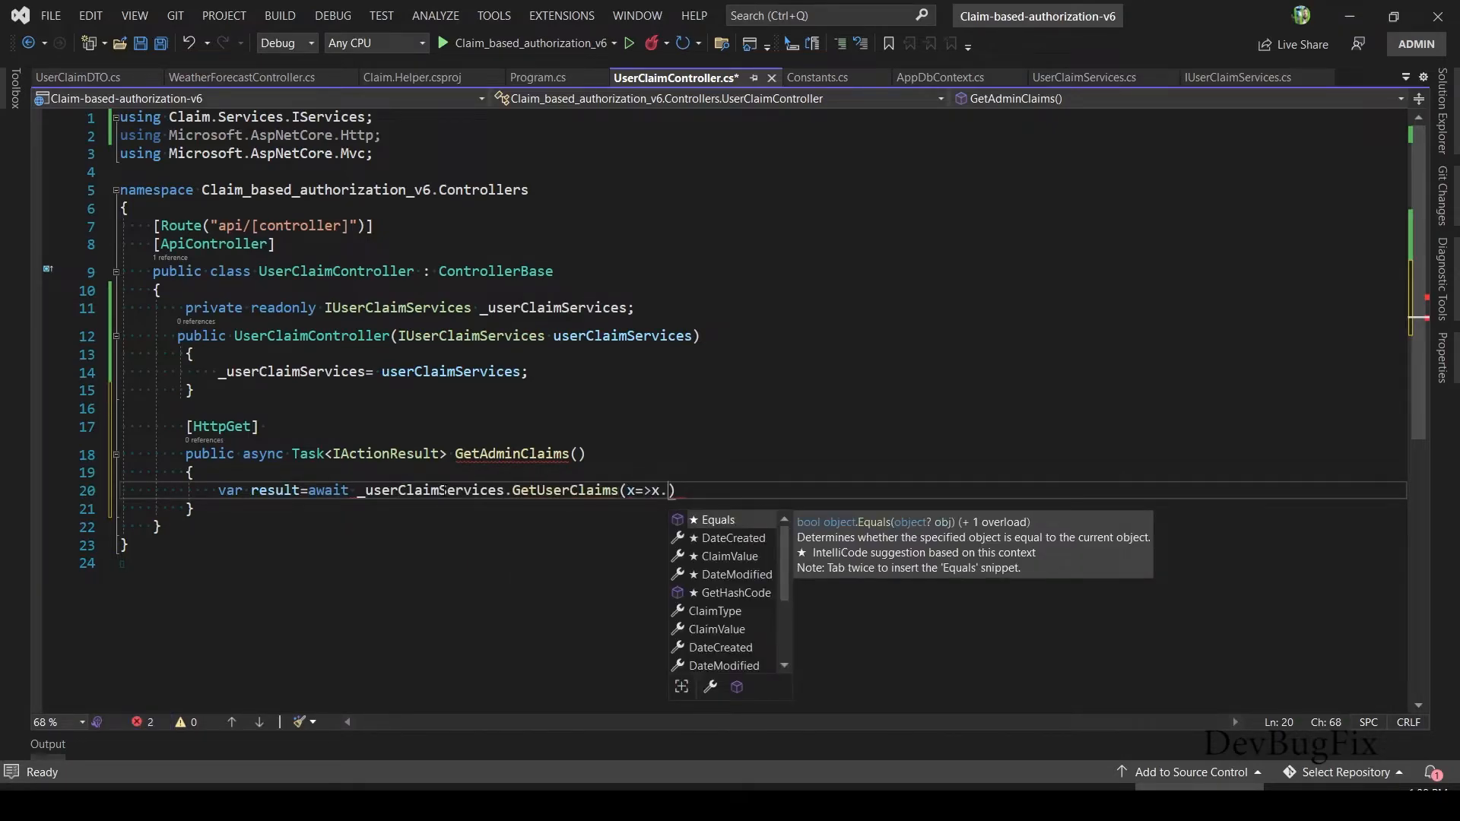
type("ClaimType")
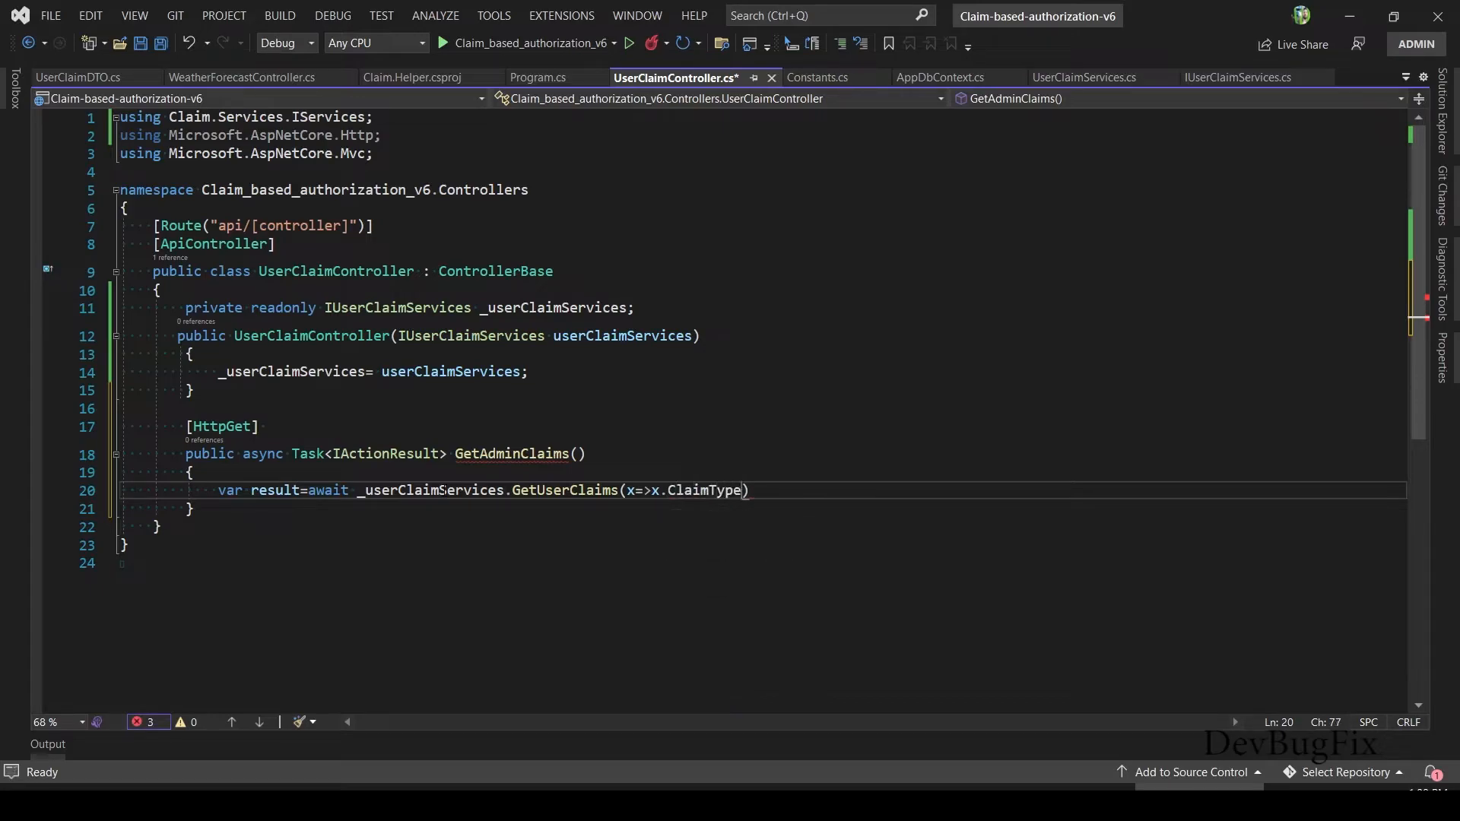
type("==Constants.")
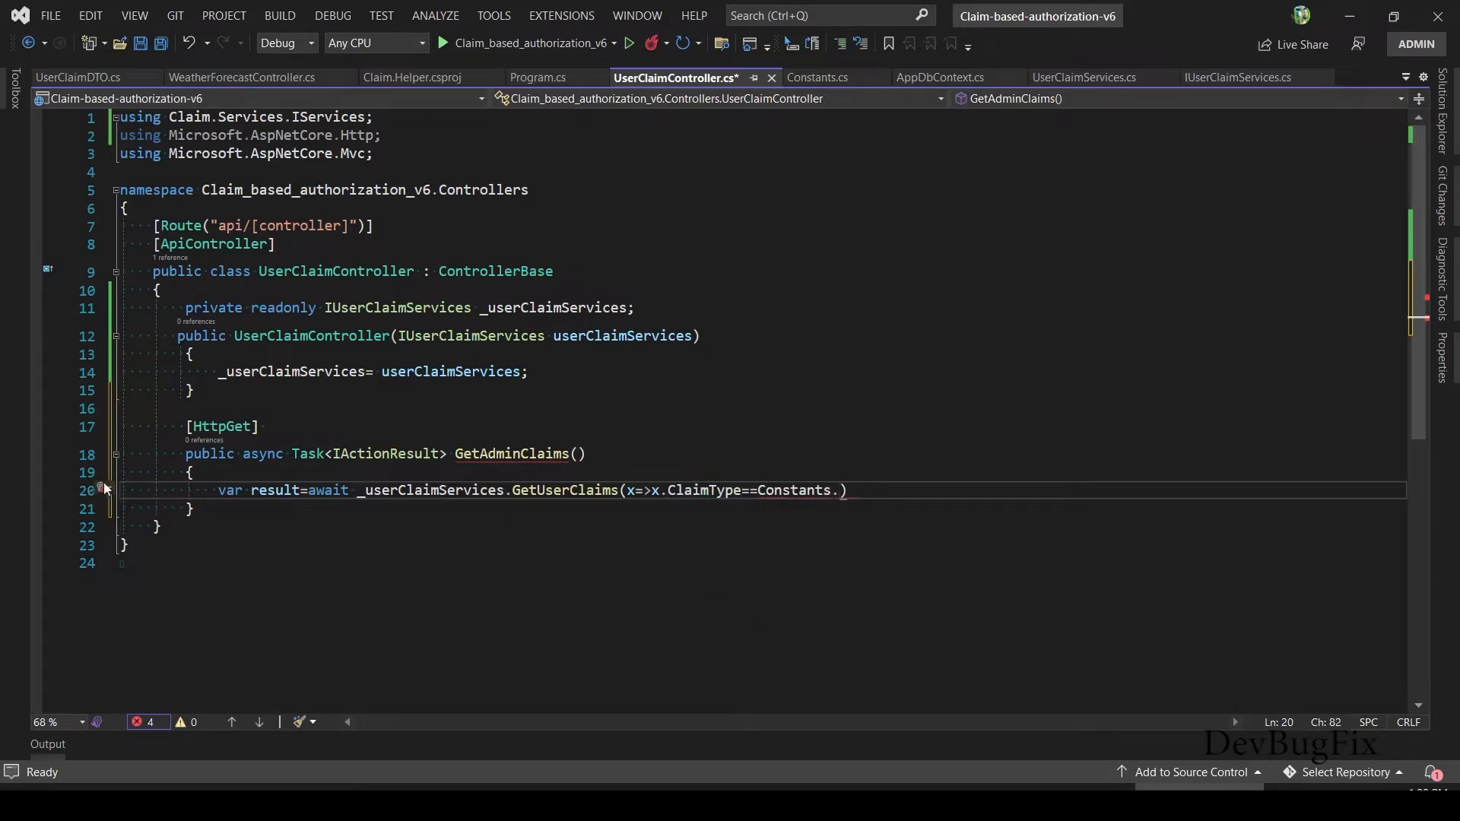
type("using Claim.Helper;")
type("ROLE_ADMIN || x.ClaimType==Con")
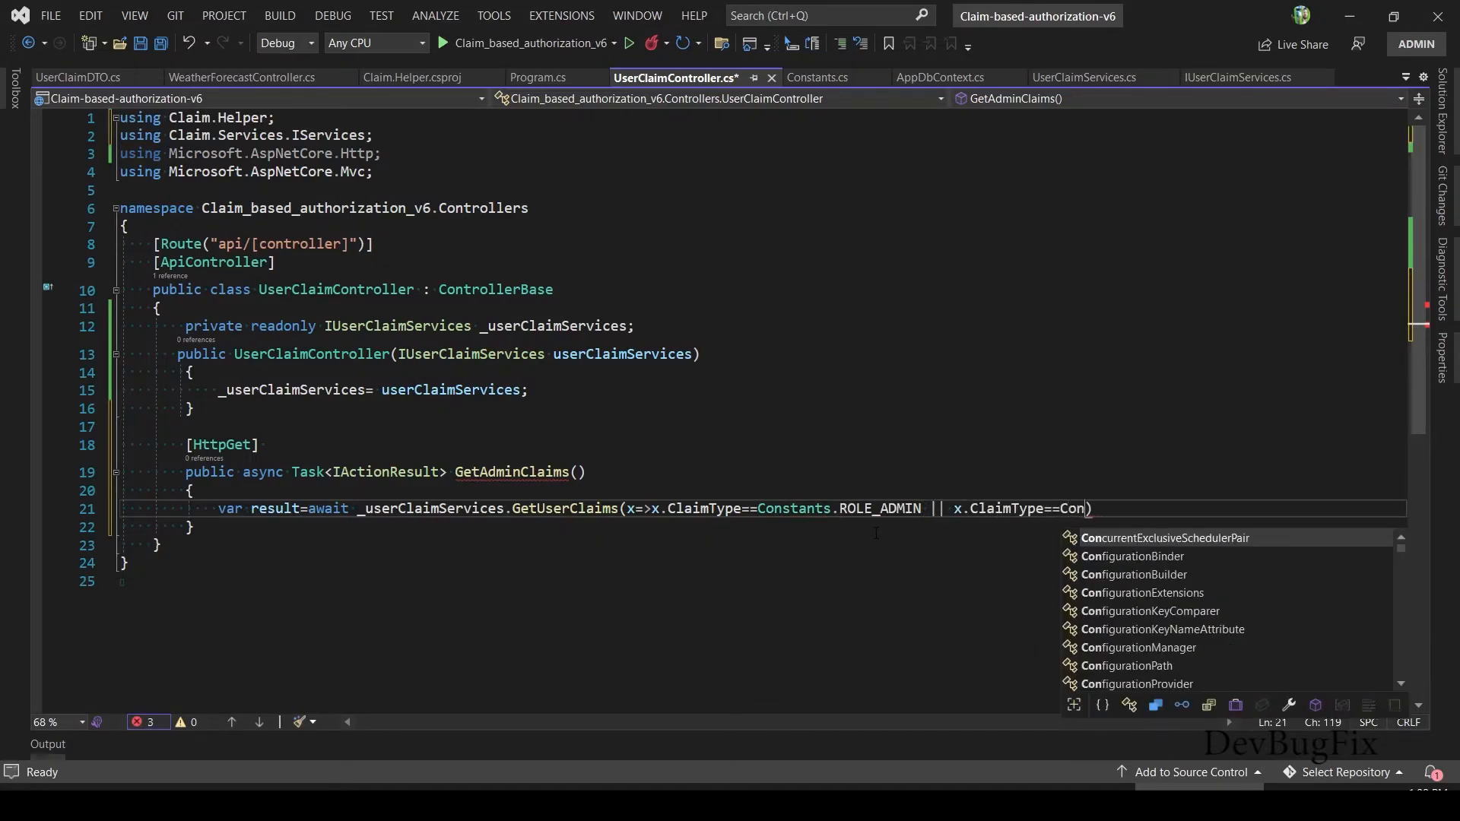
- Return Ok(result) from the GetAdminClaims action
type("re")
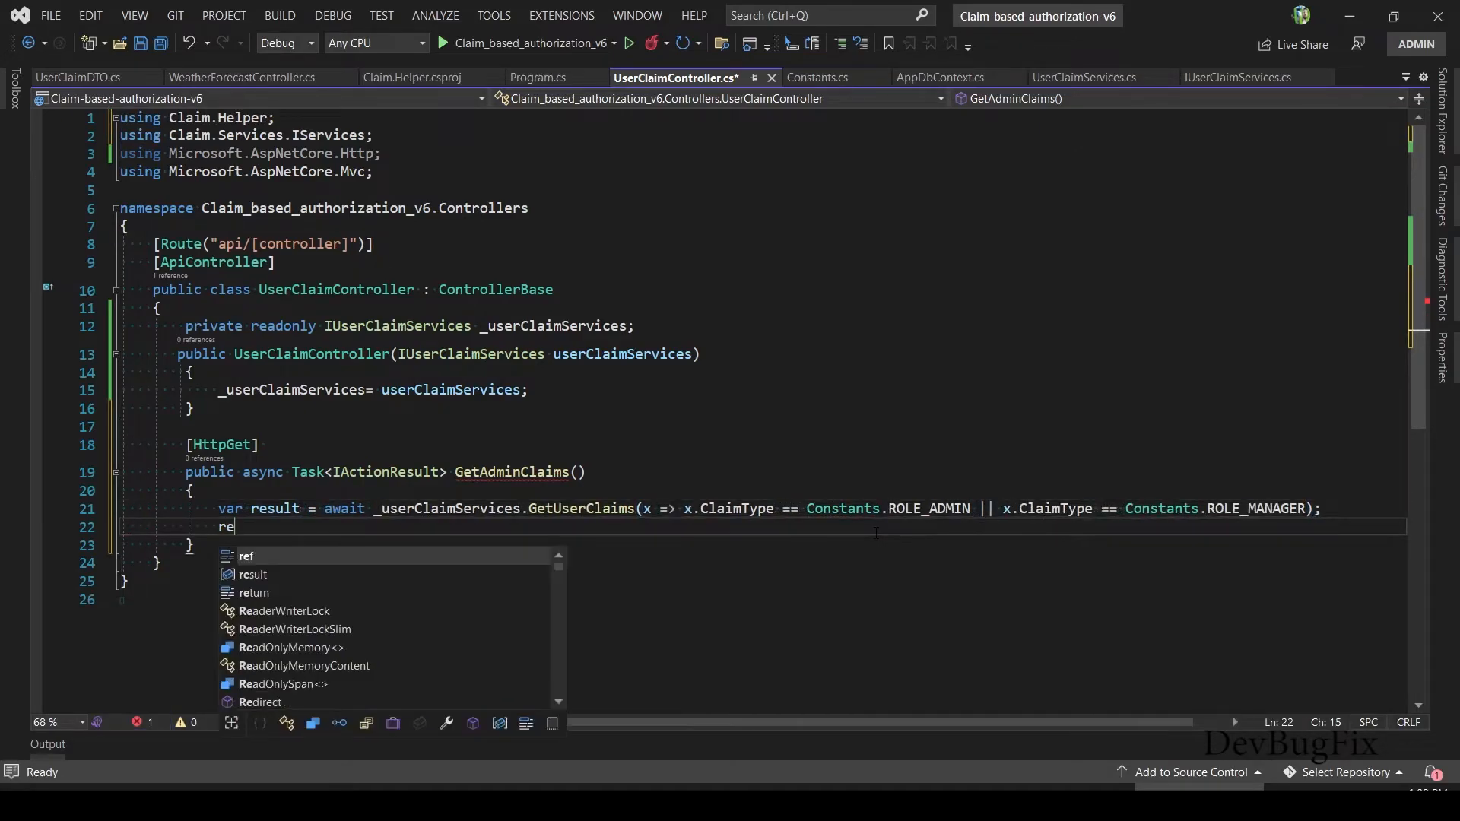
type("turn Ok(")
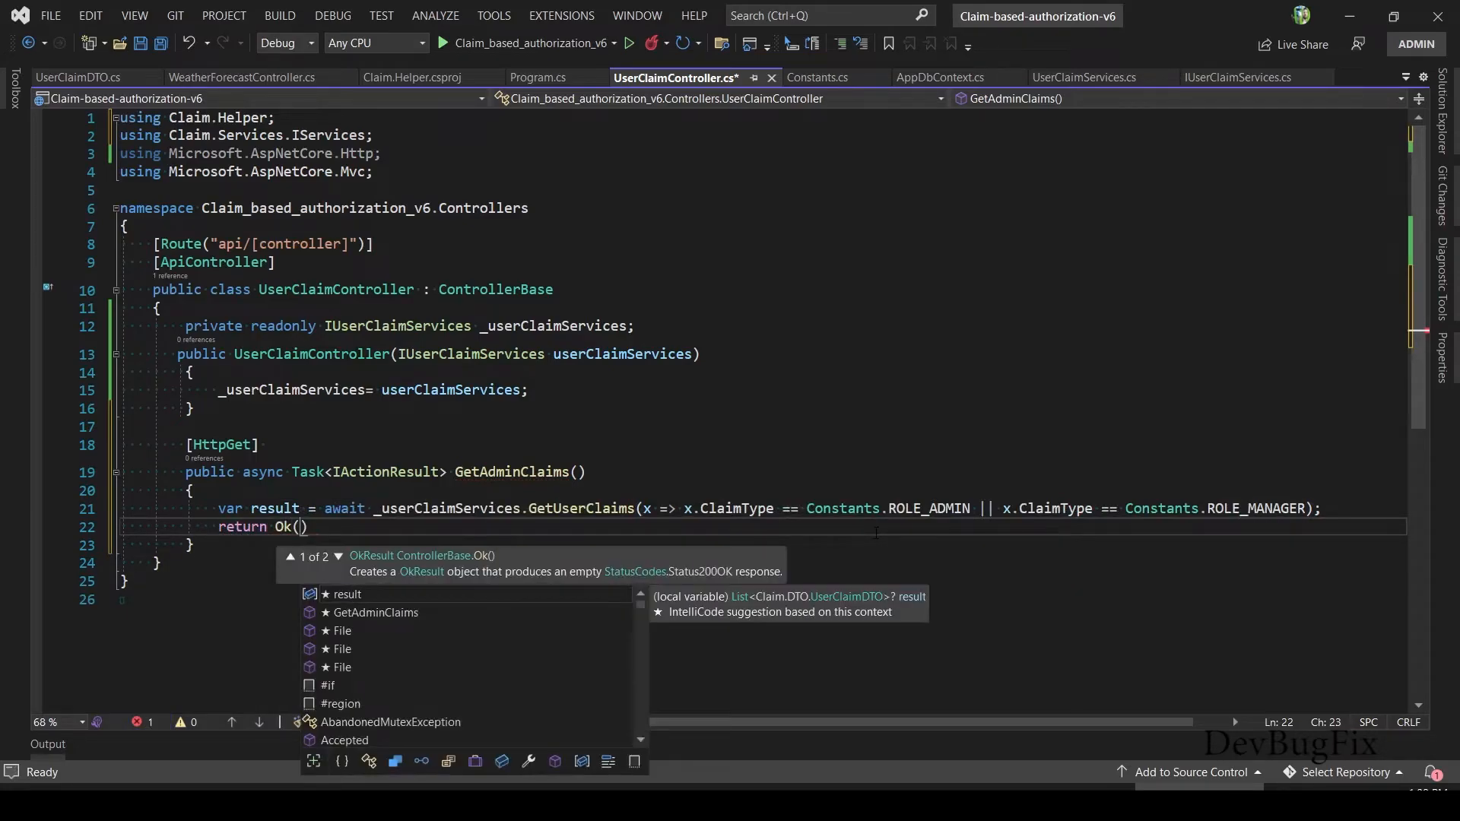
type("result")
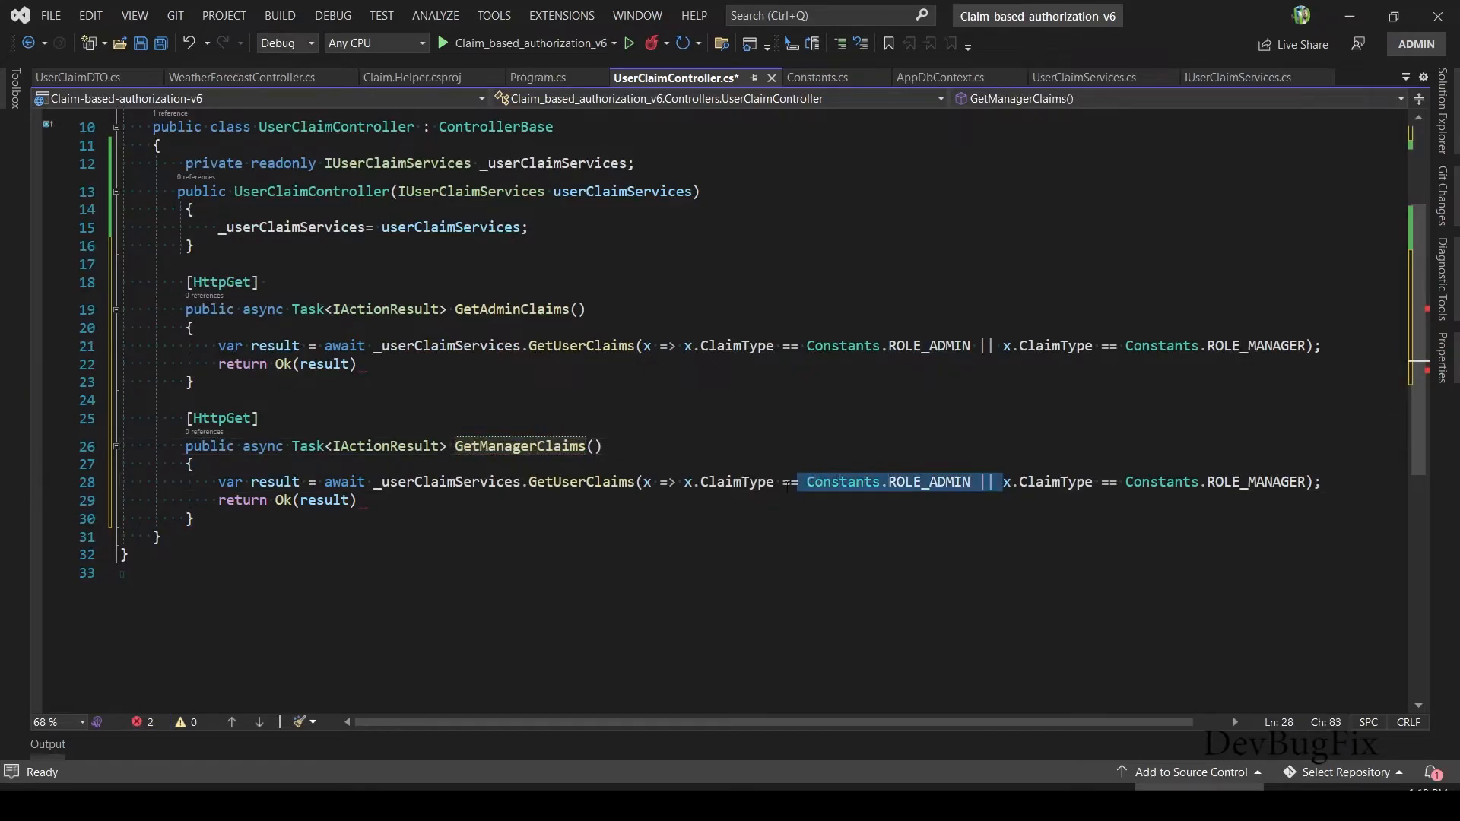
- Make GetManagerClaims filter only ROLE_MANAGER, save, and go back to Program.cs
key("Delete")
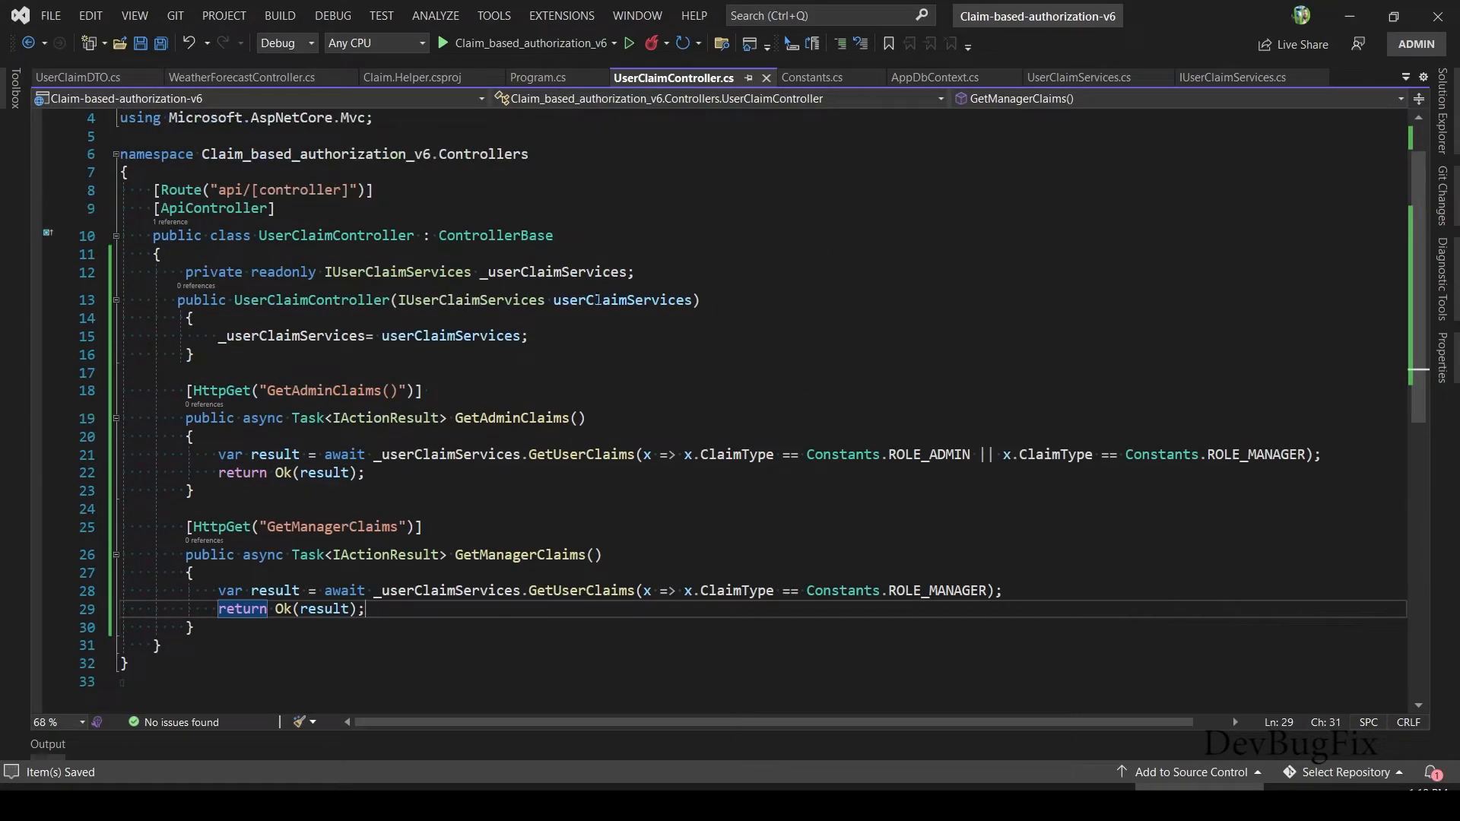
left_click(538, 78)
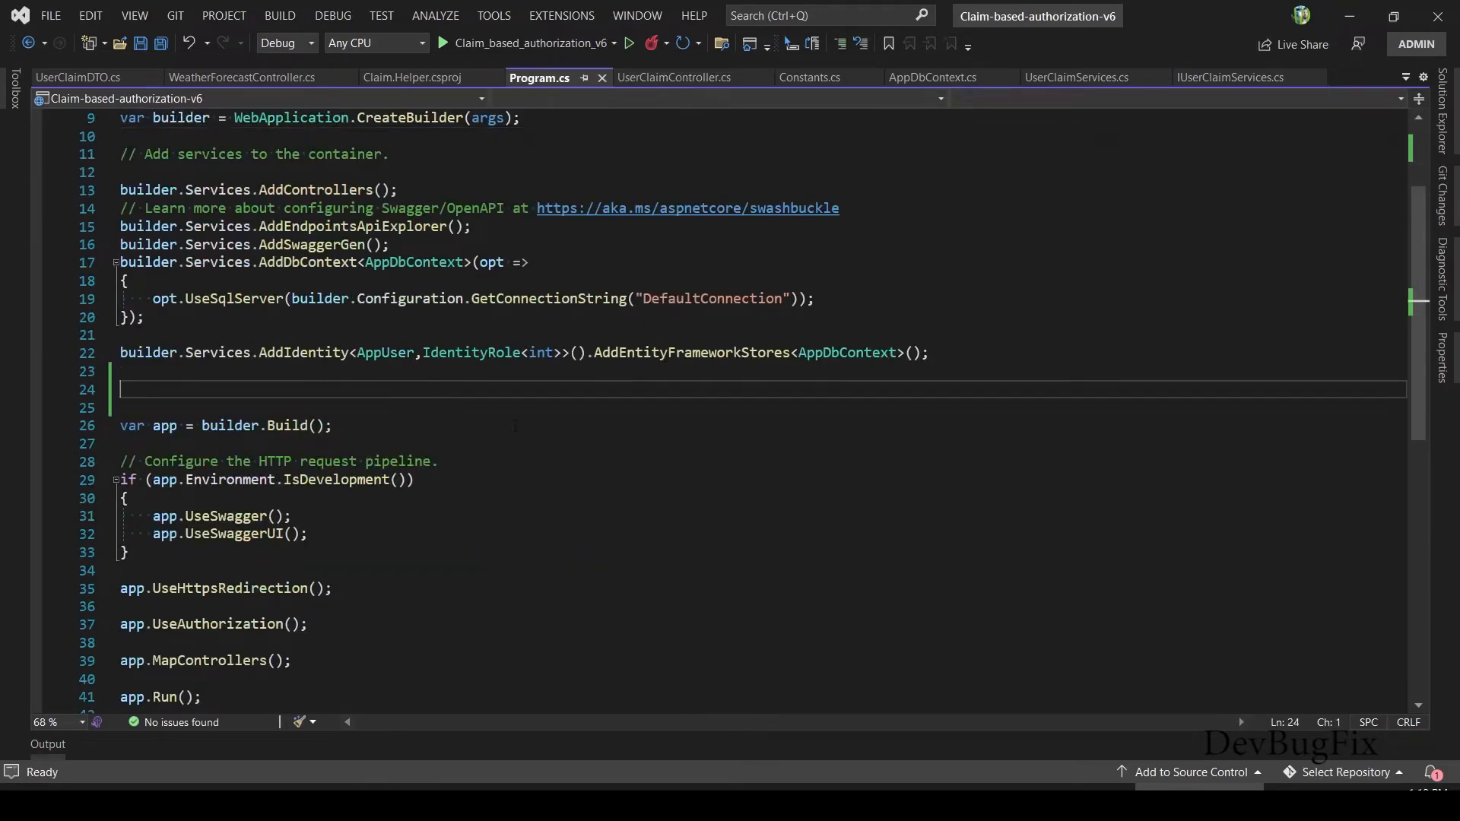
- Register builder.Services.AddScoped<IUserClaimServices, UserClaimServices>() in Program.cs and run the API
type("b")
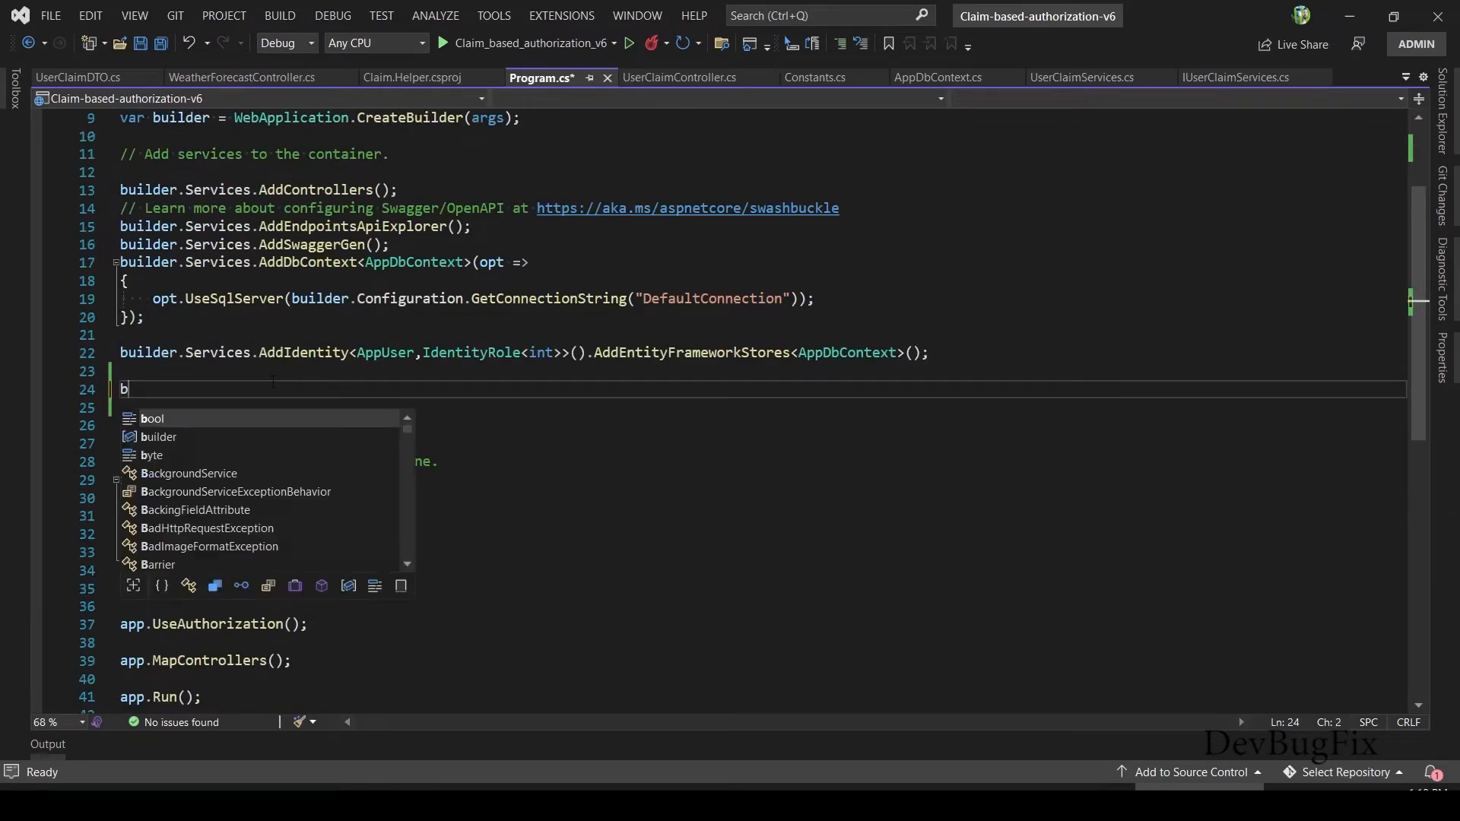
type("uilder.Services")
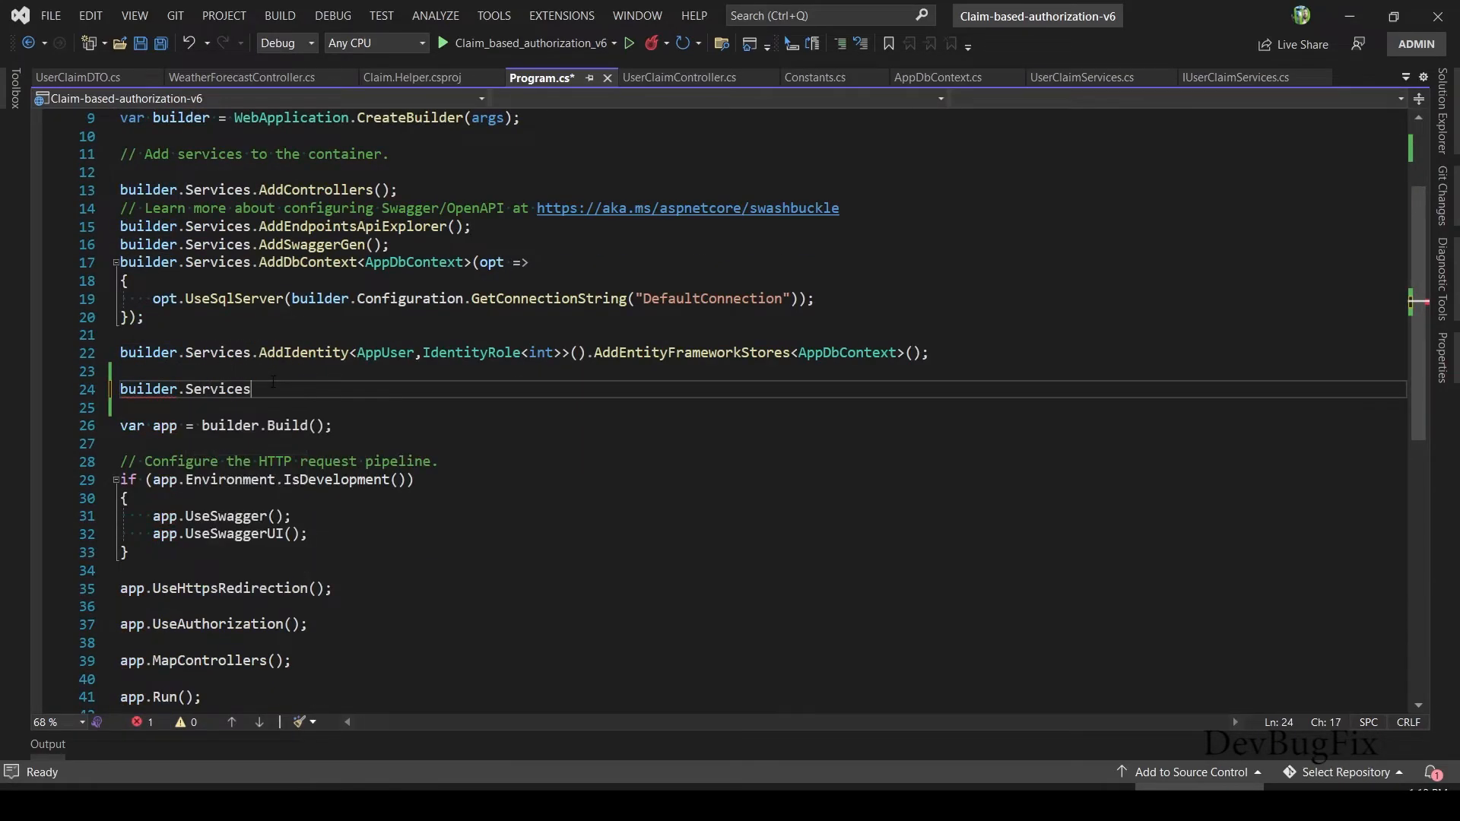
type(".AddScoped")
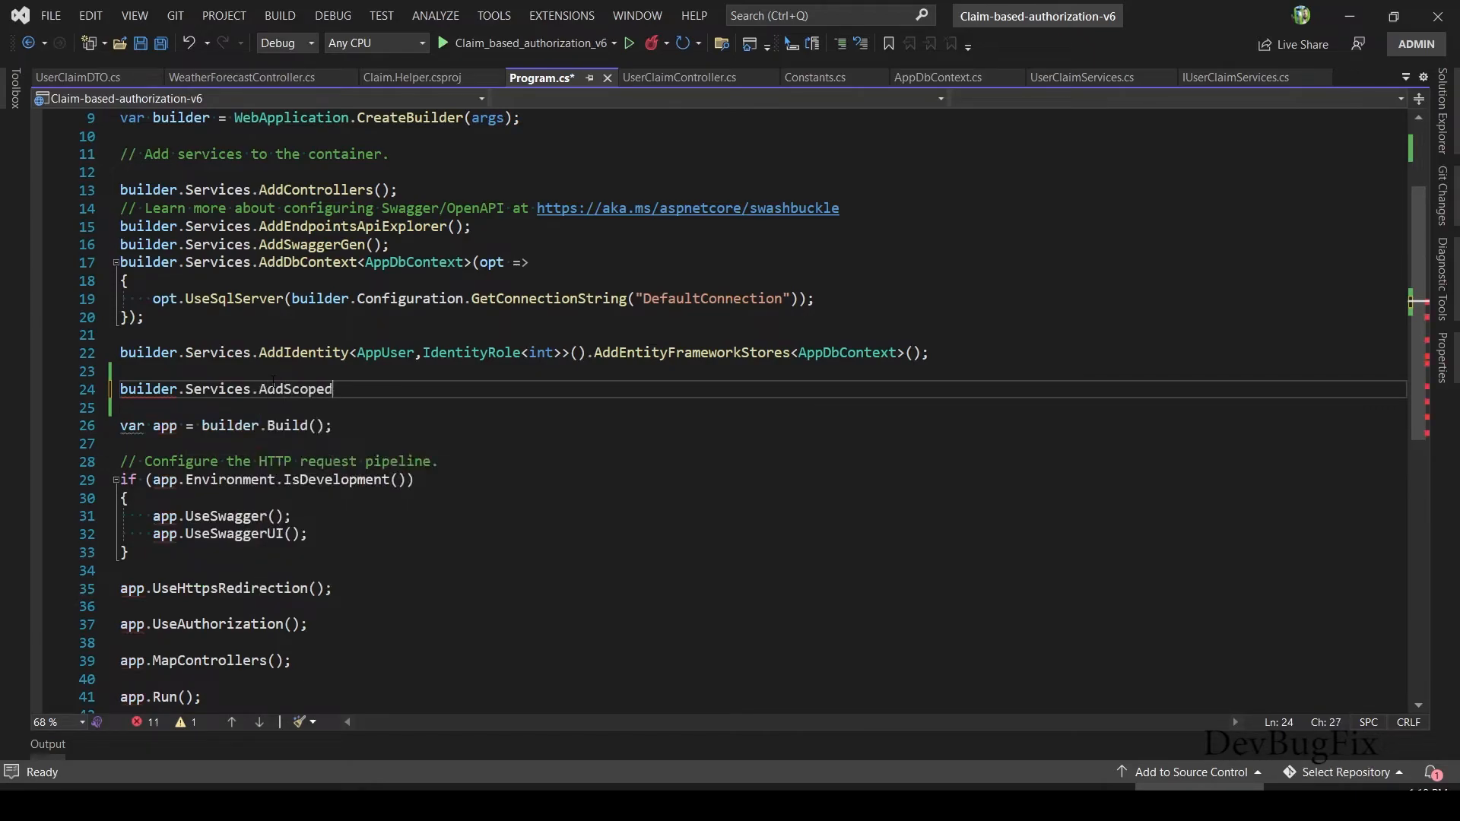
type("<I")
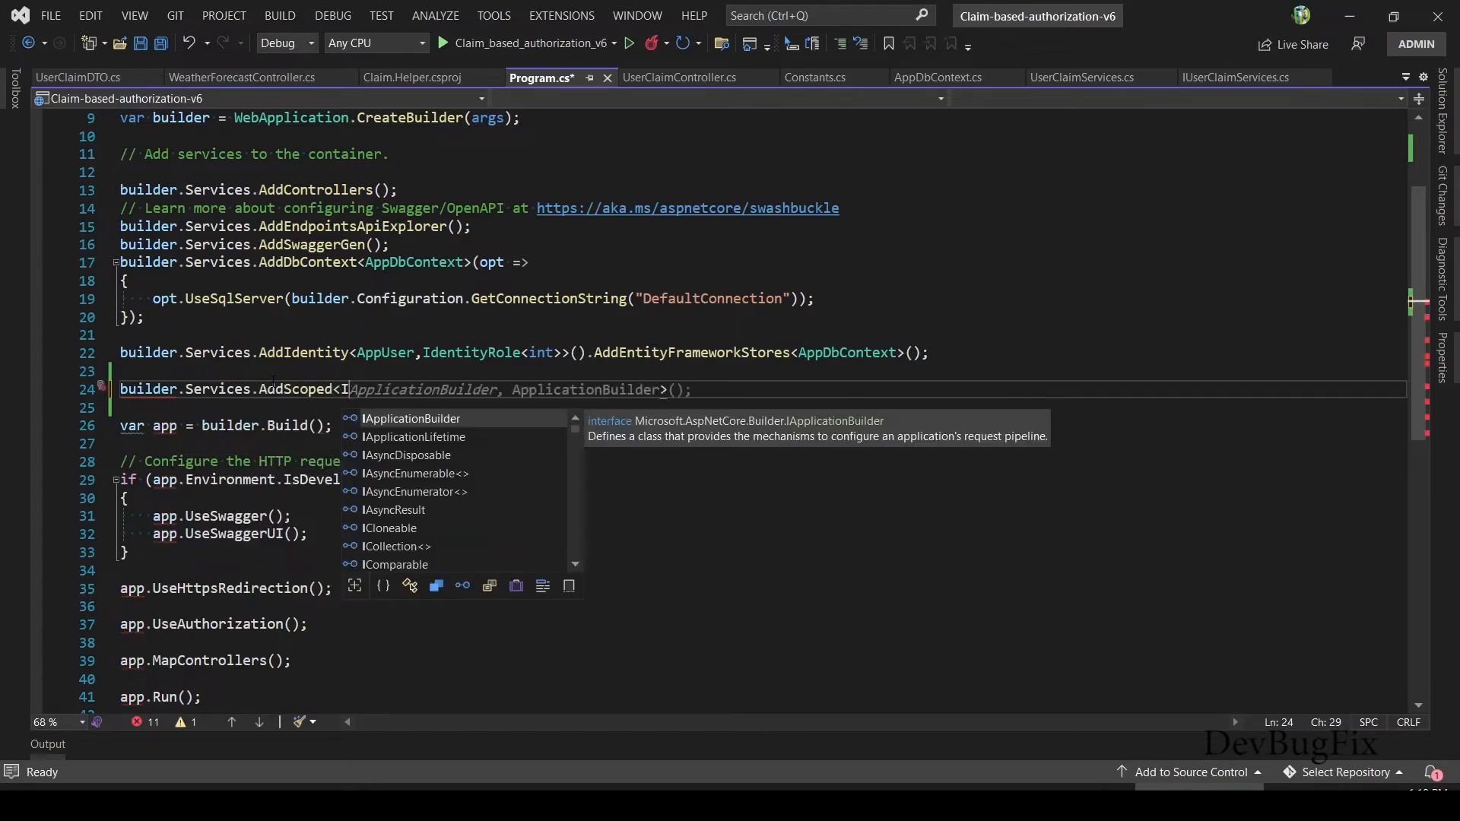
type("UserC")
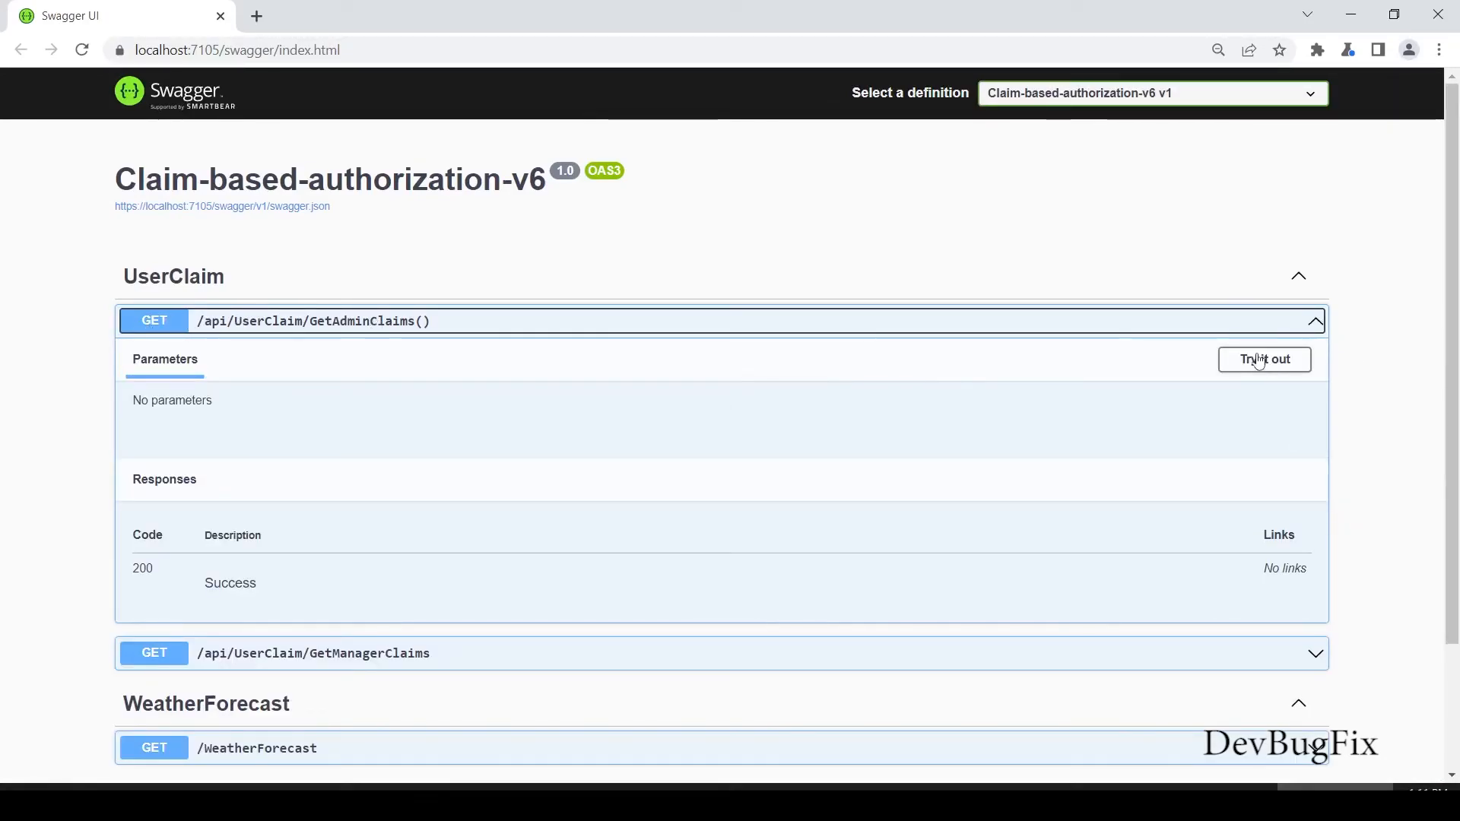
- Execute GET /api/UserClaim/GetAdminClaims() and review the 200 response with Admin and Manager claims
left_click(1264, 359)
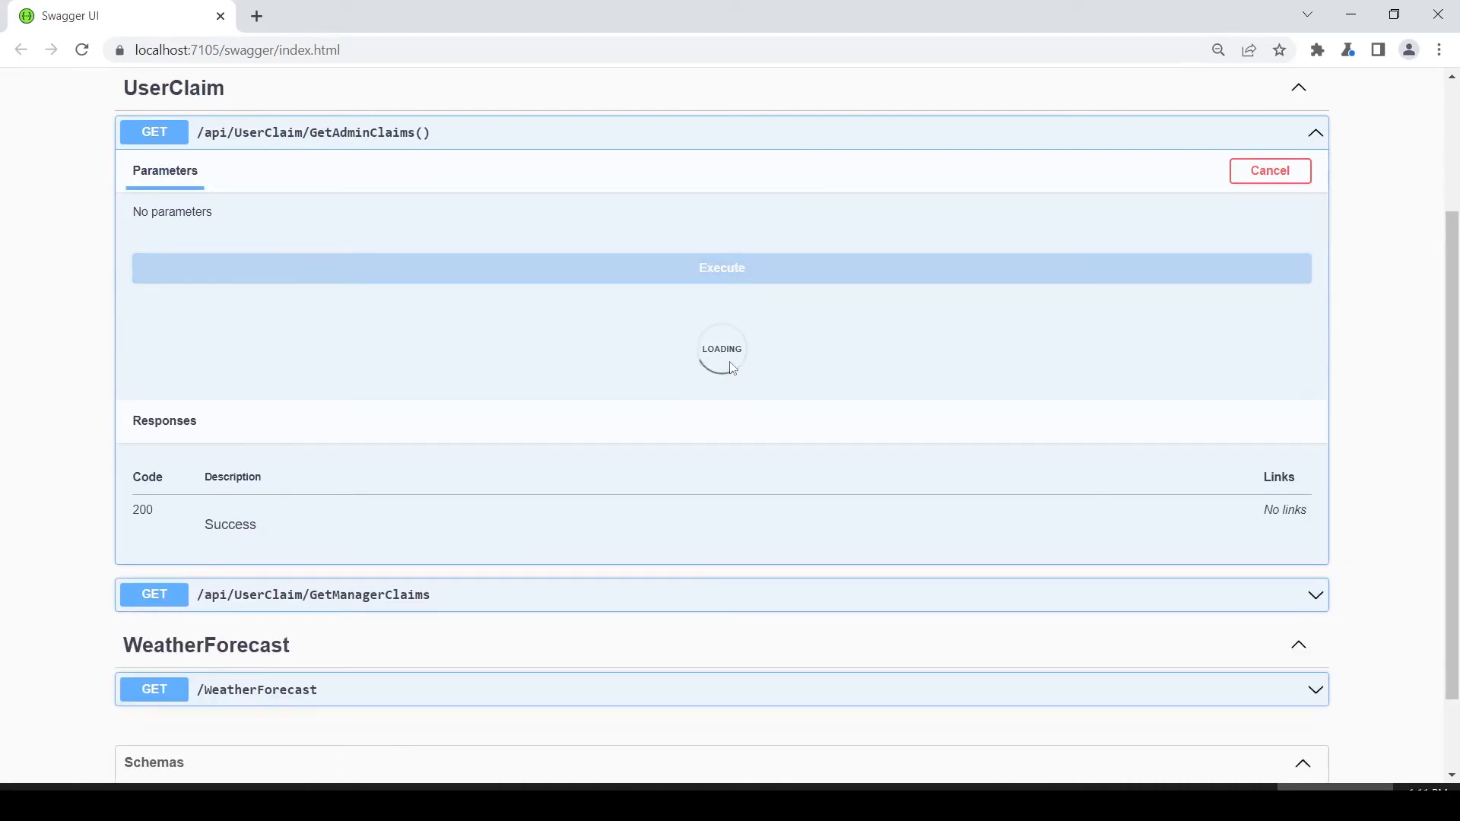
left_click(721, 267)
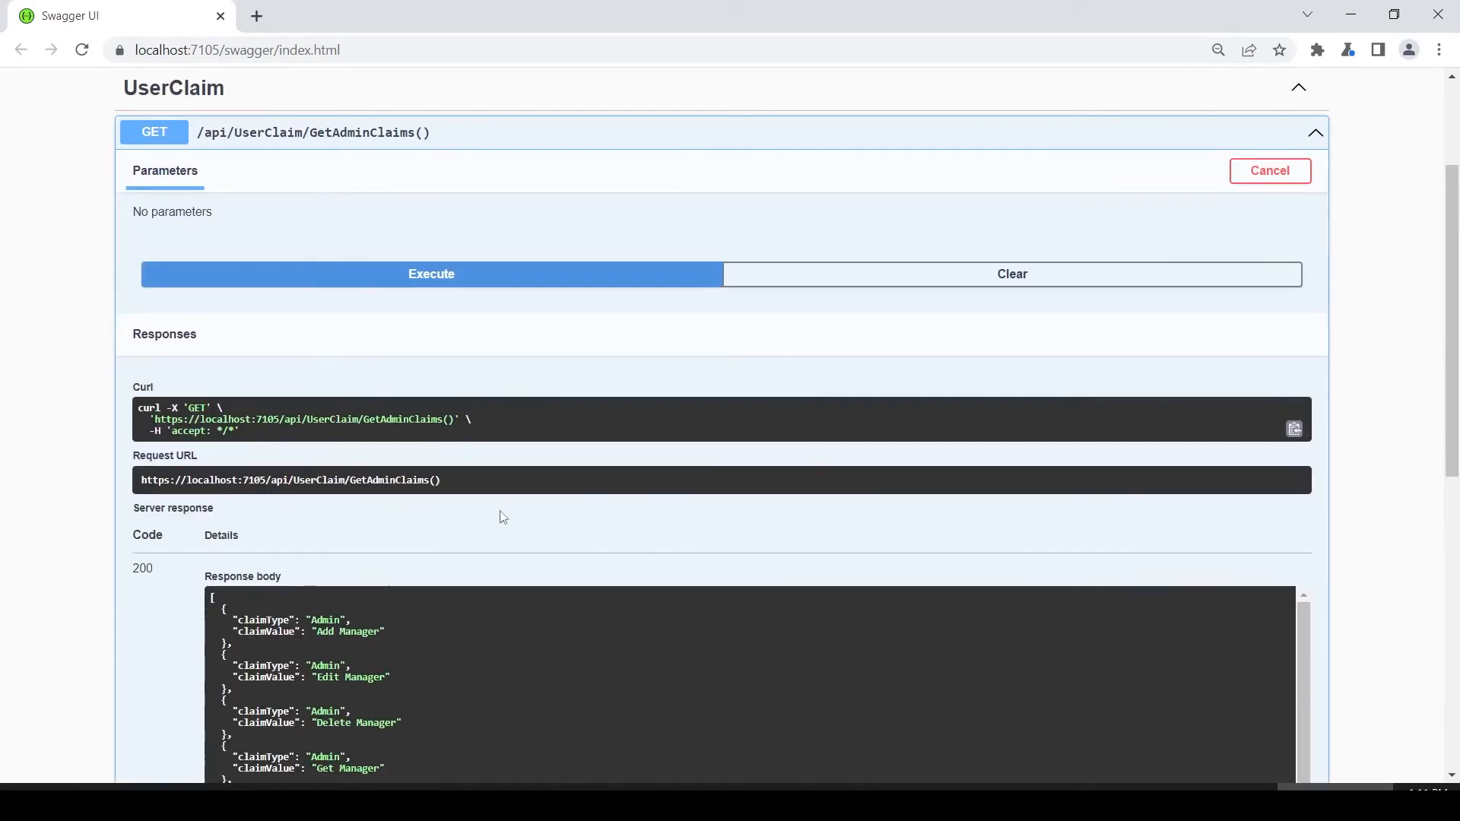
scroll("down", 3)
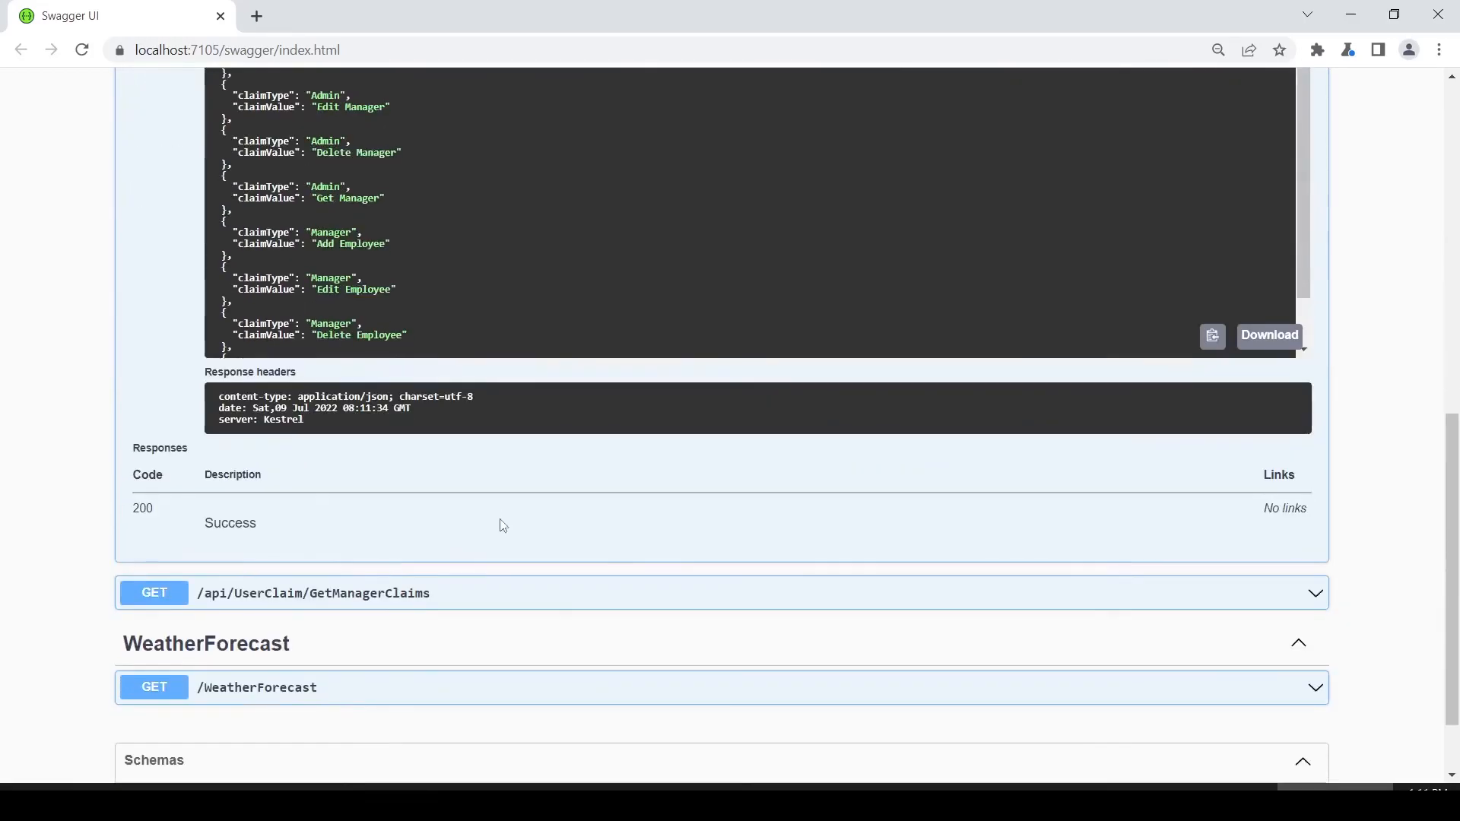